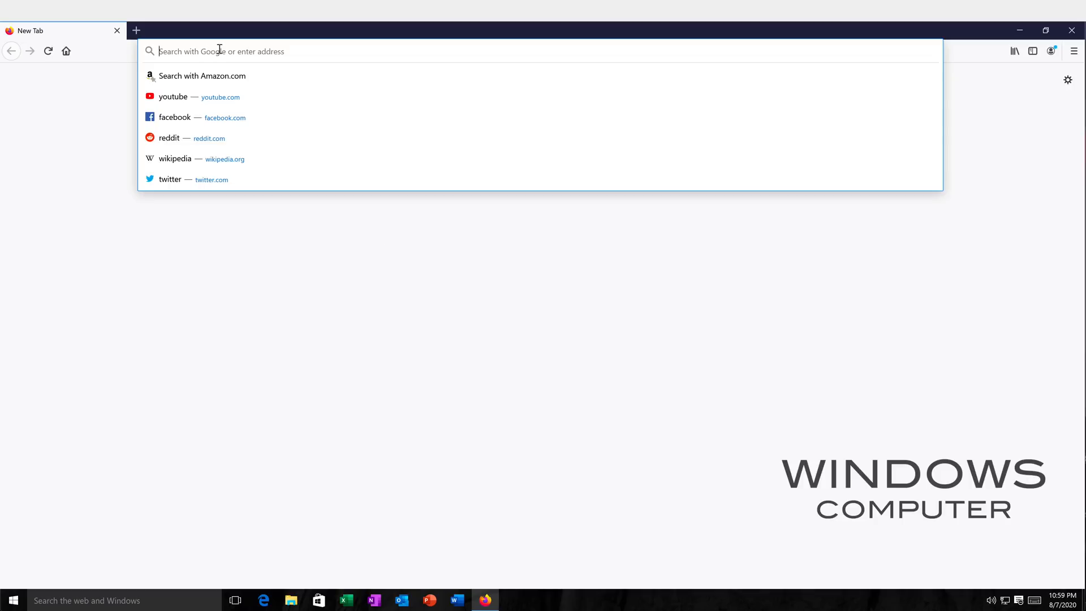
mouse_move(360, 252)
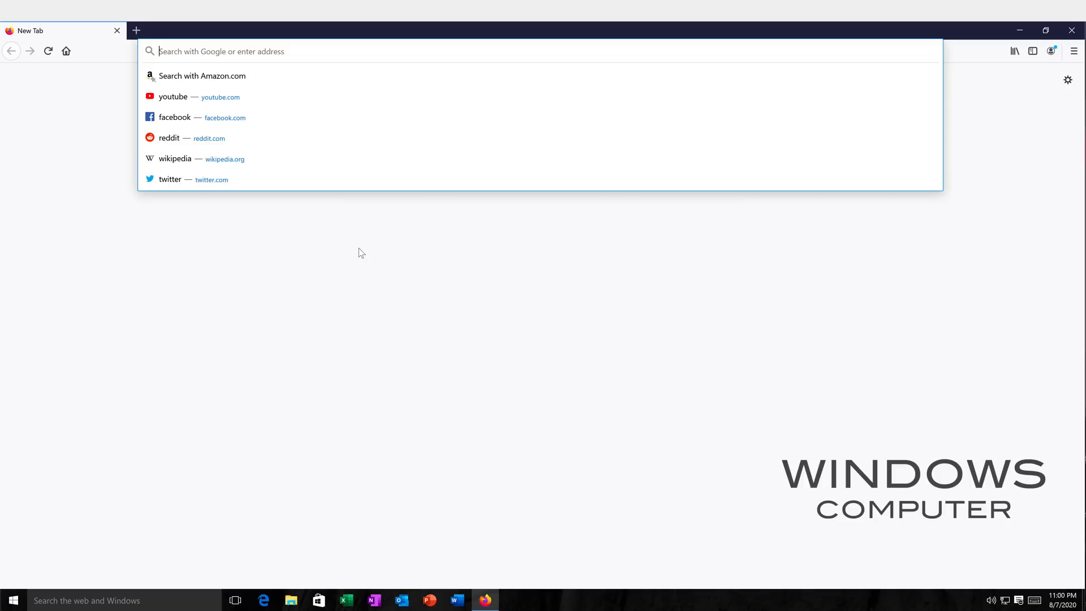
Step: Load remotedesktop.google.com in Firefox by entering 'remote' in the address bar
type("remotedesktop.google.com")
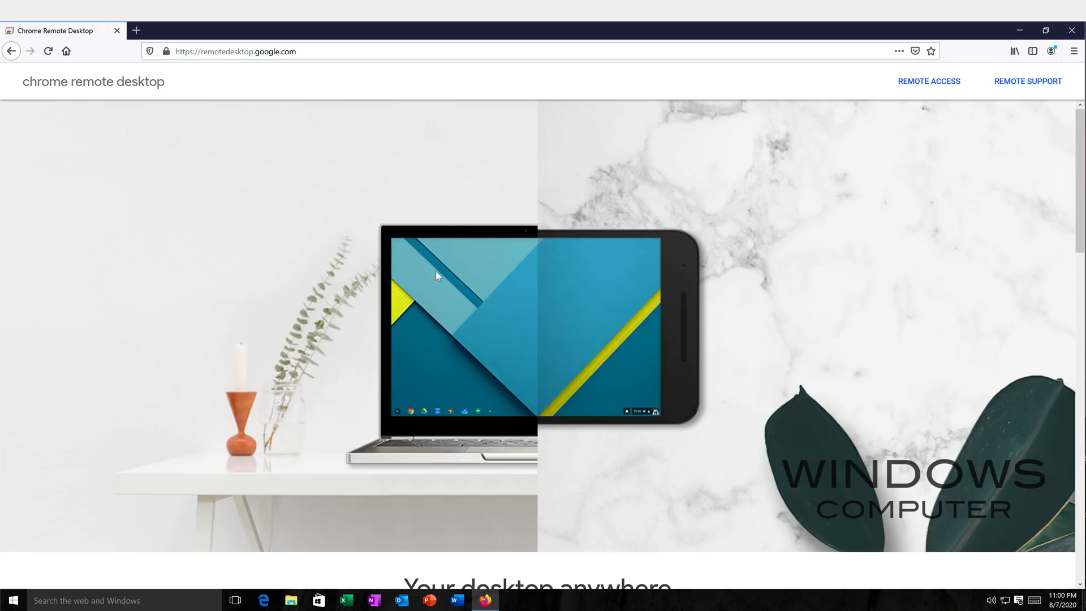
mouse_move(658, 332)
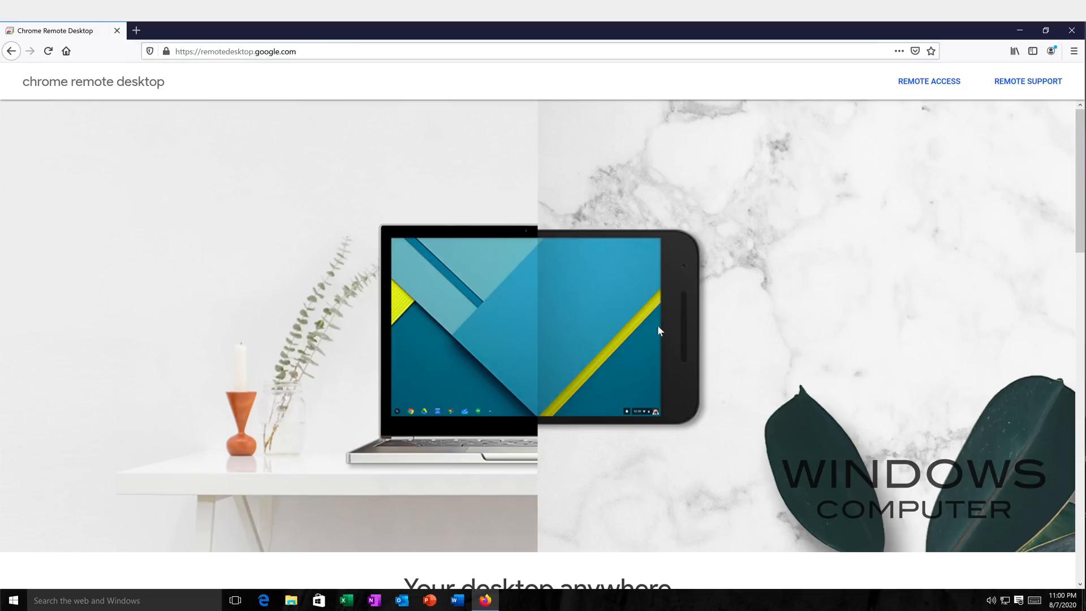
mouse_move(929, 82)
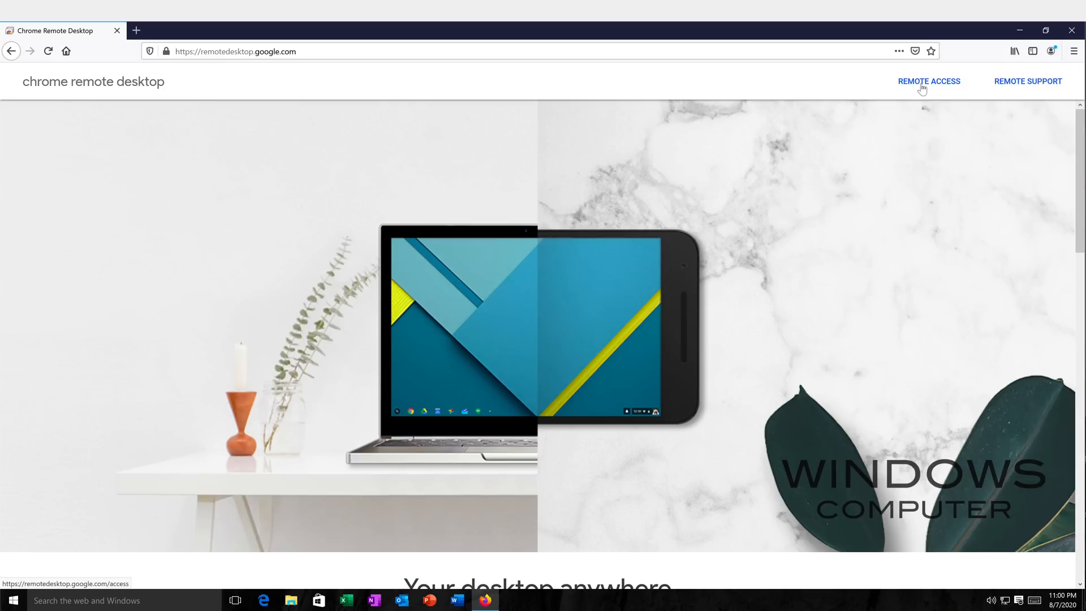
mouse_move(928, 86)
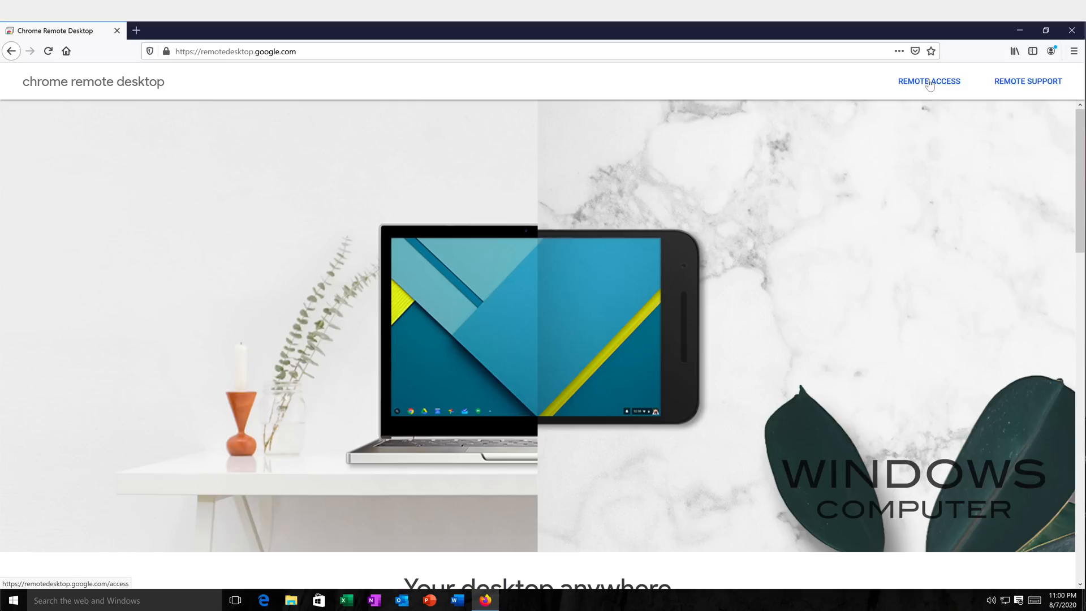
Step: Go to the Remote Access setup page from the Chrome Remote Desktop homepage
left_click(929, 82)
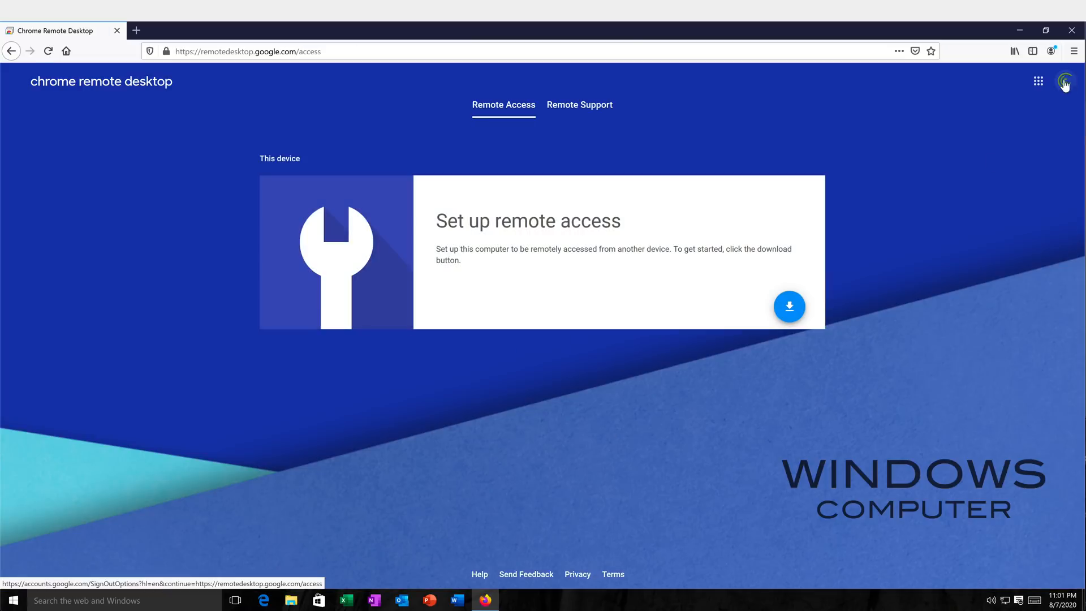
mouse_move(489, 132)
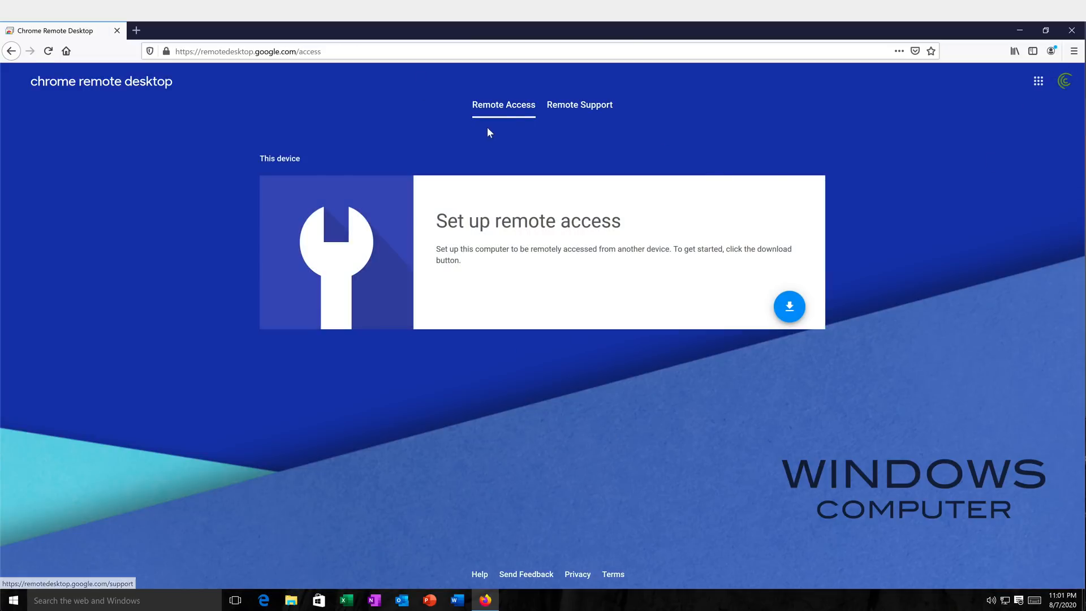
mouse_move(678, 236)
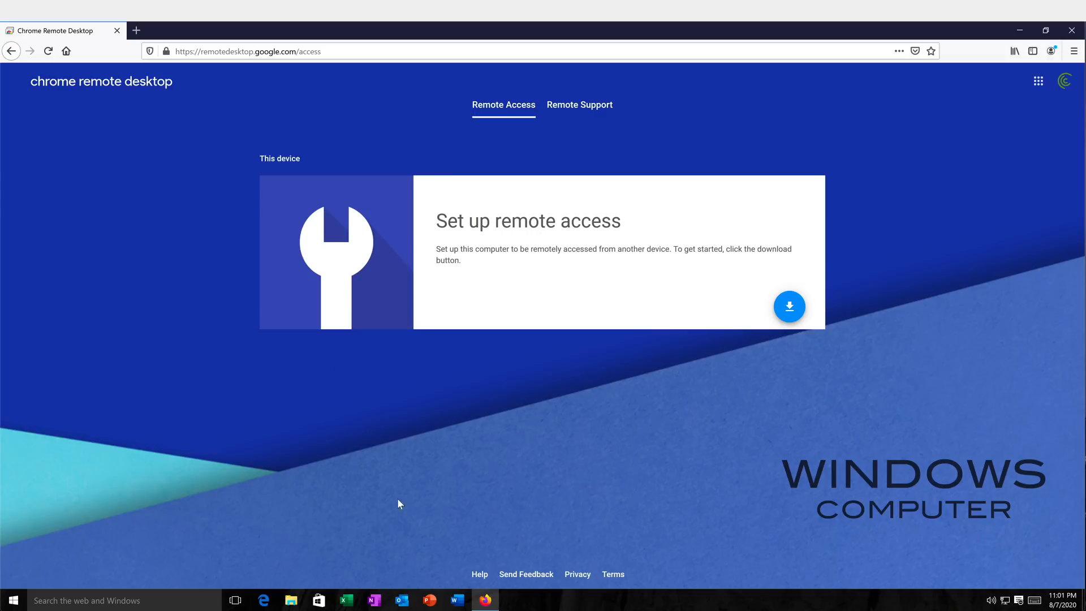
mouse_move(765, 300)
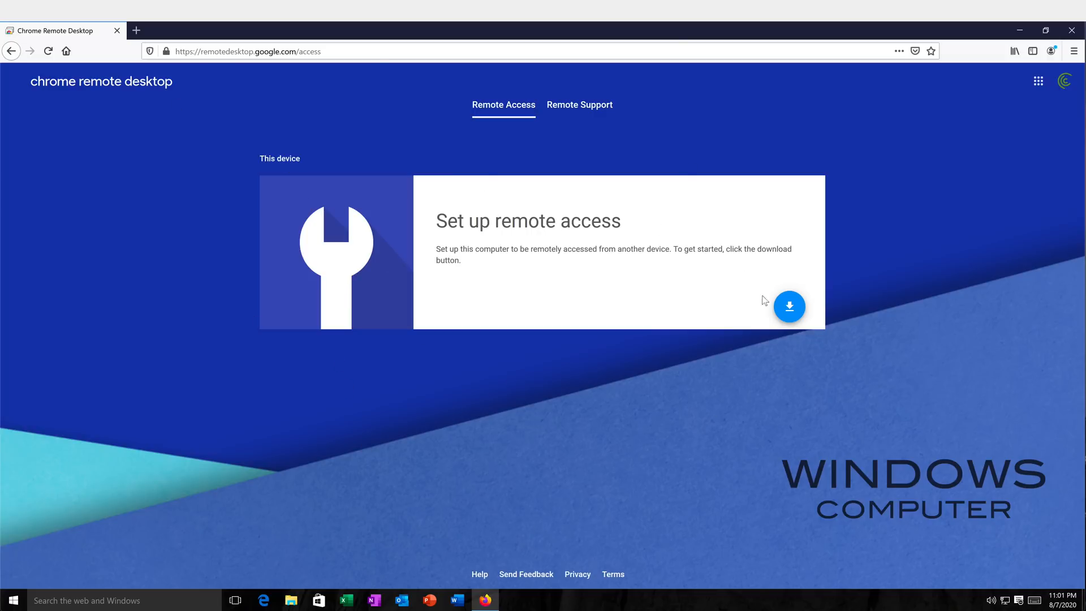
Step: Download the remote access software and install the Chrome Remote Desktop browser extension
left_click(789, 307)
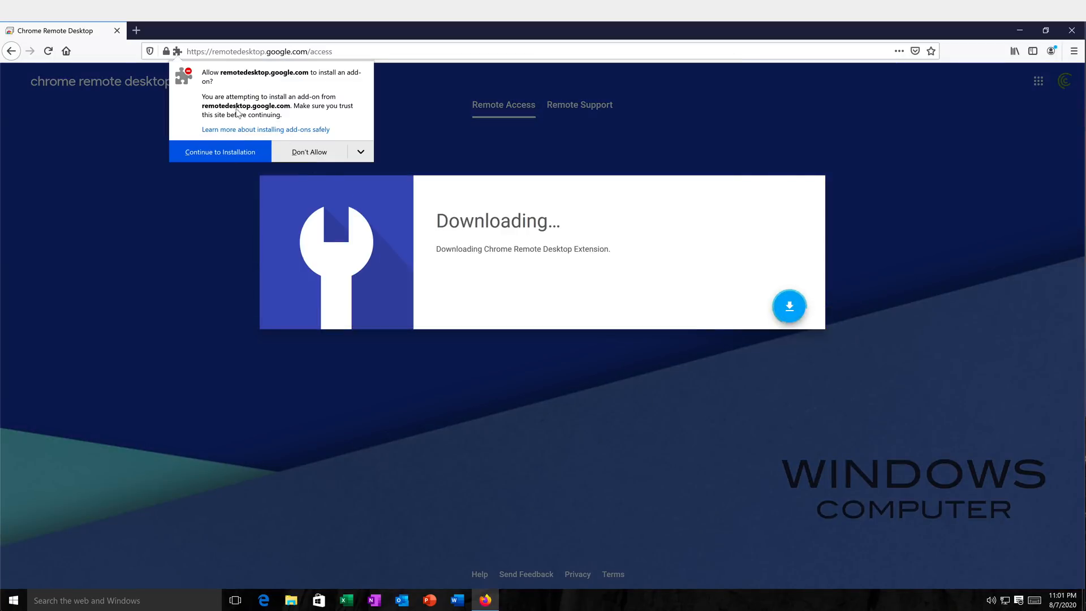
mouse_move(220, 156)
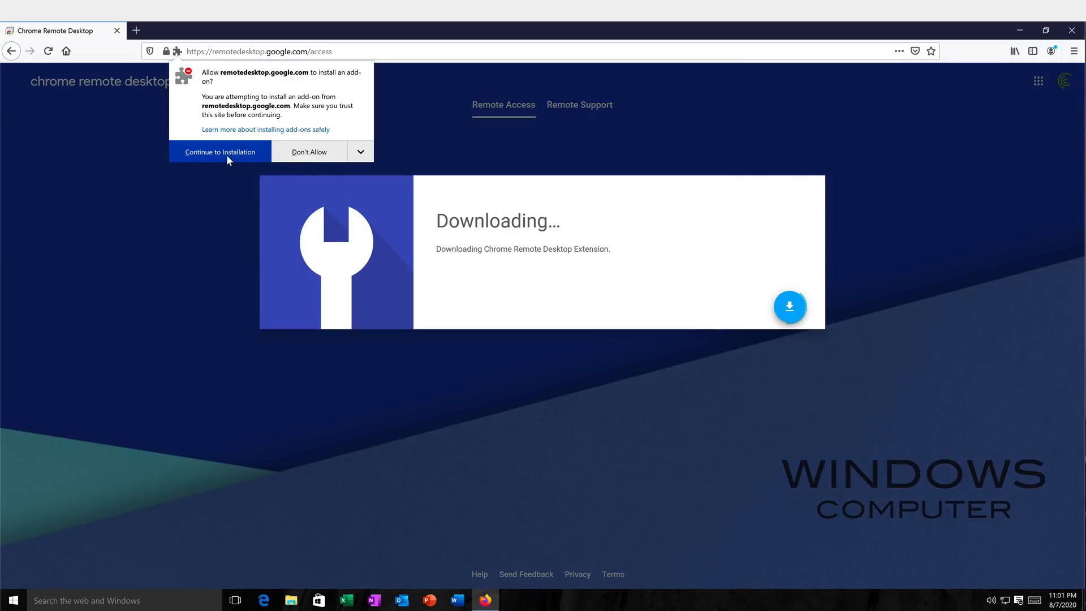
left_click(220, 152)
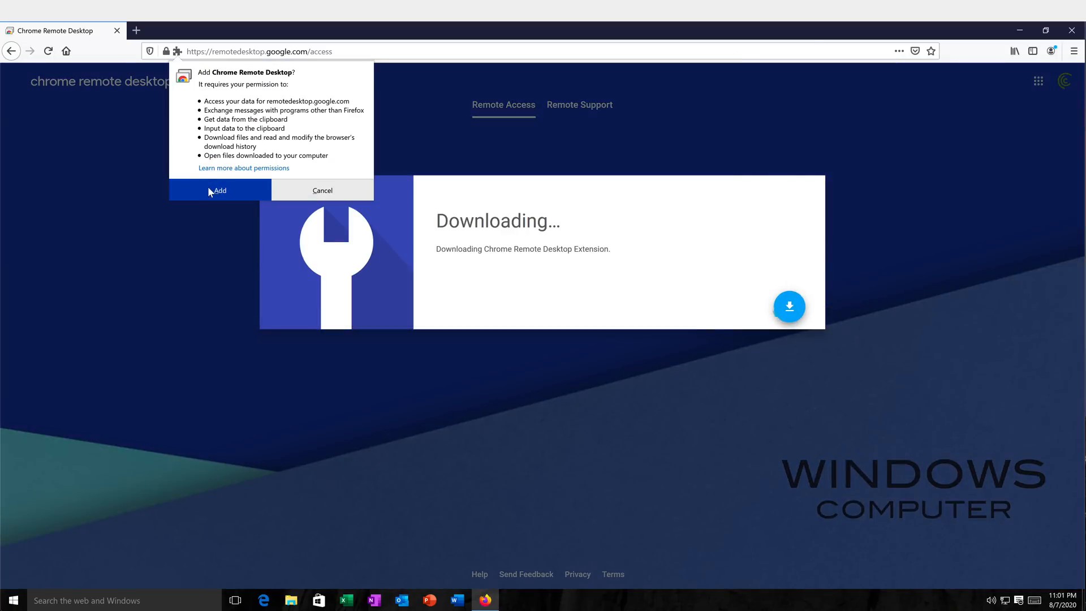
left_click(219, 190)
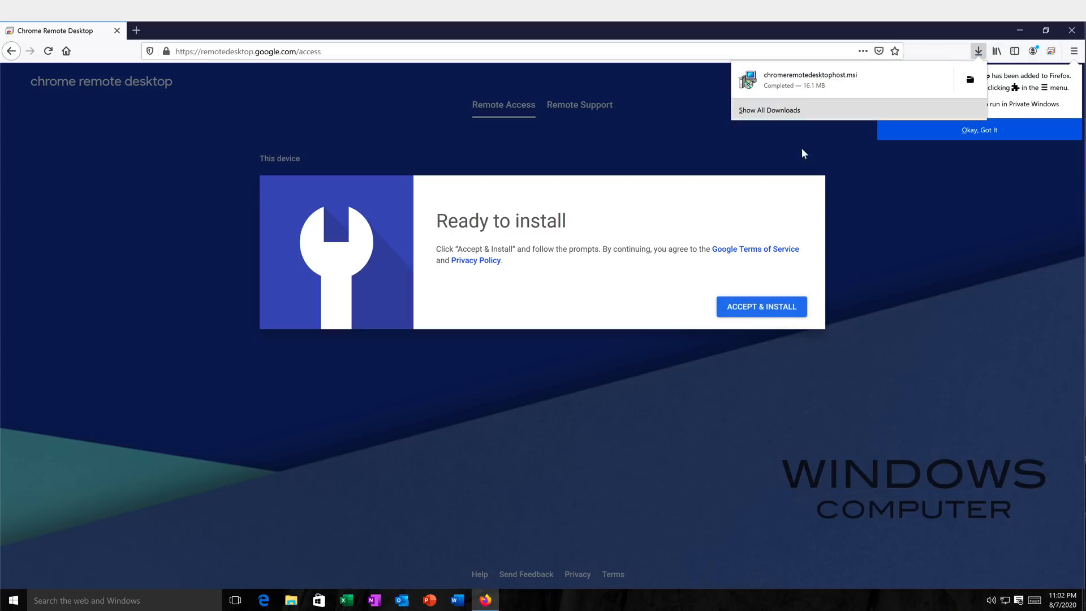
left_click(760, 307)
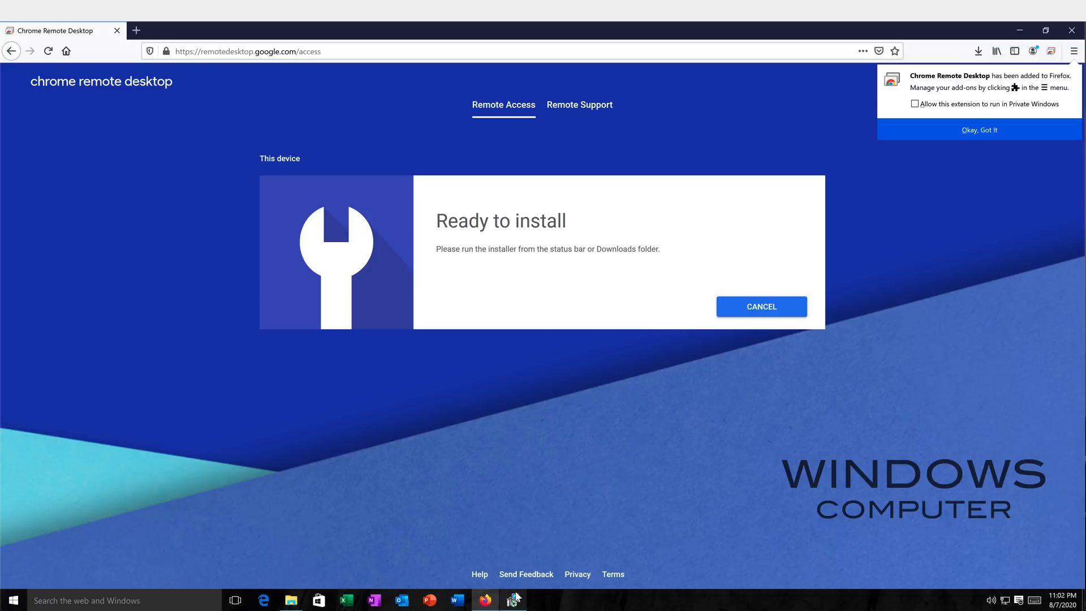
Step: Run the downloaded host installer and grant it permission in User Account Control
left_click(513, 600)
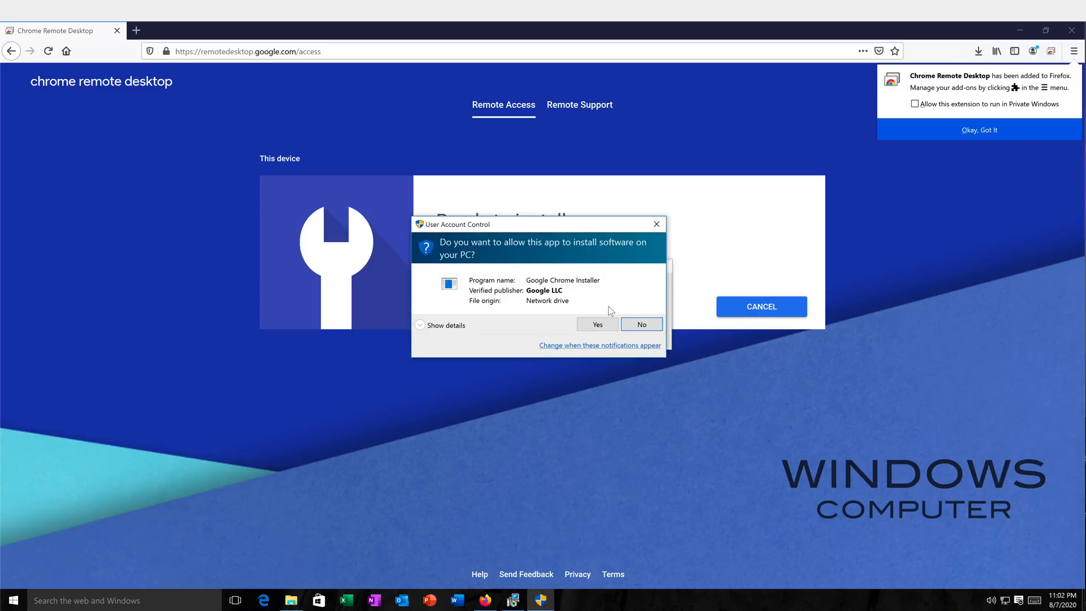
left_click(597, 325)
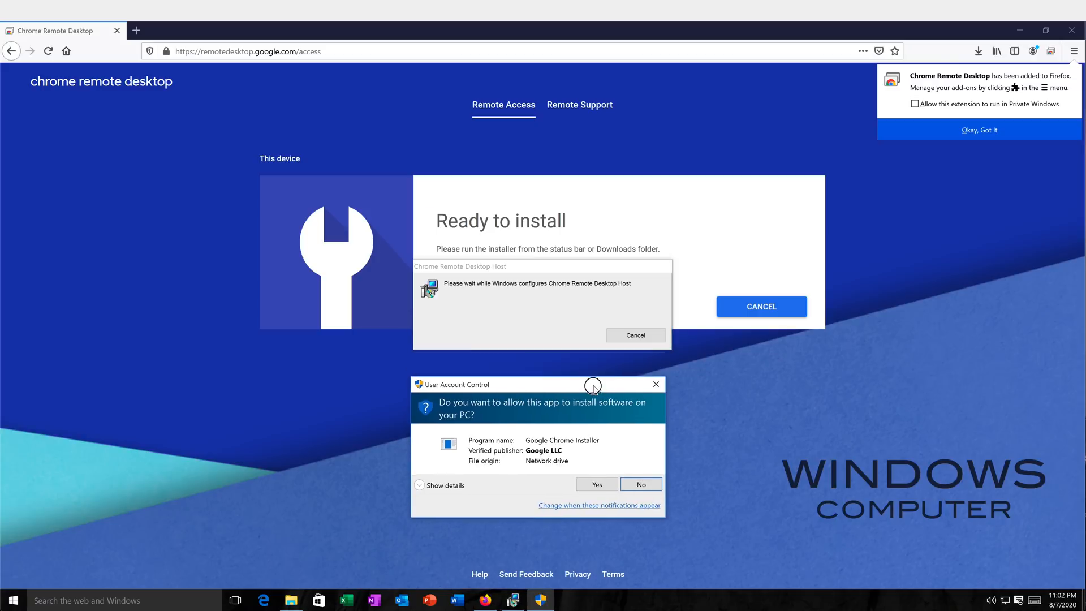
left_click(596, 484)
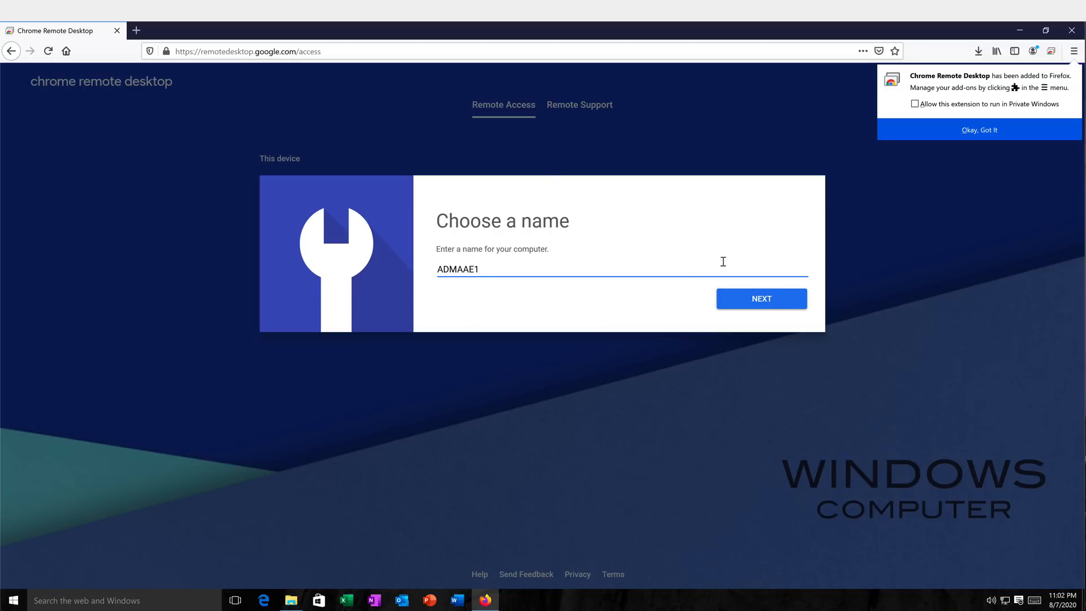
mouse_move(524, 271)
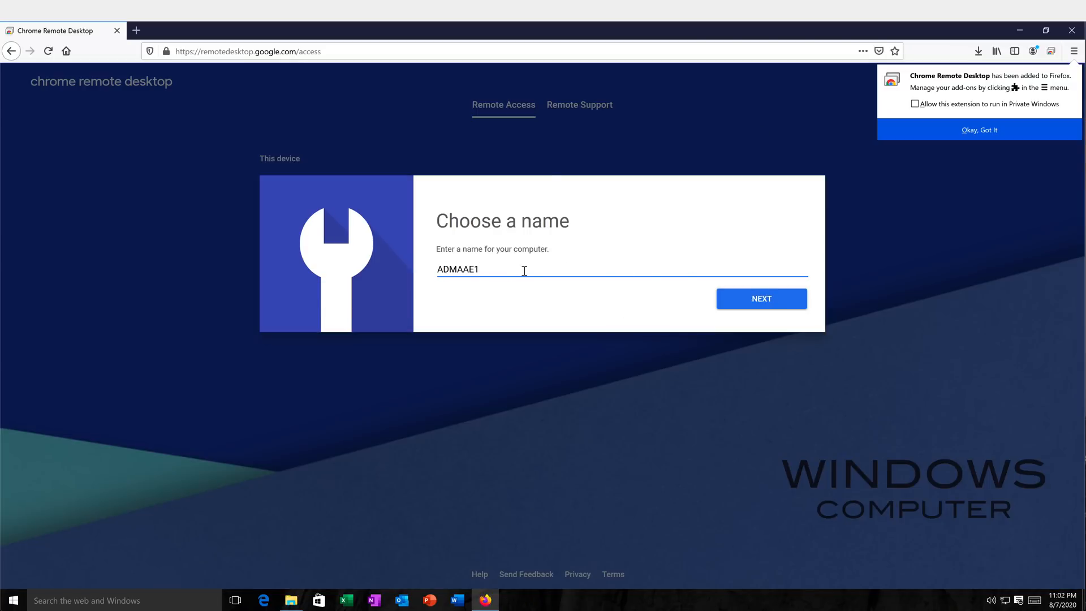
mouse_move(341, 338)
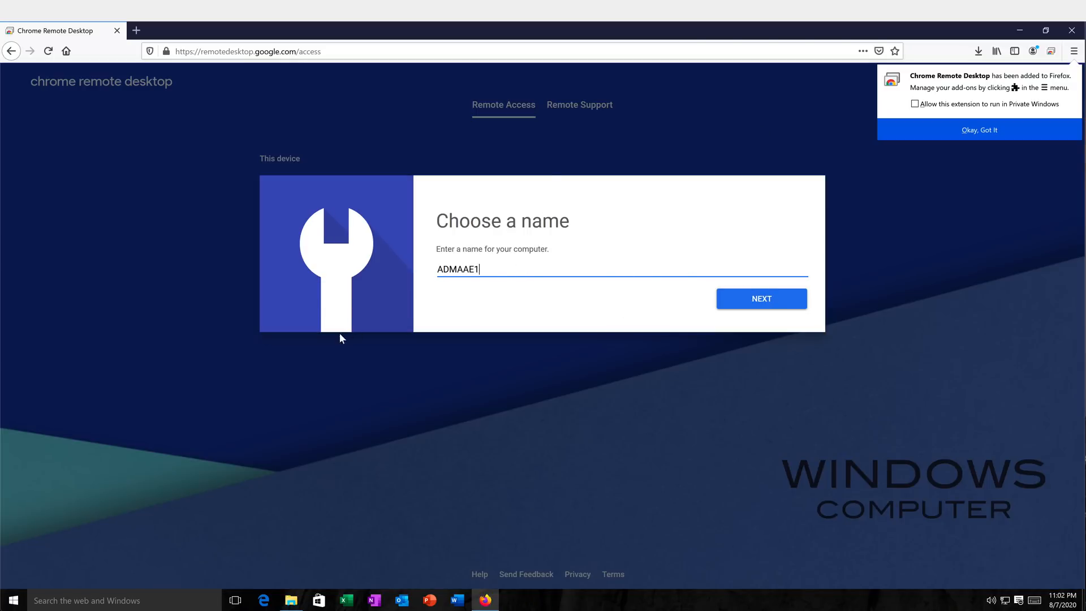
Step: Name the computer 'The Class Computer' and continue to the PIN step
type("The Class Computer")
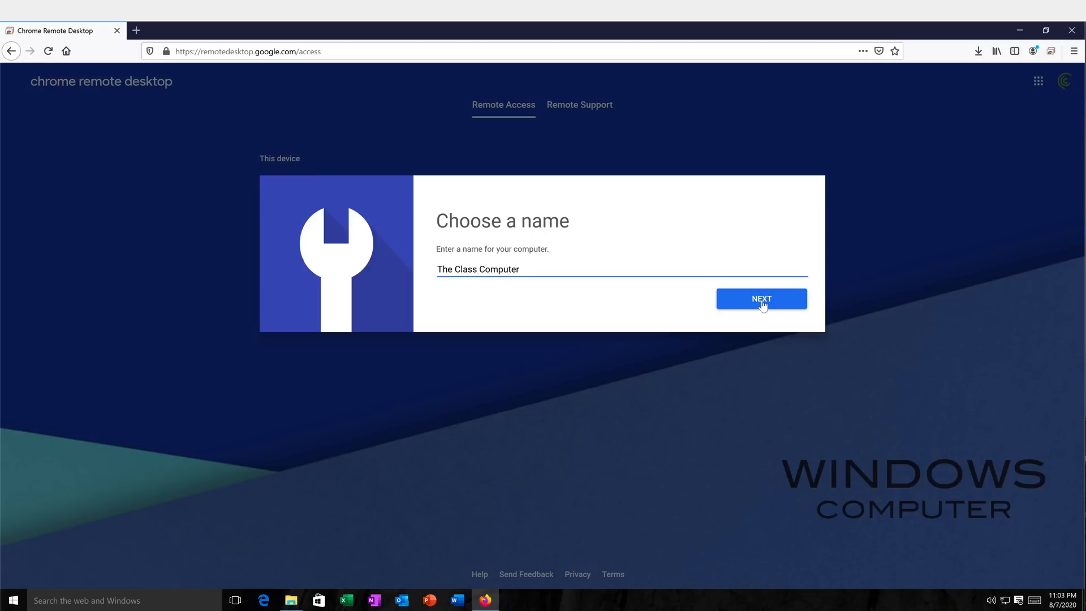
left_click(762, 299)
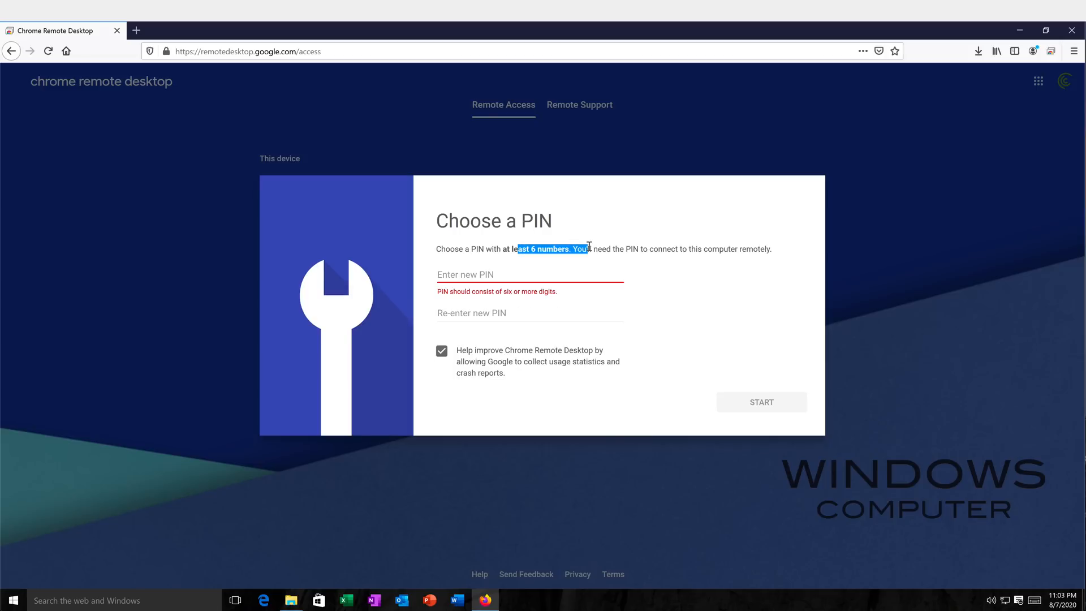
Step: Set a 6+ digit PIN, disable usage statistics, and start remote access with UAC approval
left_click(529, 274)
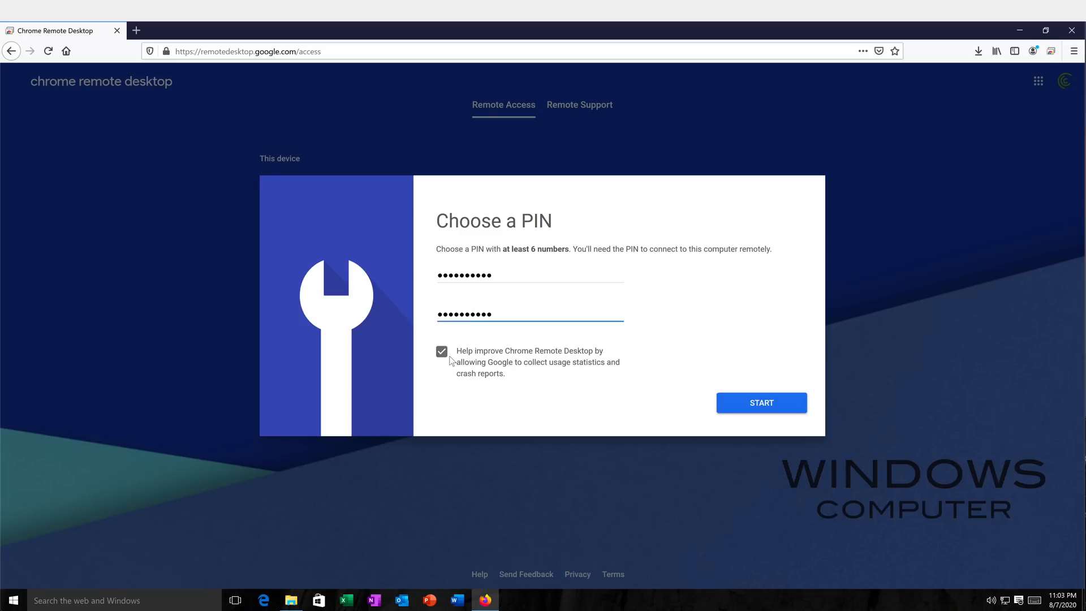
left_click(442, 352)
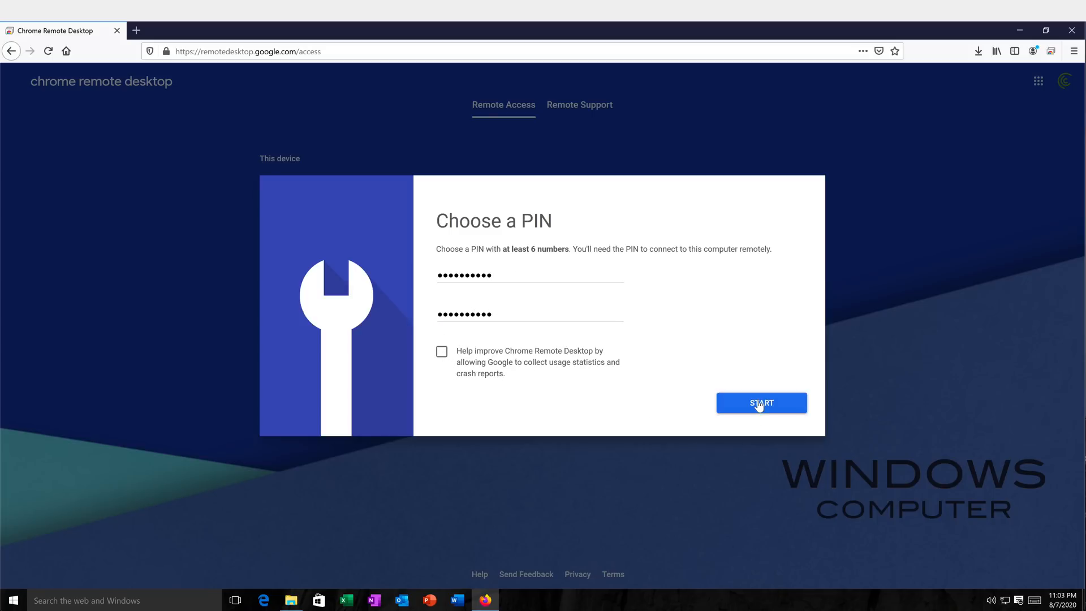
left_click(761, 403)
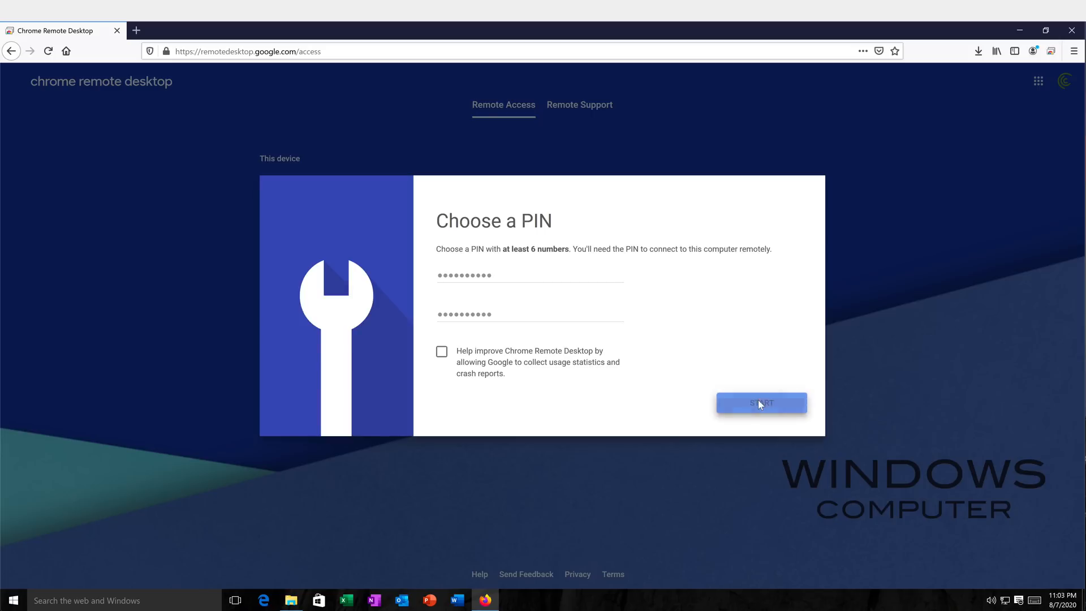
left_click(761, 403)
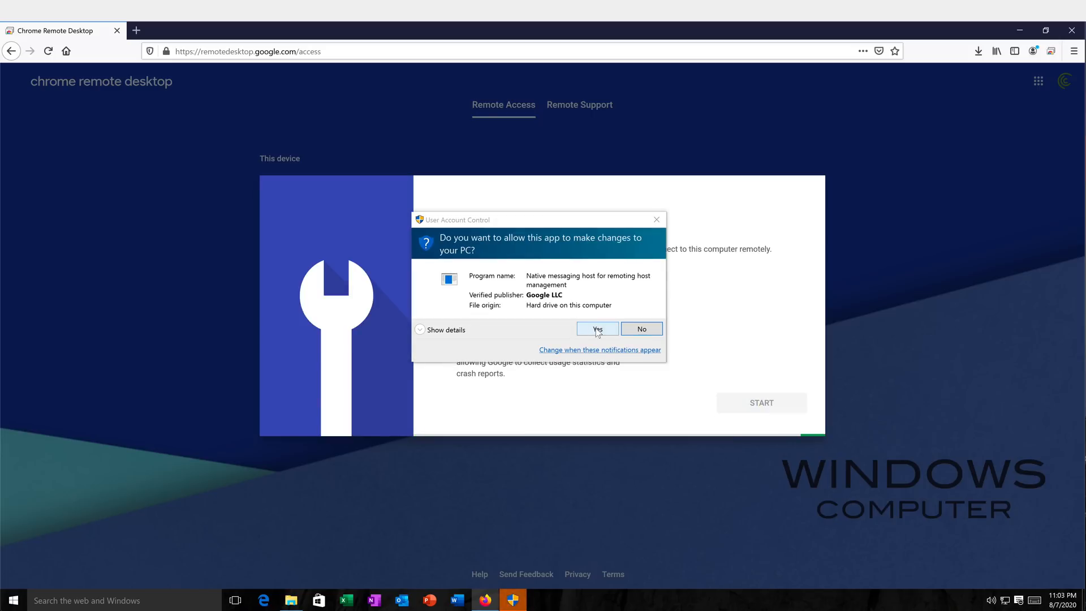
left_click(596, 328)
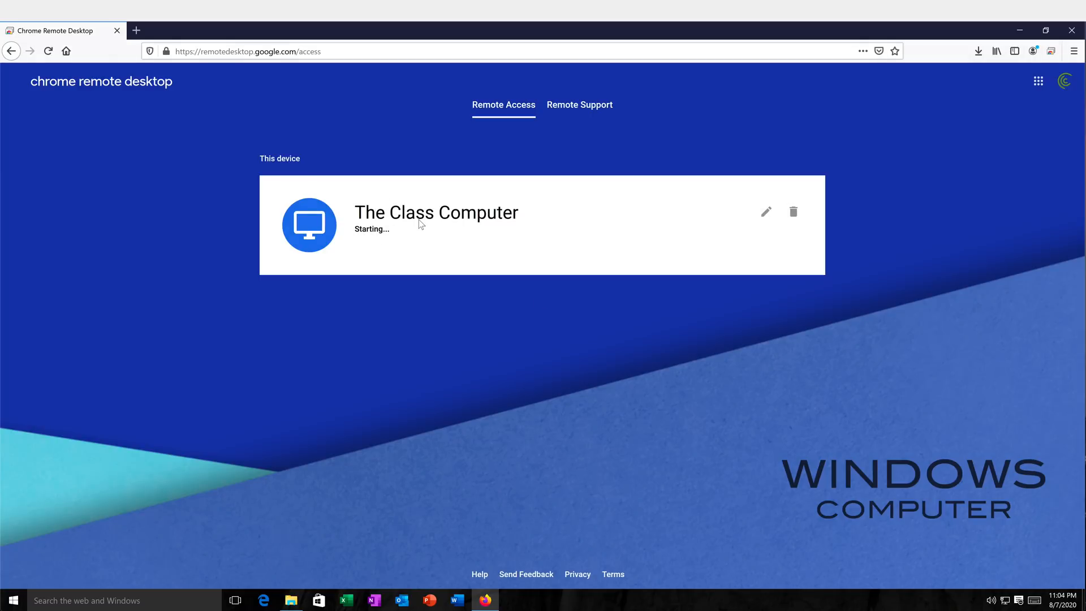
mouse_move(385, 206)
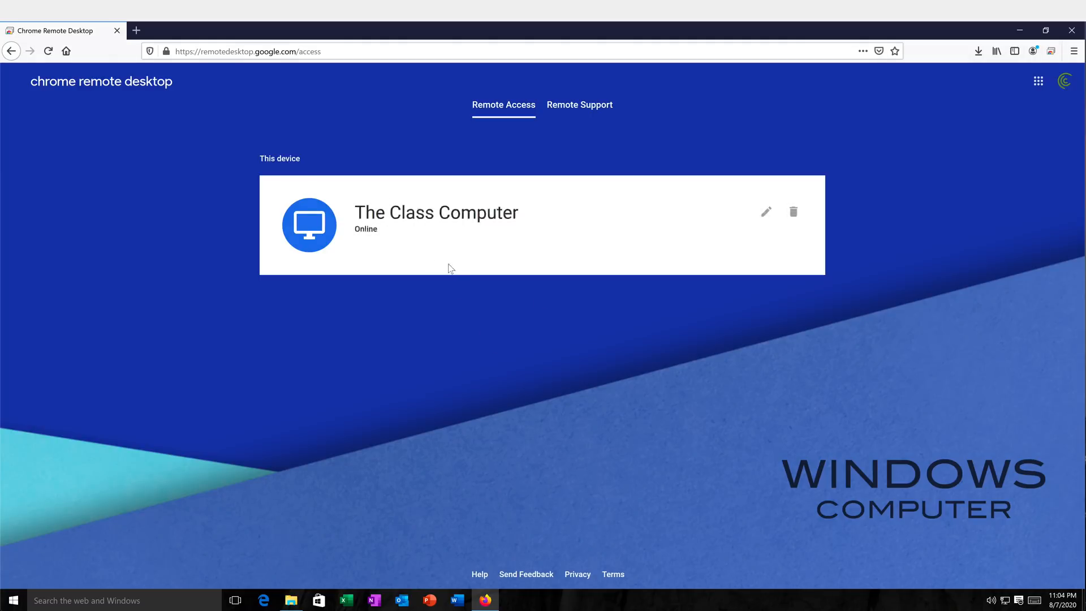
mouse_move(422, 222)
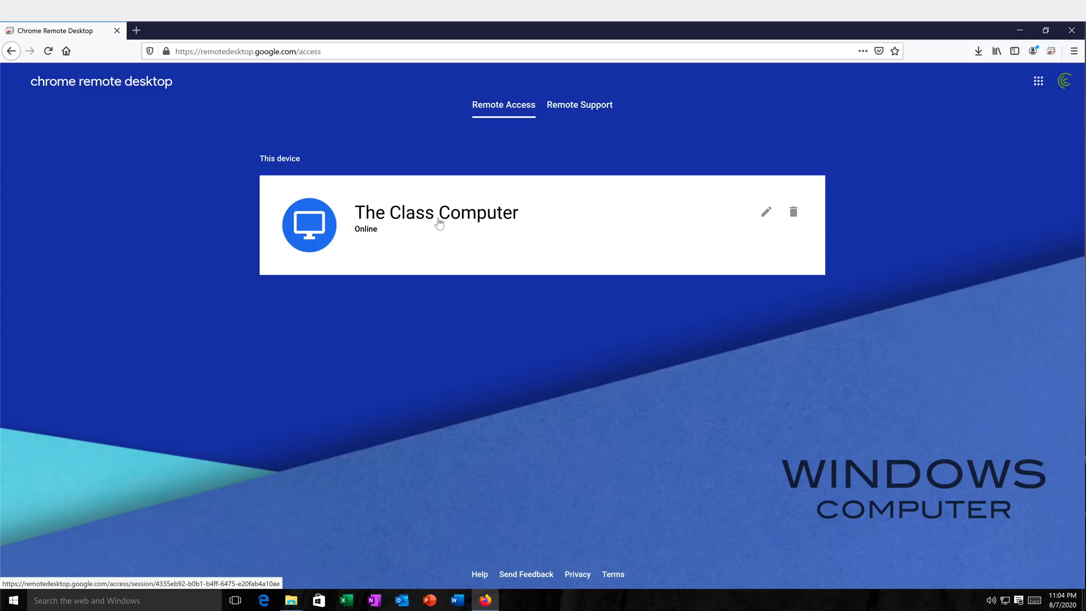
mouse_move(415, 222)
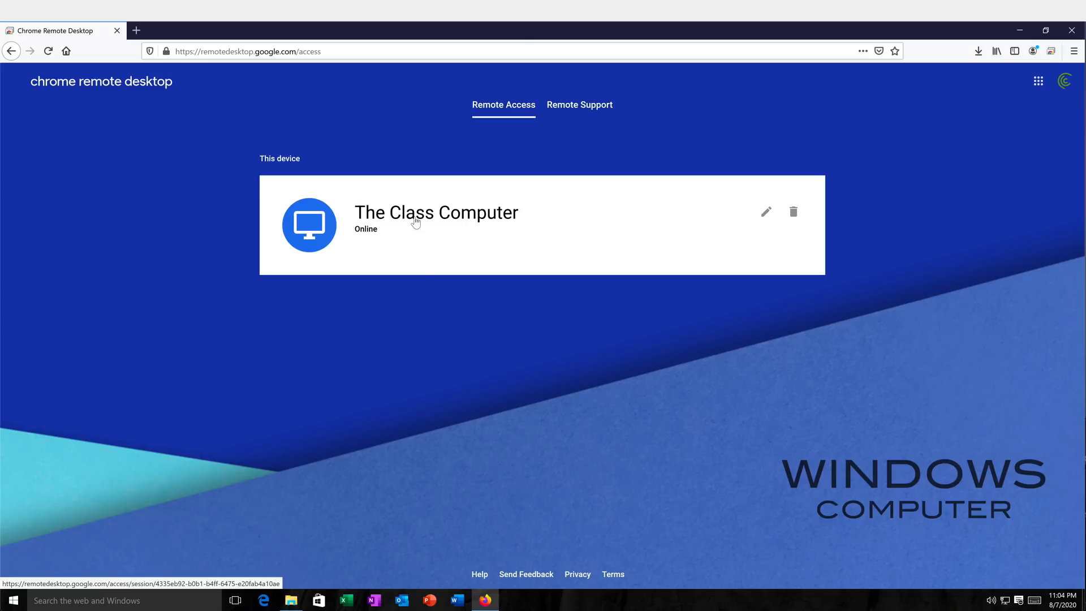
mouse_move(360, 375)
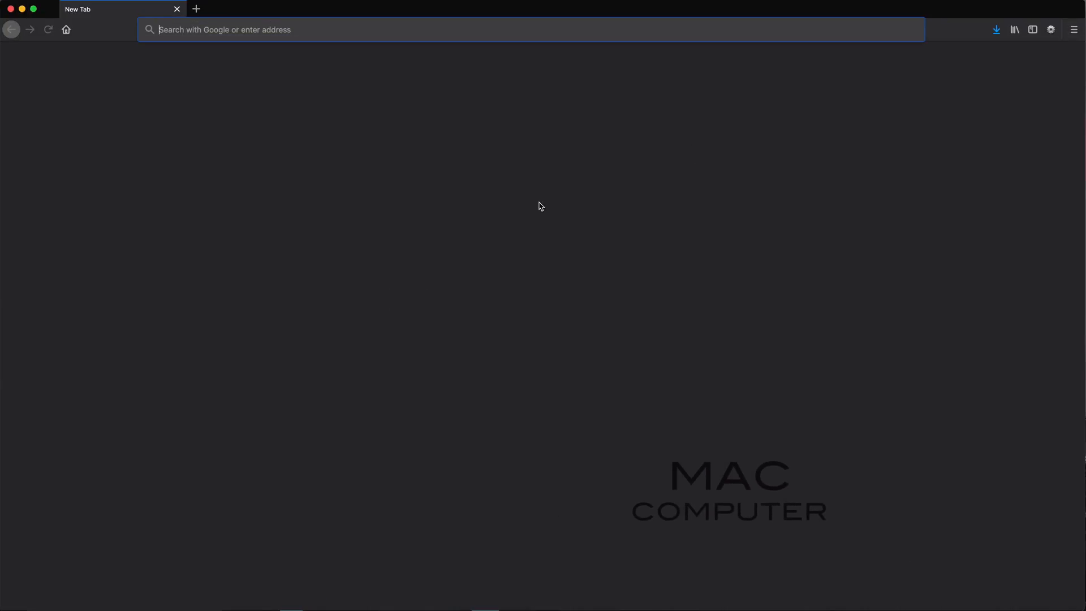
Step: From the Mac, visit remotedesktop.google.com/access and connect to The Class Computer with its PIN
type("remotedesktop.google.com/access/")
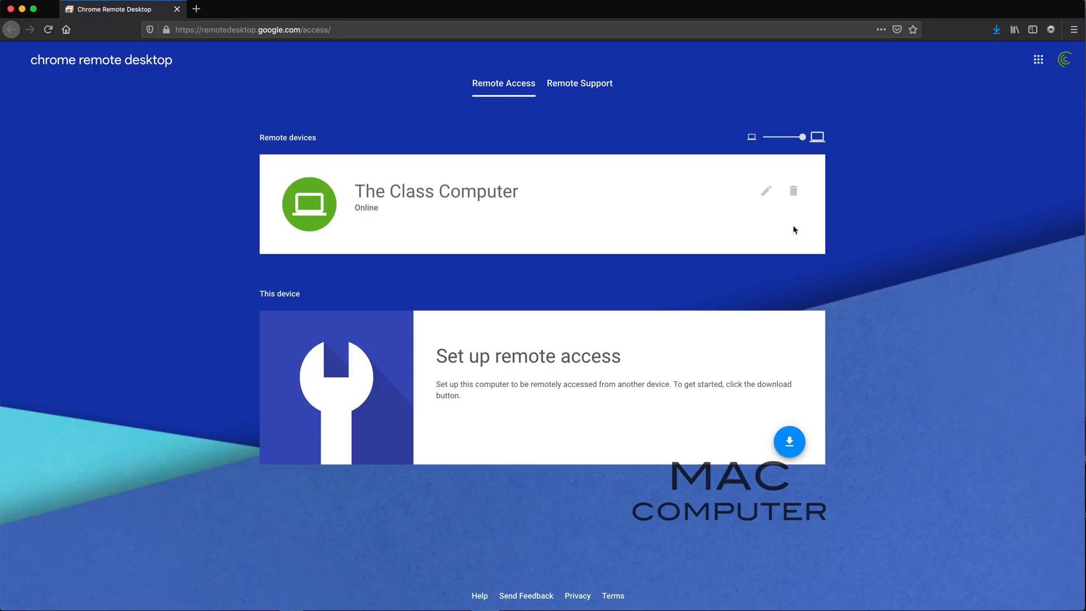
mouse_move(1075, 63)
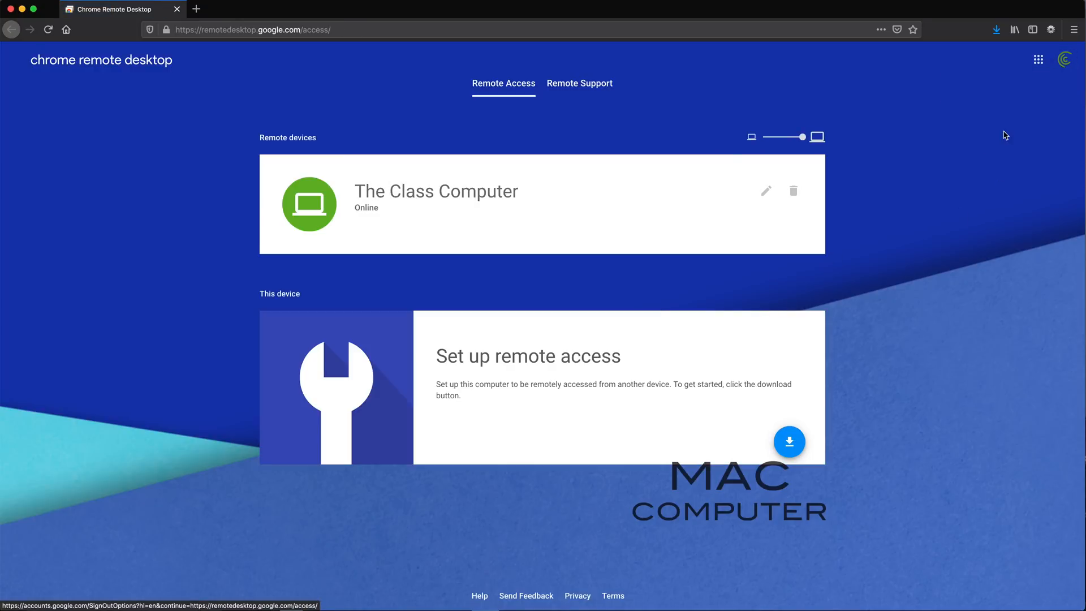
mouse_move(422, 197)
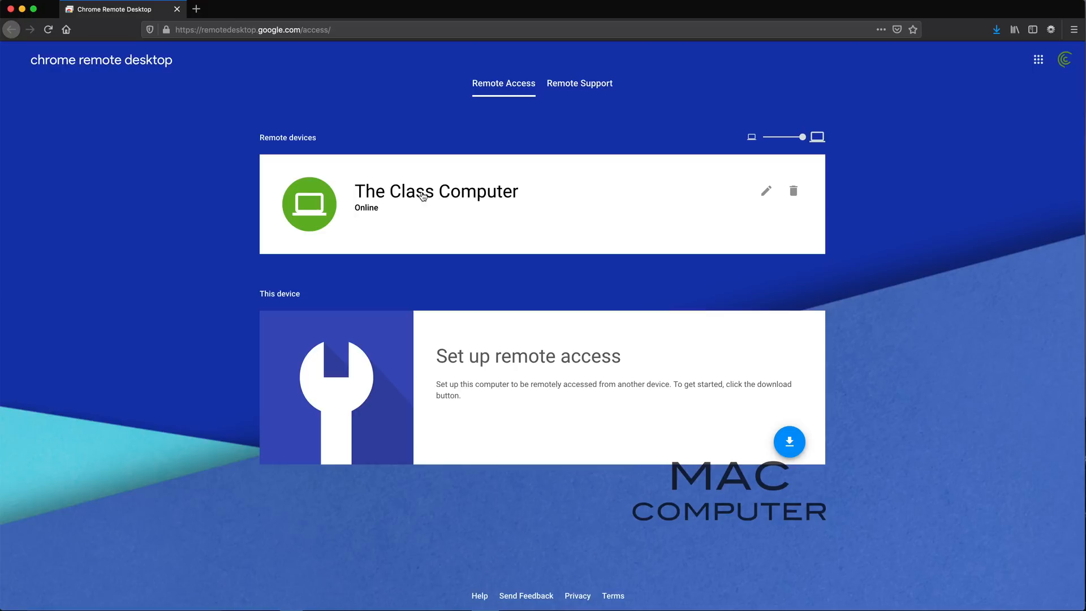
mouse_move(427, 197)
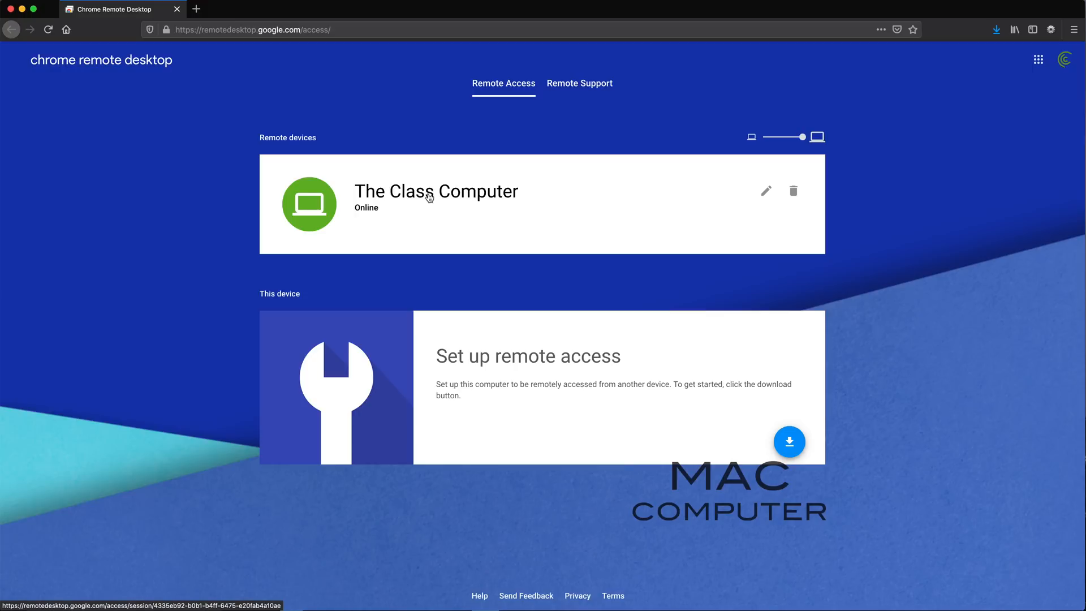
mouse_move(424, 196)
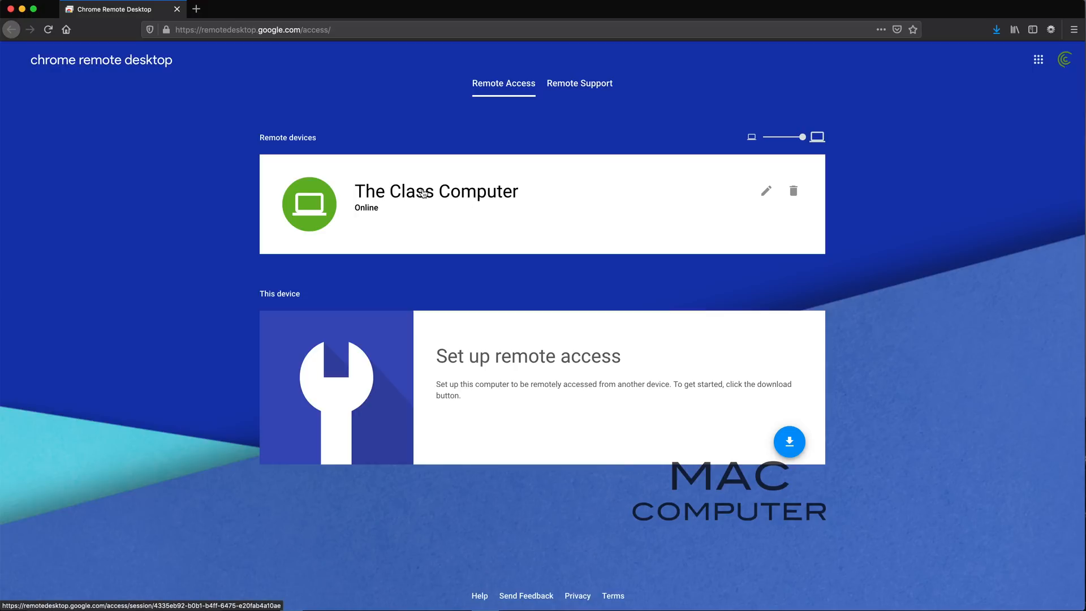
mouse_move(415, 200)
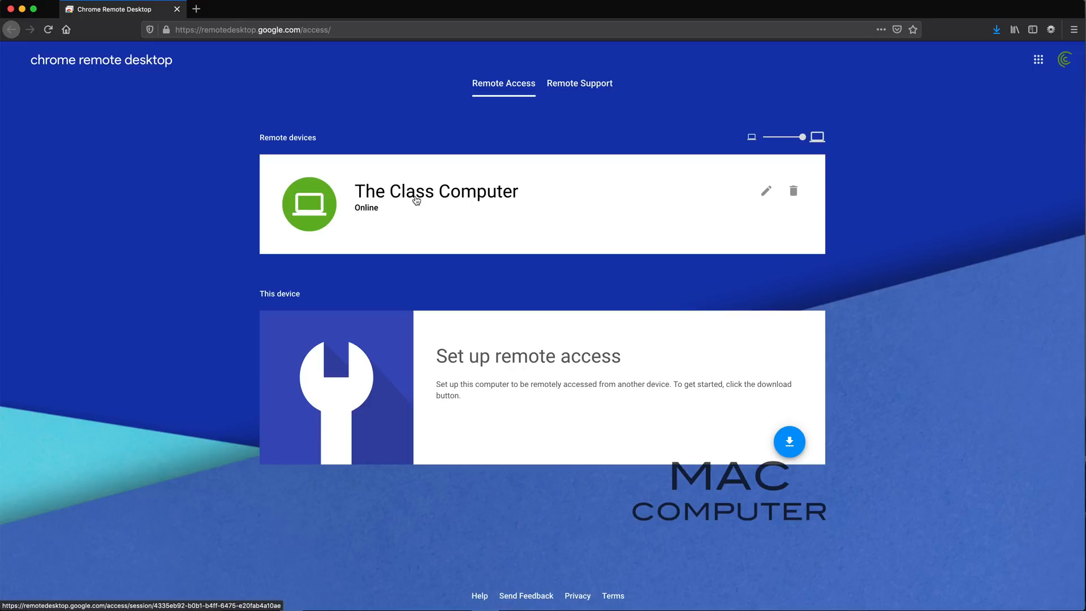
mouse_move(409, 196)
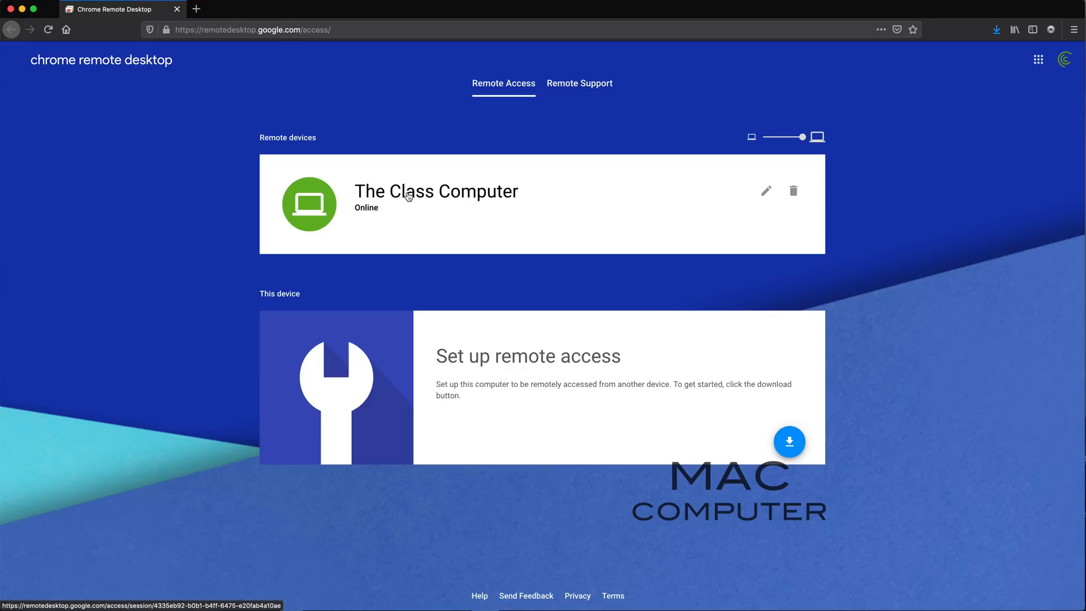
left_click(436, 199)
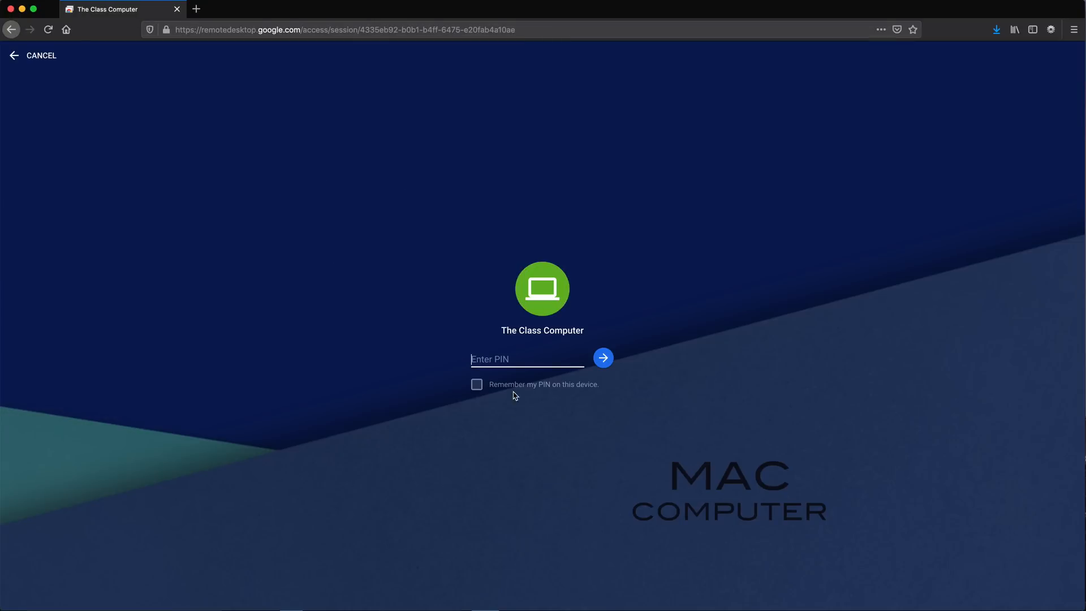
mouse_move(608, 339)
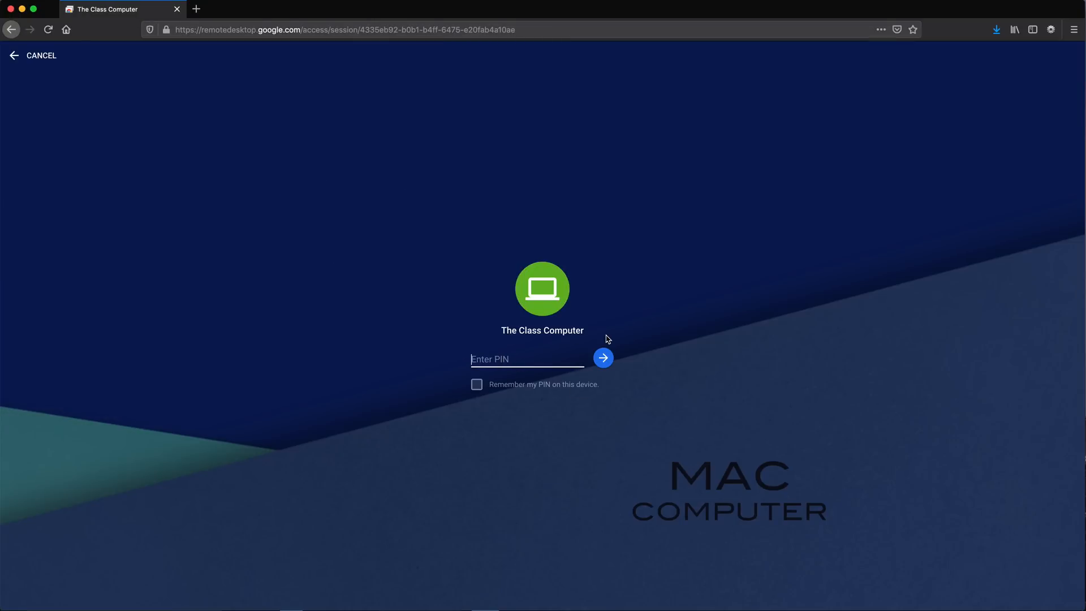
left_click(527, 359)
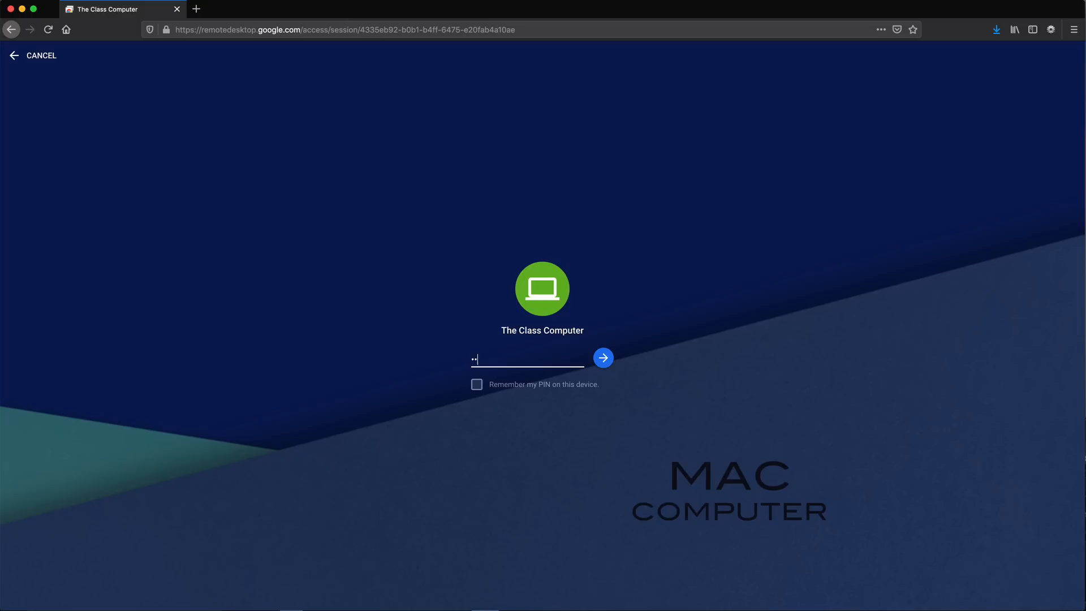
left_click(603, 359)
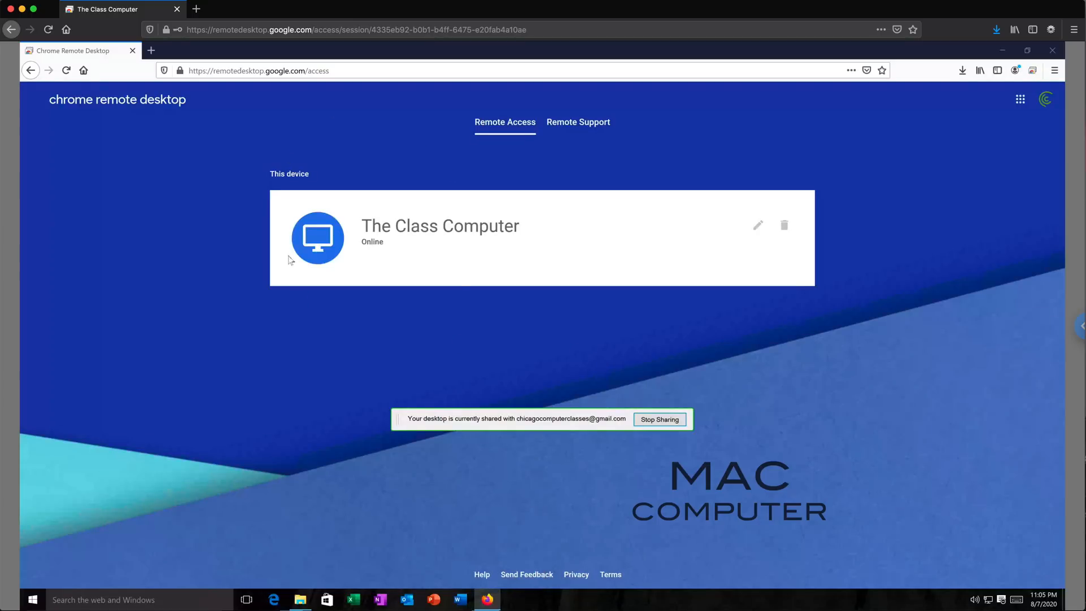
mouse_move(639, 65)
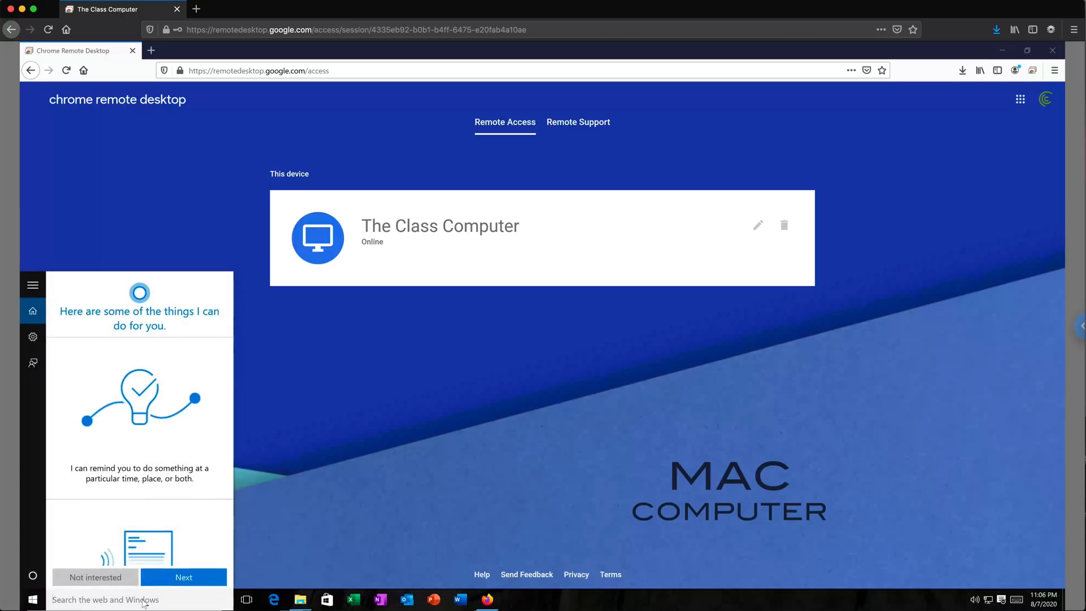
Step: Launch Paint on the remote PC, draw a pencil stroke, and fill the square orange
type("paint")
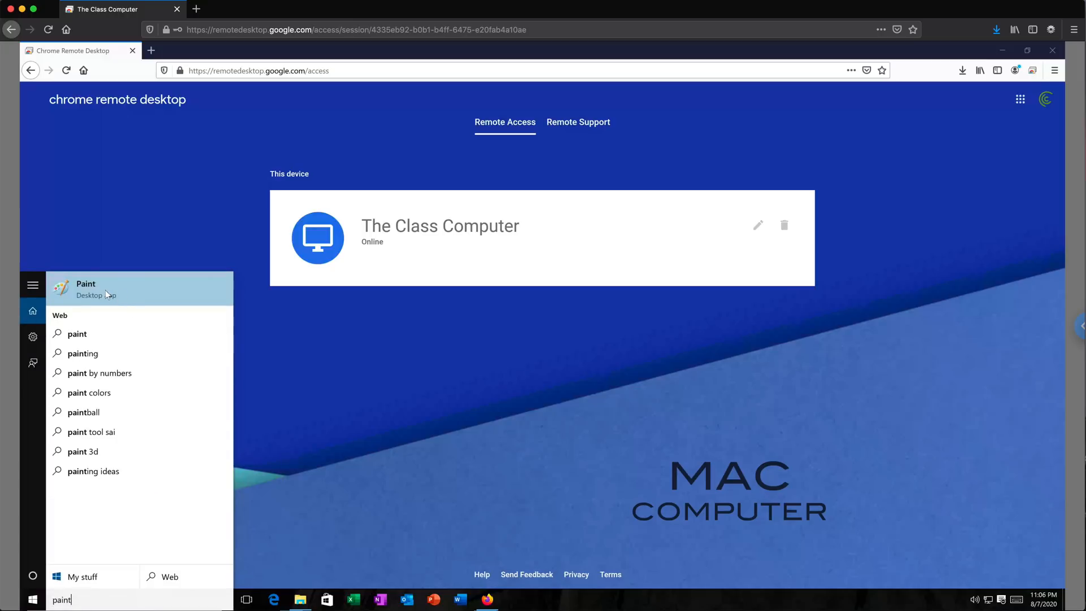
left_click(85, 288)
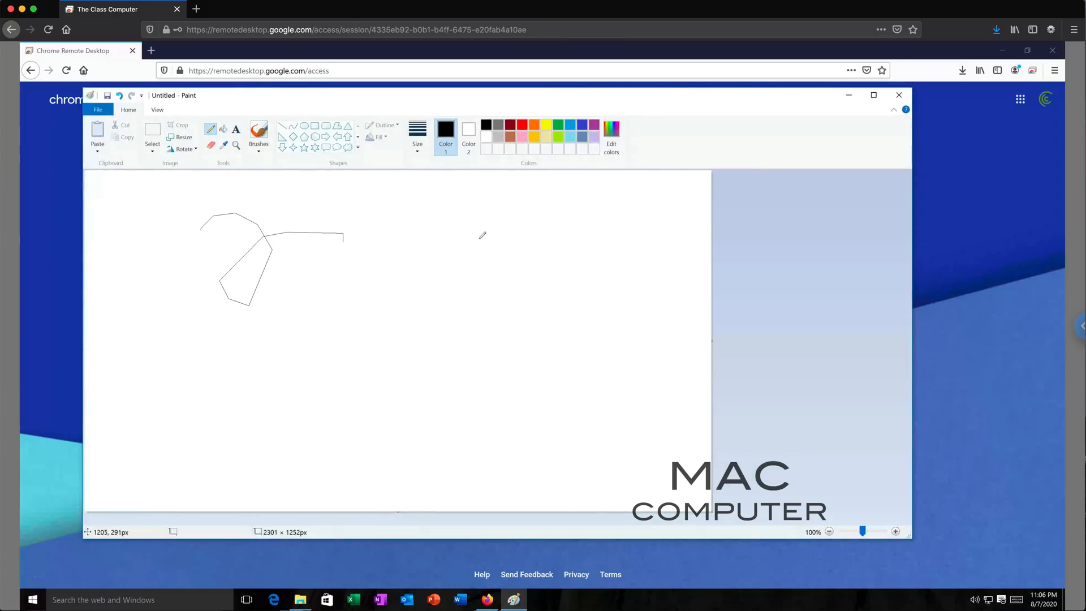
left_click_drag(478, 240, 457, 388)
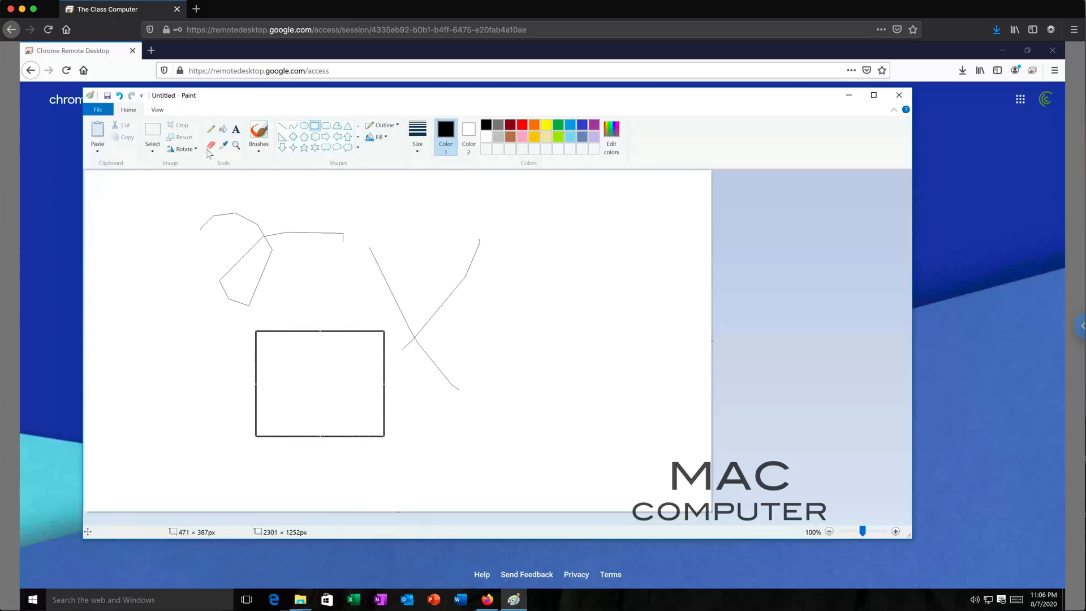
left_click(330, 347)
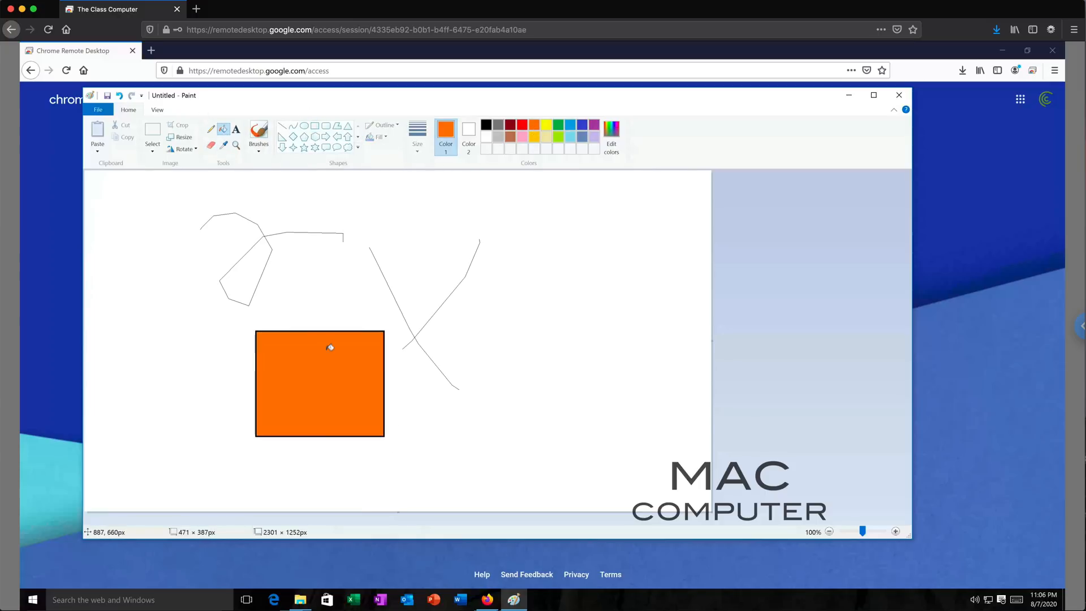
mouse_move(775, 154)
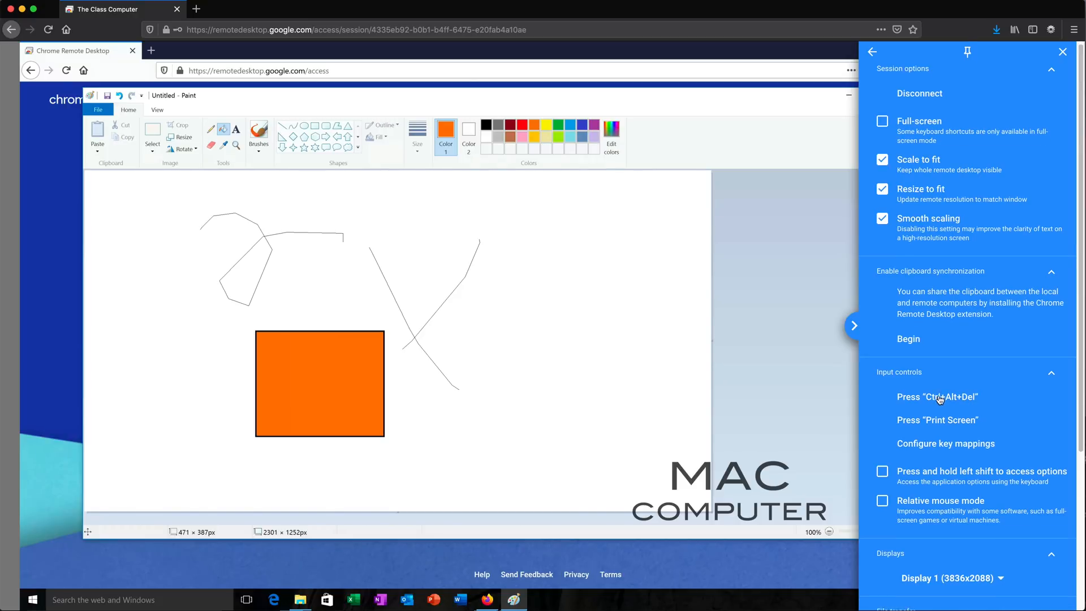
Step: Scroll the session options panel down to the File transfer section
scroll("down", 3)
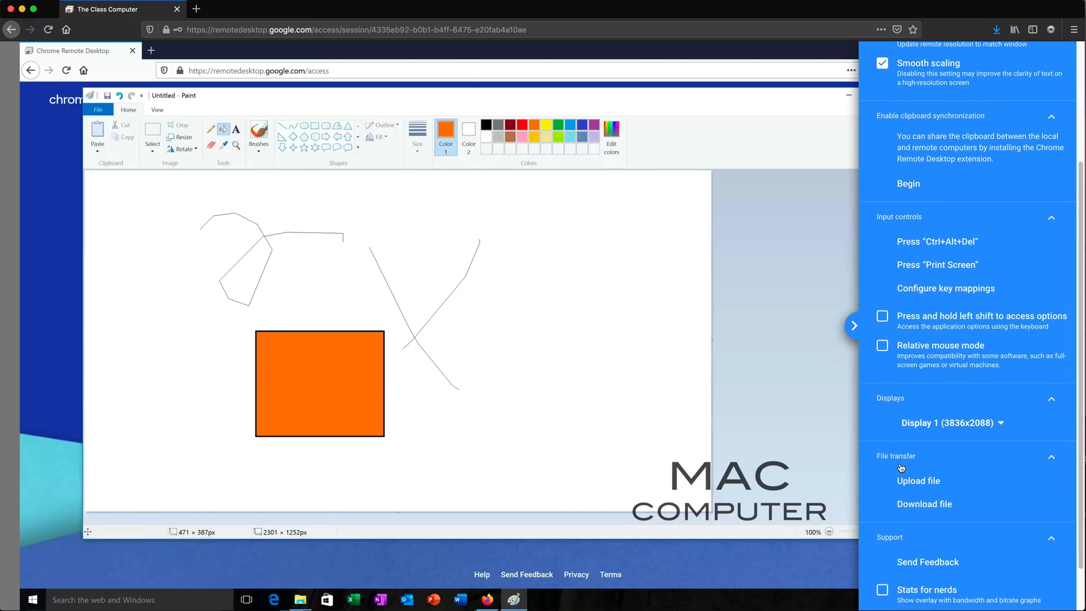
mouse_move(967, 502)
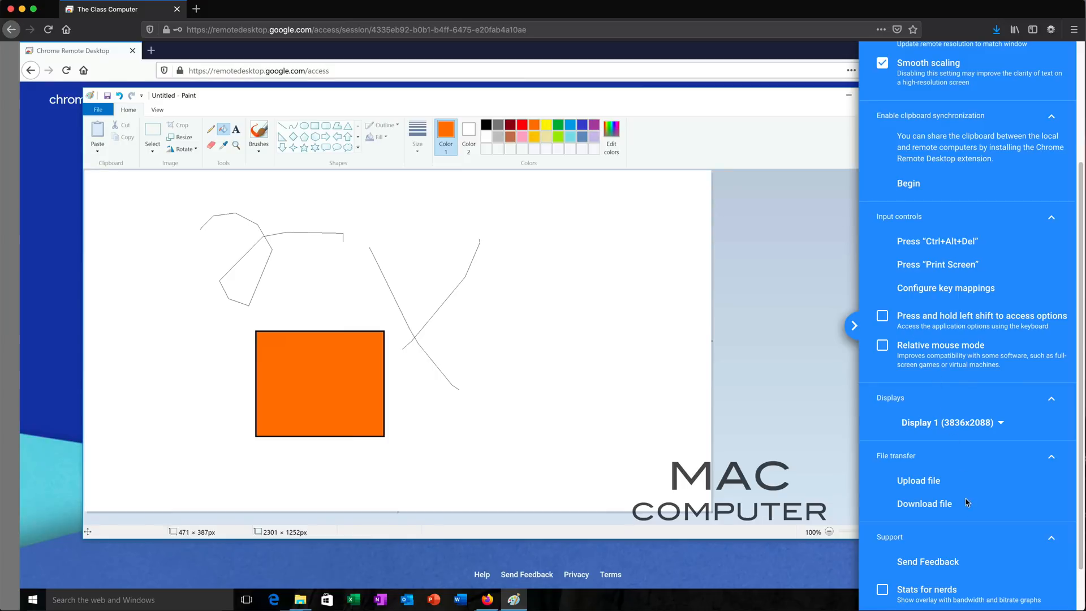
scroll("down", 3)
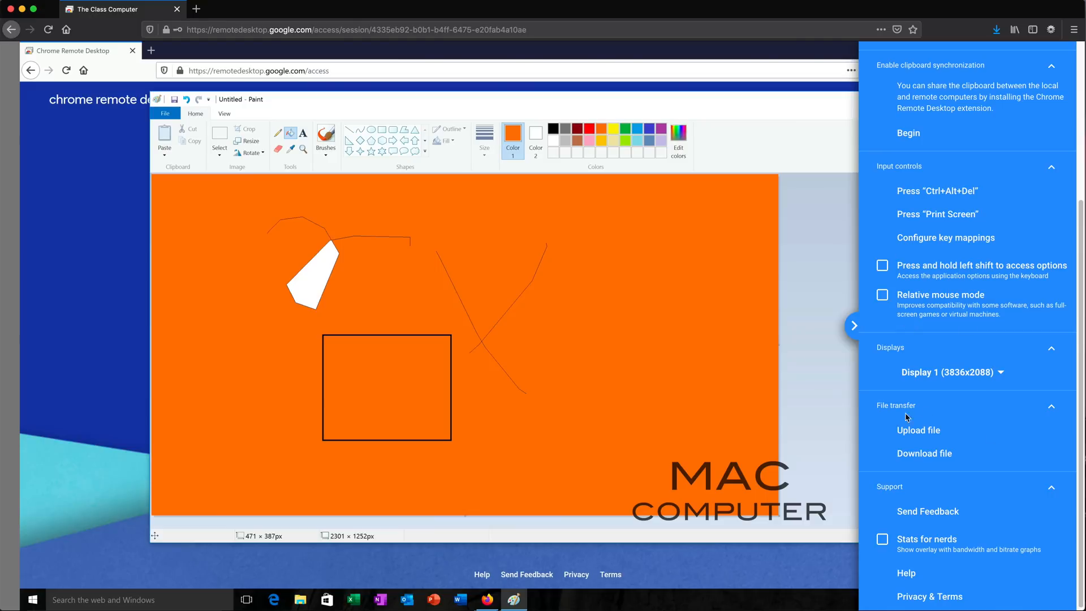
mouse_move(934, 435)
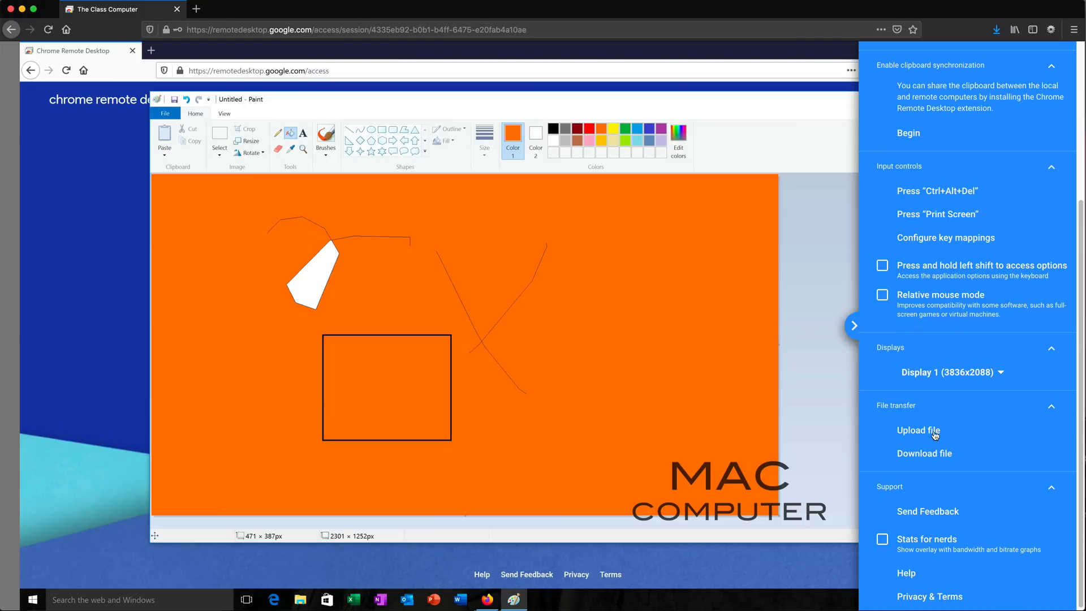
mouse_move(282, 57)
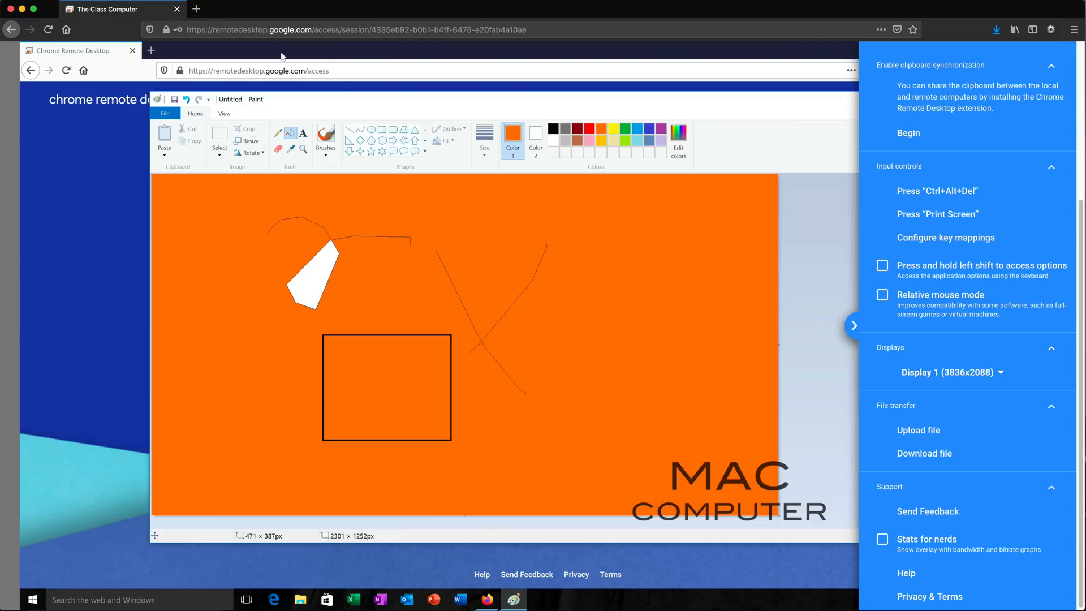
mouse_move(920, 437)
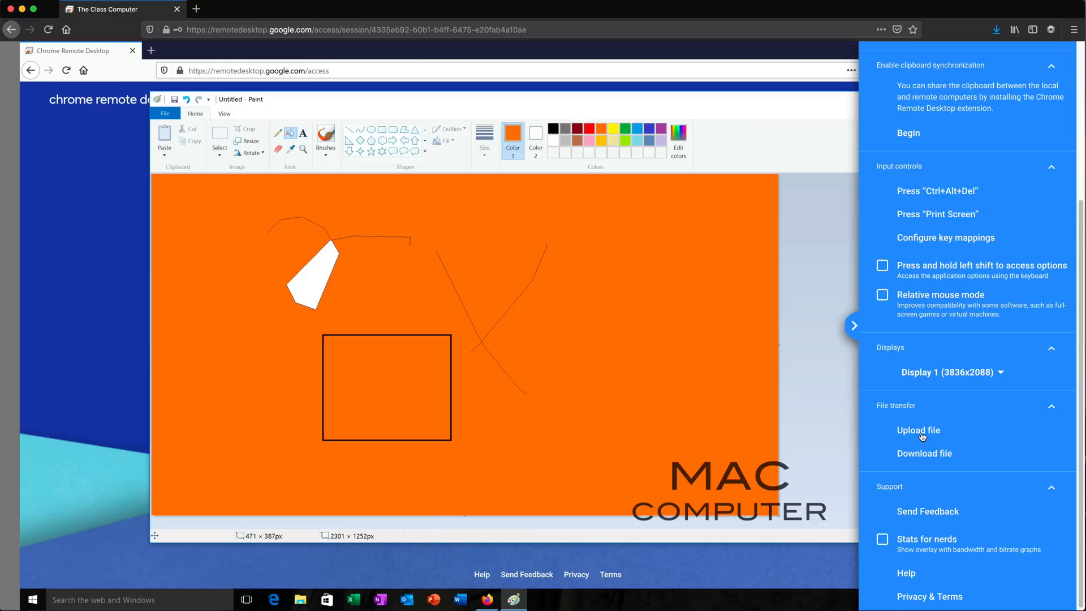
Step: Upload pivot2020.xlsx from the Mac to the remote computer
left_click(919, 430)
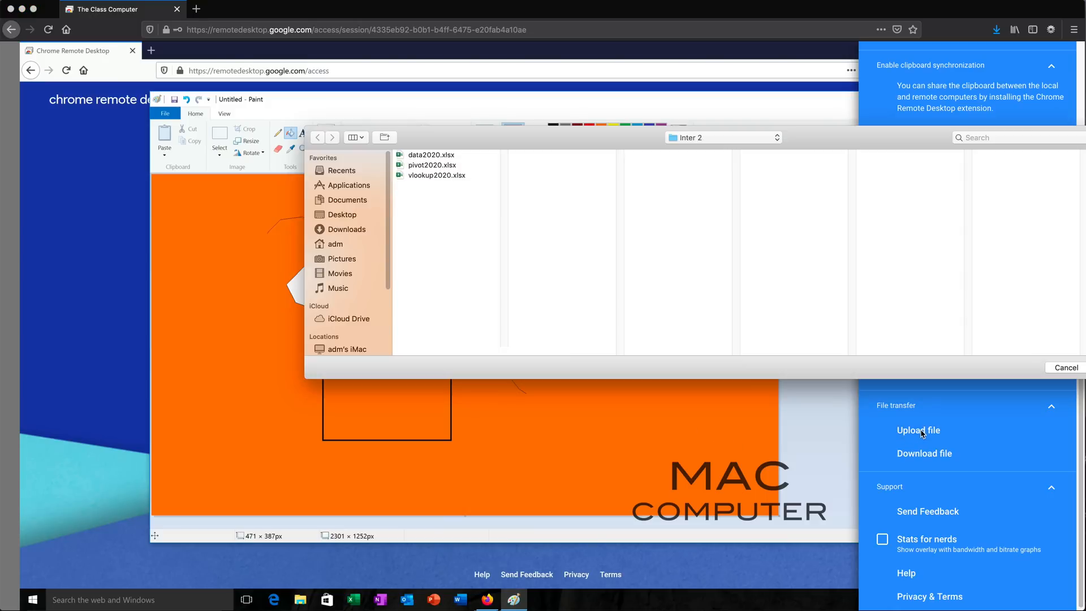
left_click(433, 165)
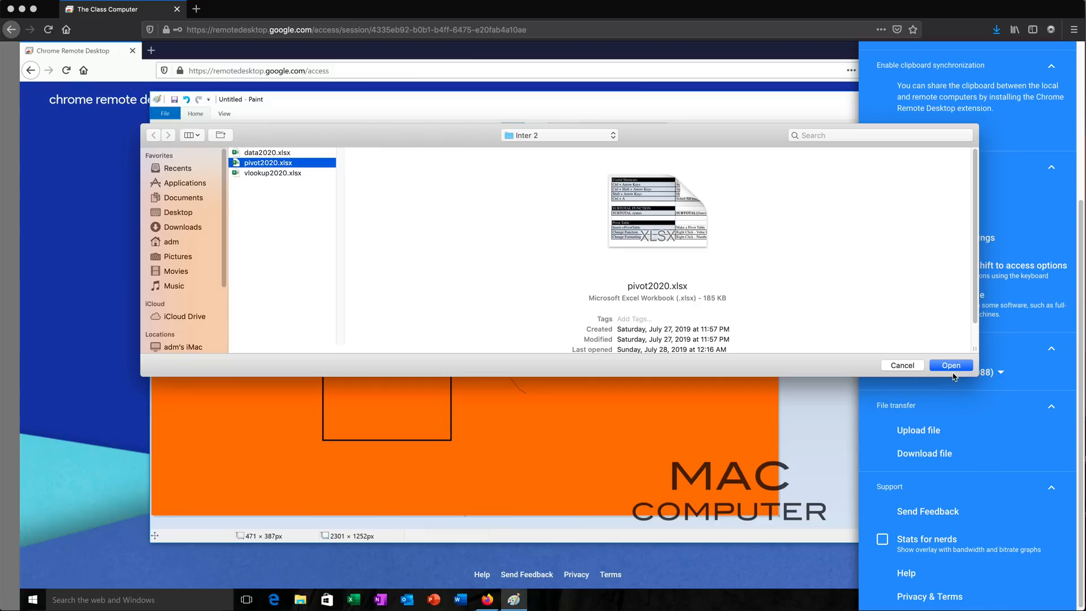
left_click(950, 366)
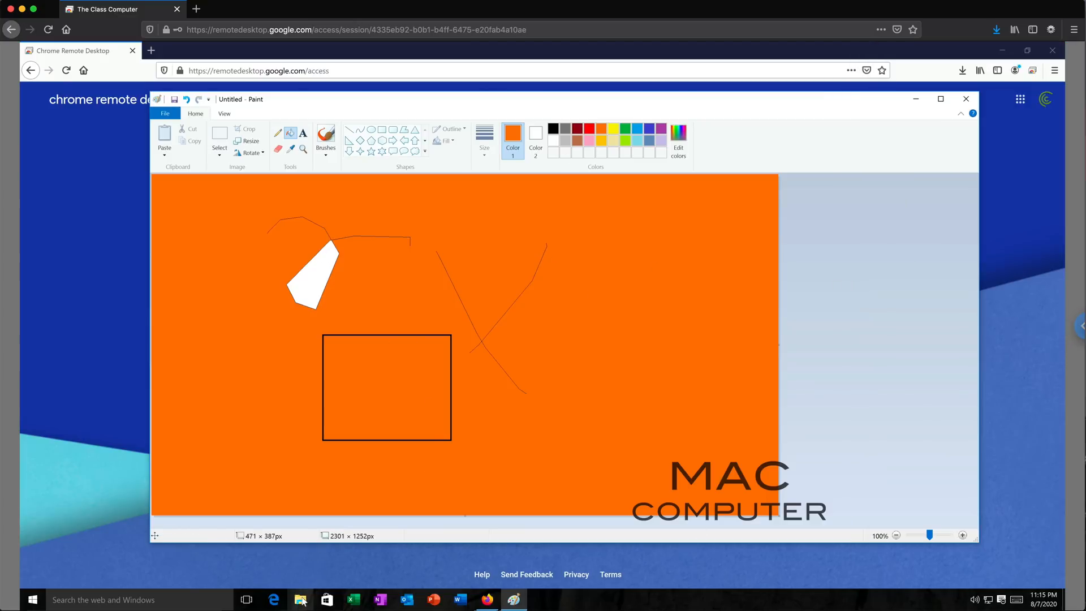
Step: Confirm pivot2020 on the remote Desktop in File Explorer, then close Explorer
left_click(300, 600)
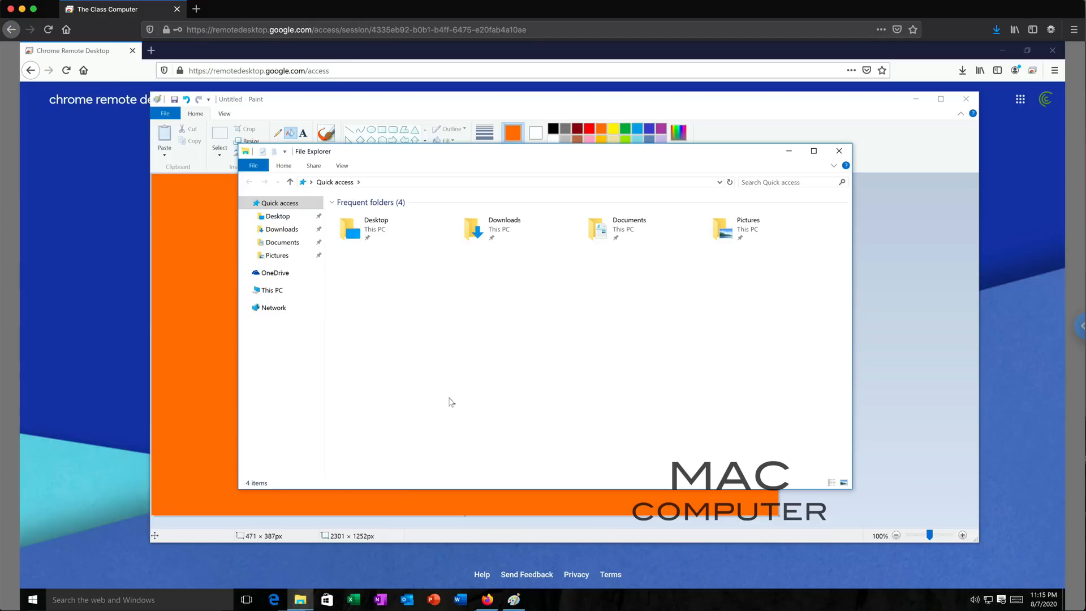
left_click(277, 216)
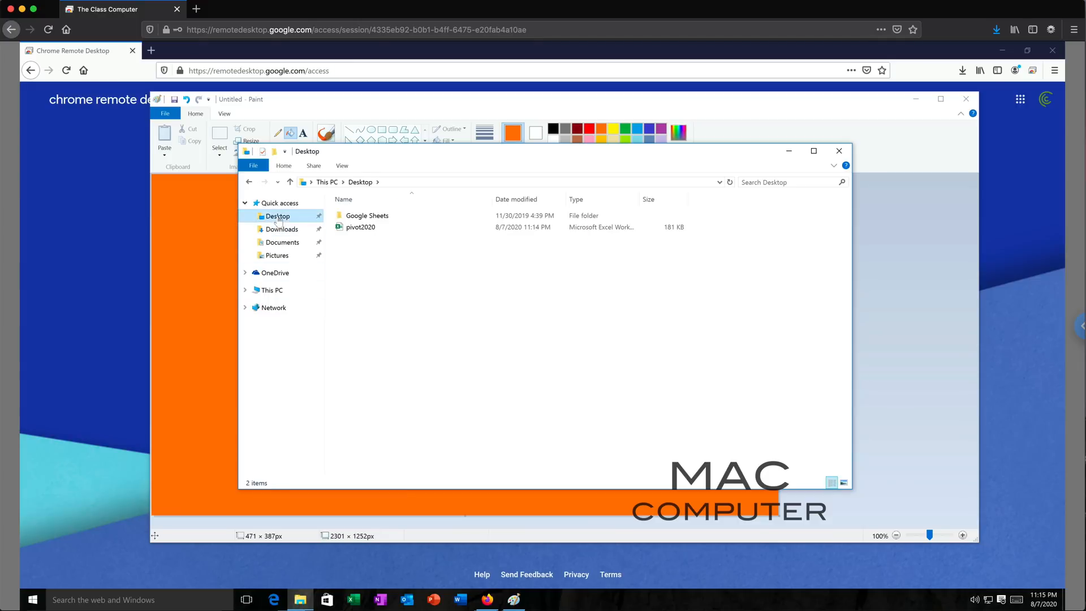
left_click(361, 227)
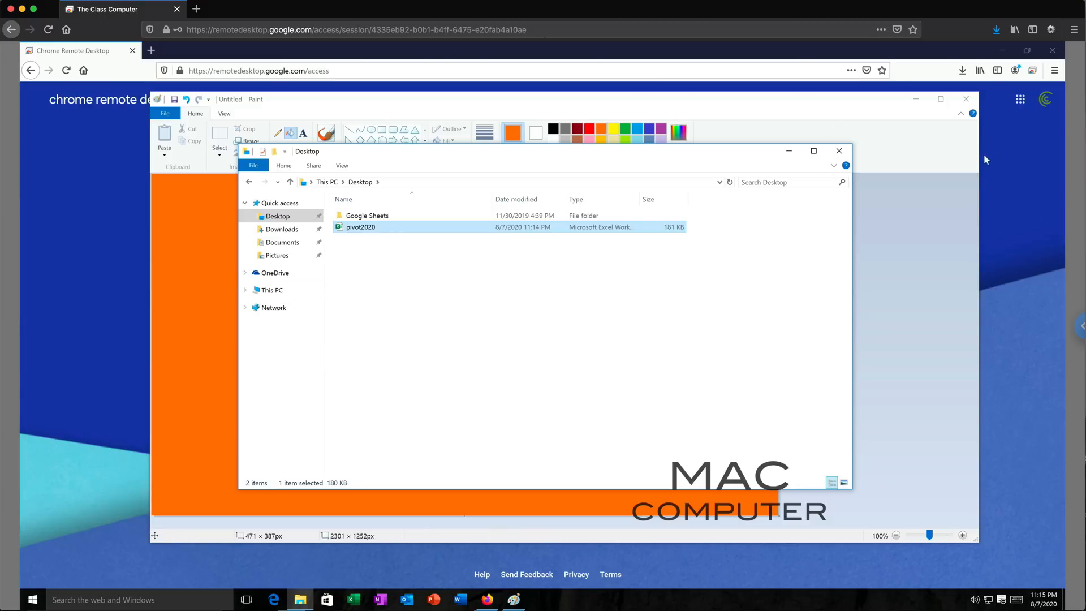
mouse_move(838, 150)
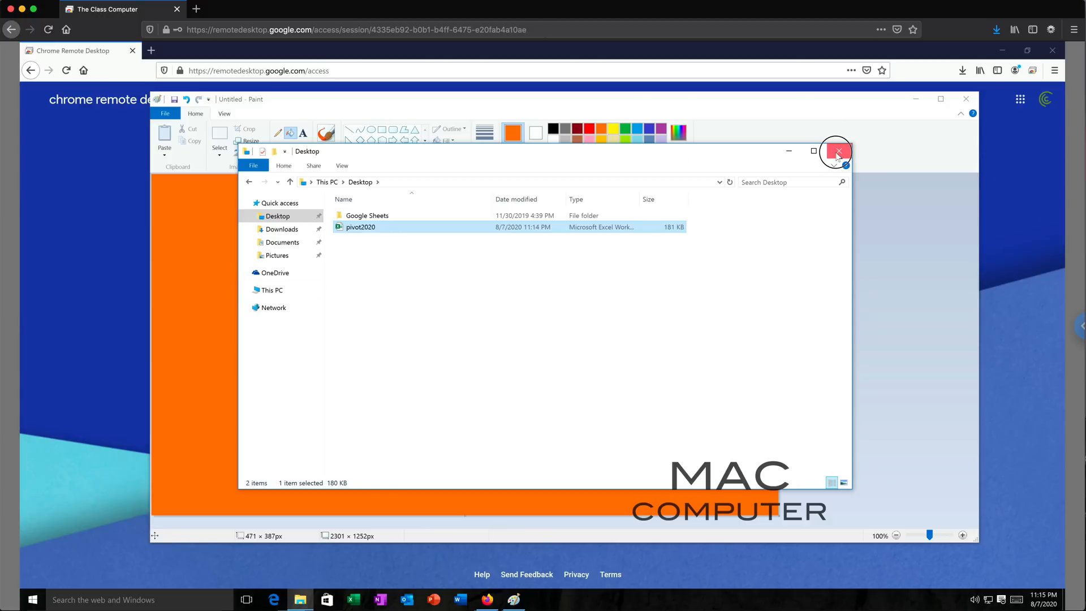
left_click(836, 152)
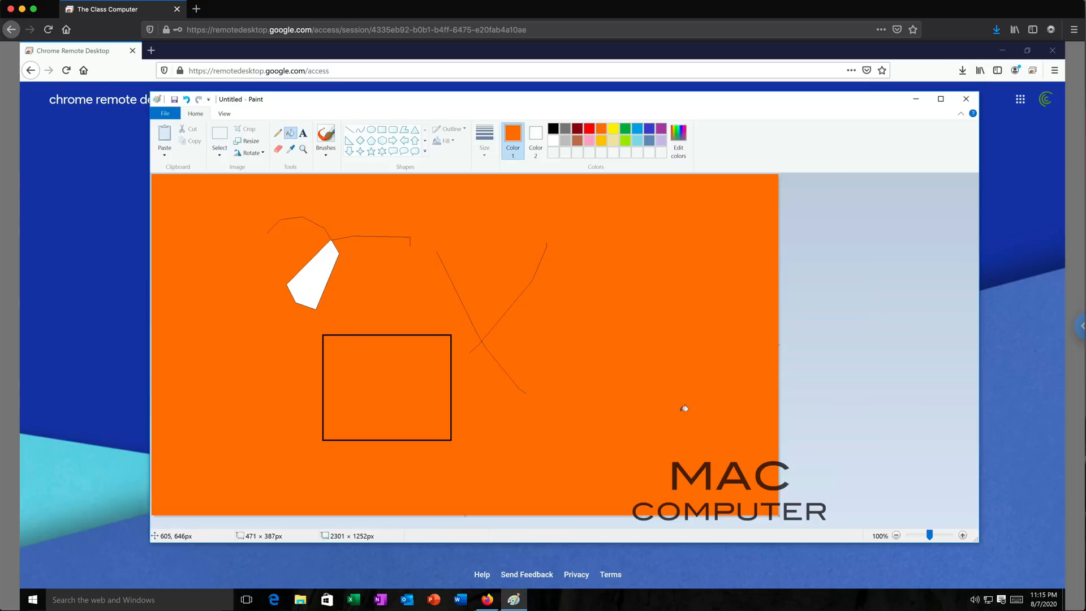
mouse_move(472, 298)
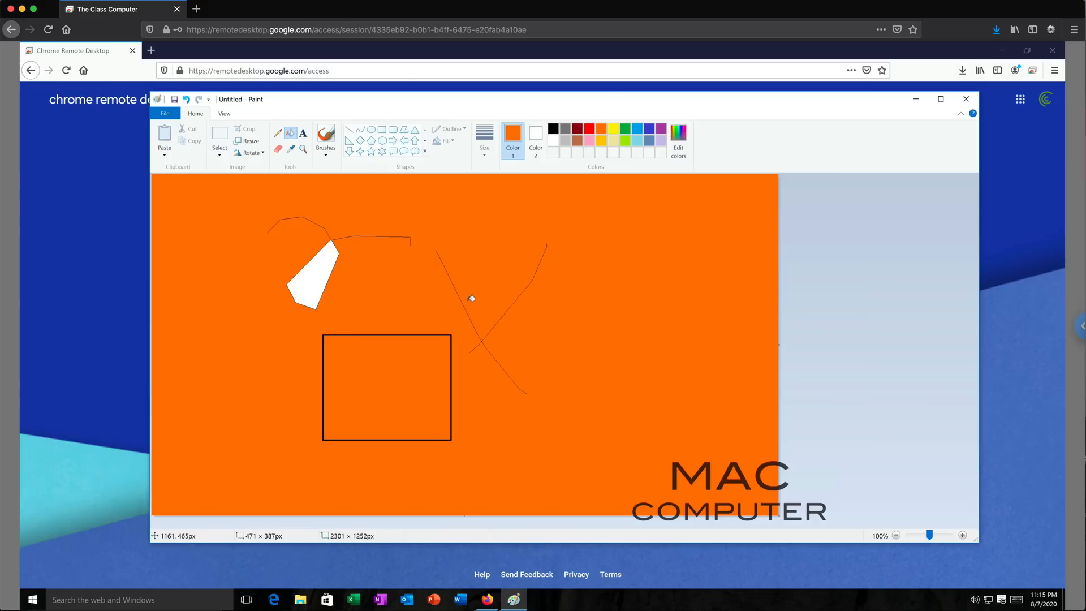
mouse_move(473, 228)
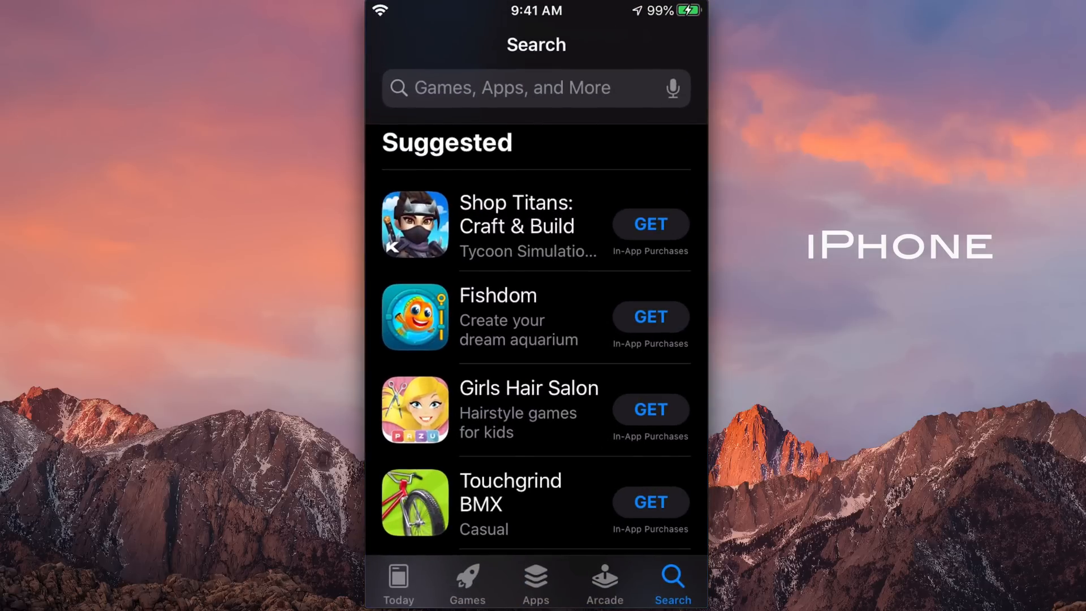
Step: Find Chrome Remote Desktop in the App Store, get it installed, and launch it to its sign-in screen
type("Remote desktop goo")
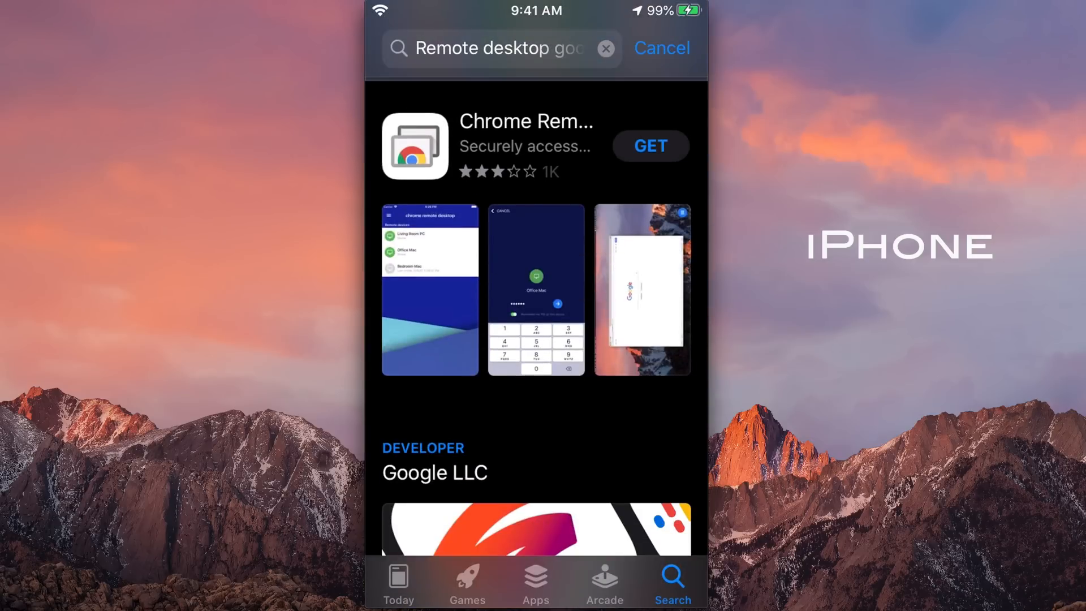
left_click(526, 146)
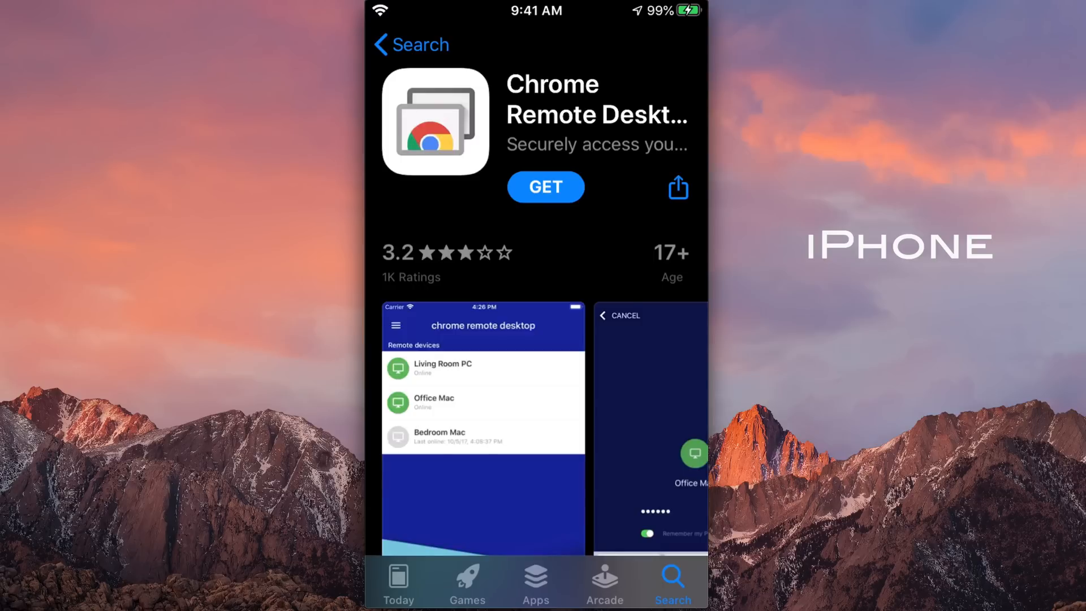
left_click(545, 187)
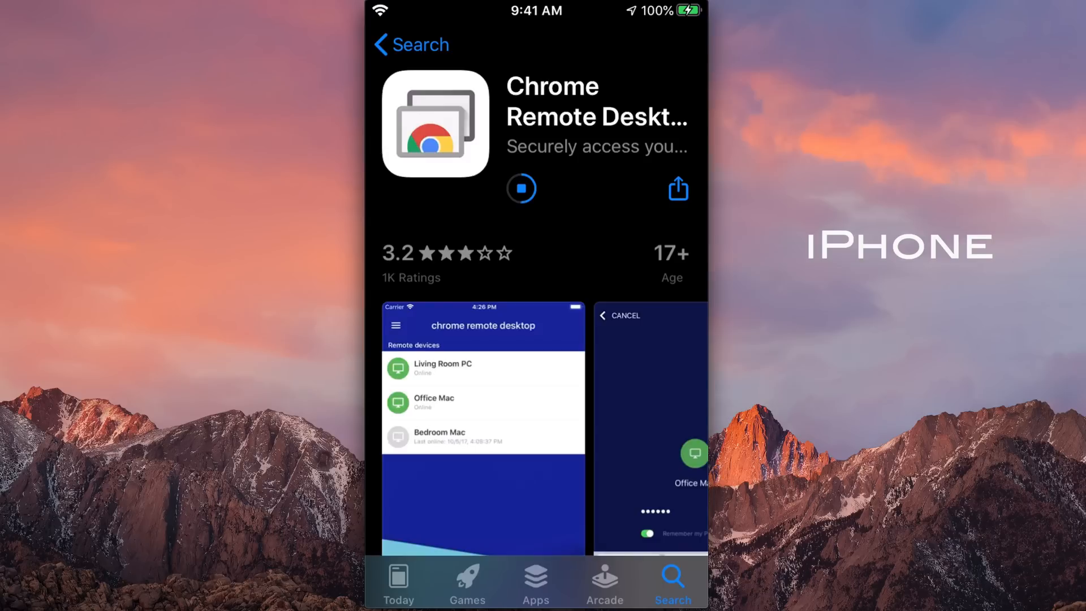
left_click(520, 188)
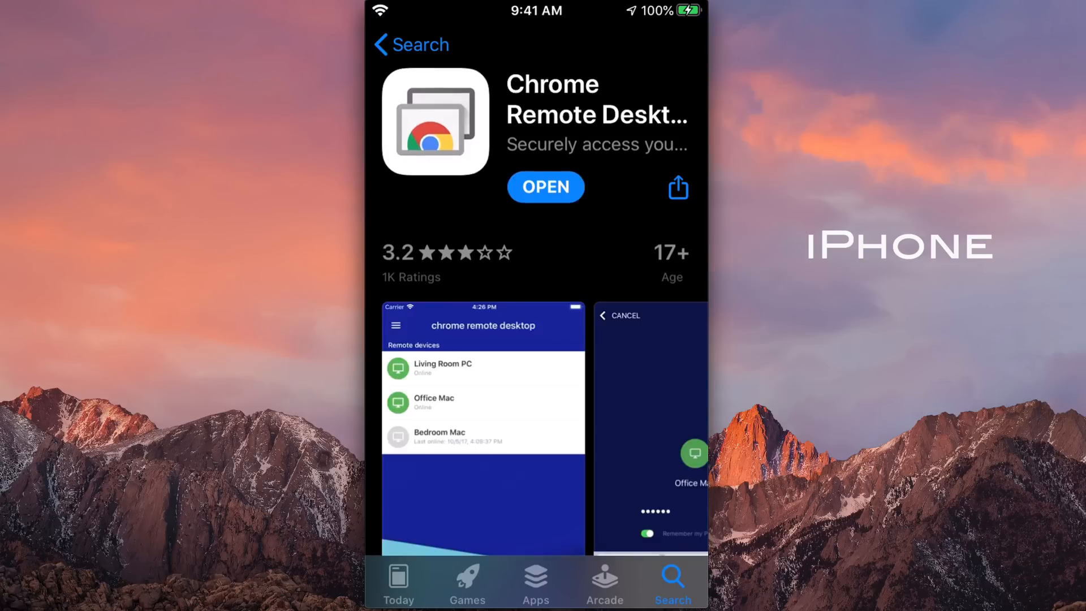
left_click(546, 187)
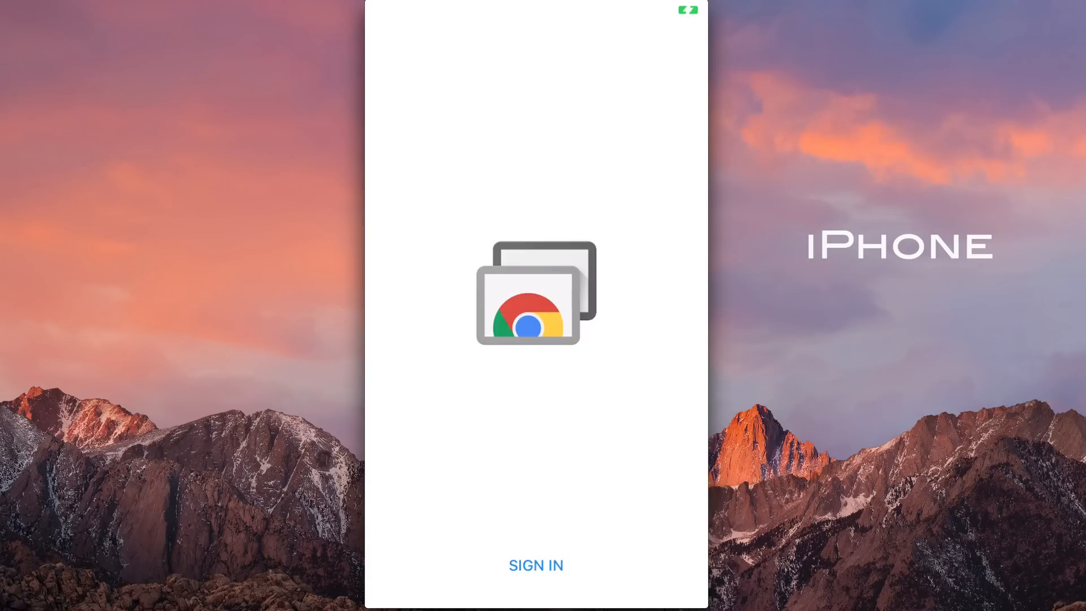
Step: Sign in and choose The Class Computer under Remote devices to reach its Enter PIN screen
left_click(535, 566)
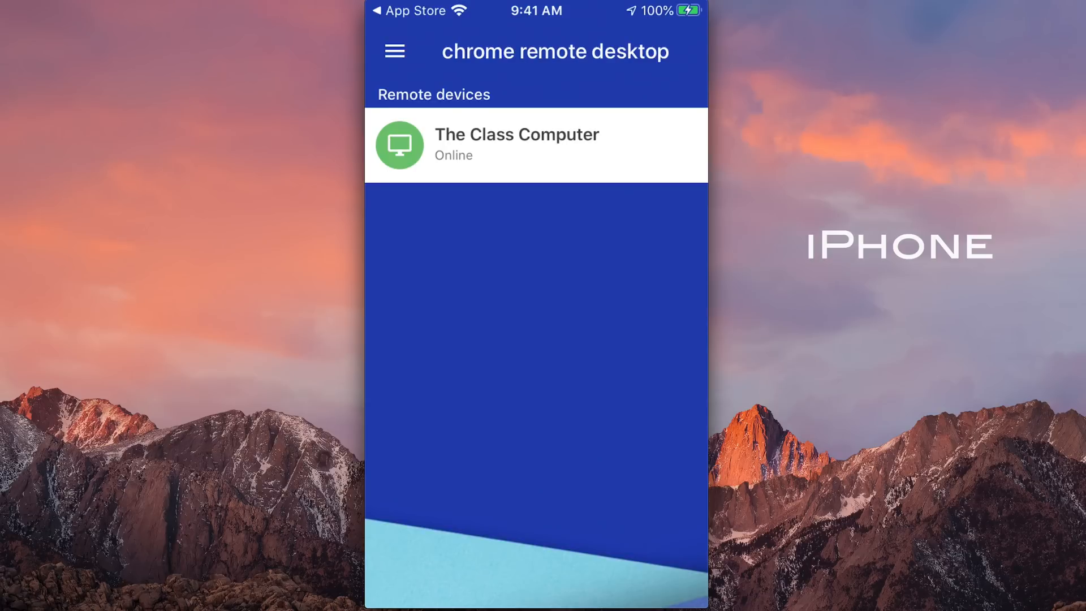
left_click(516, 143)
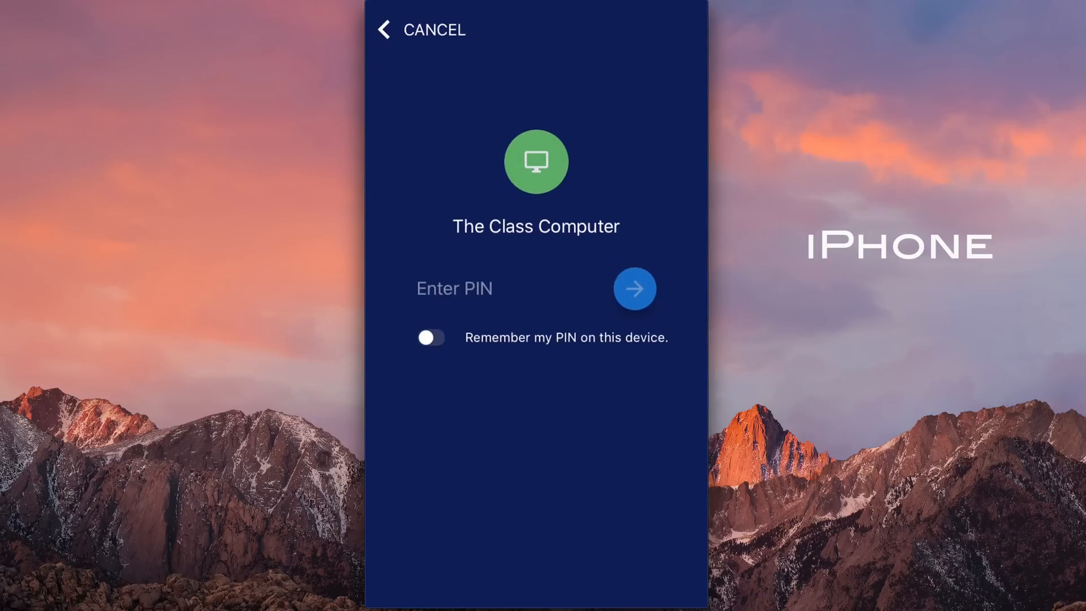
Step: Enter the PIN to connect to The Class Computer and dismiss Paint's save-changes prompt
left_click(634, 289)
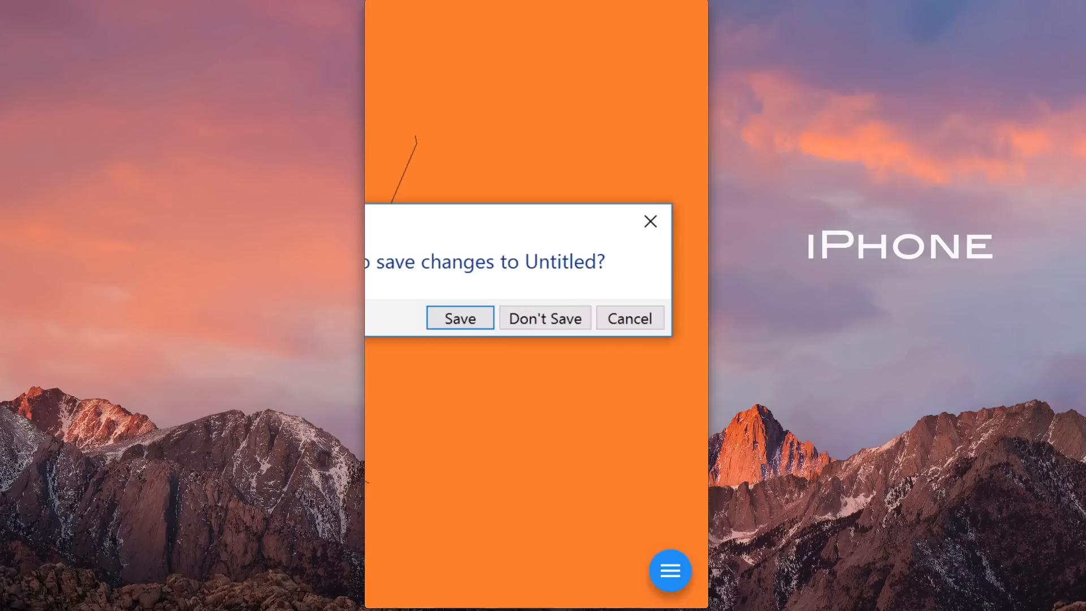
left_click(545, 318)
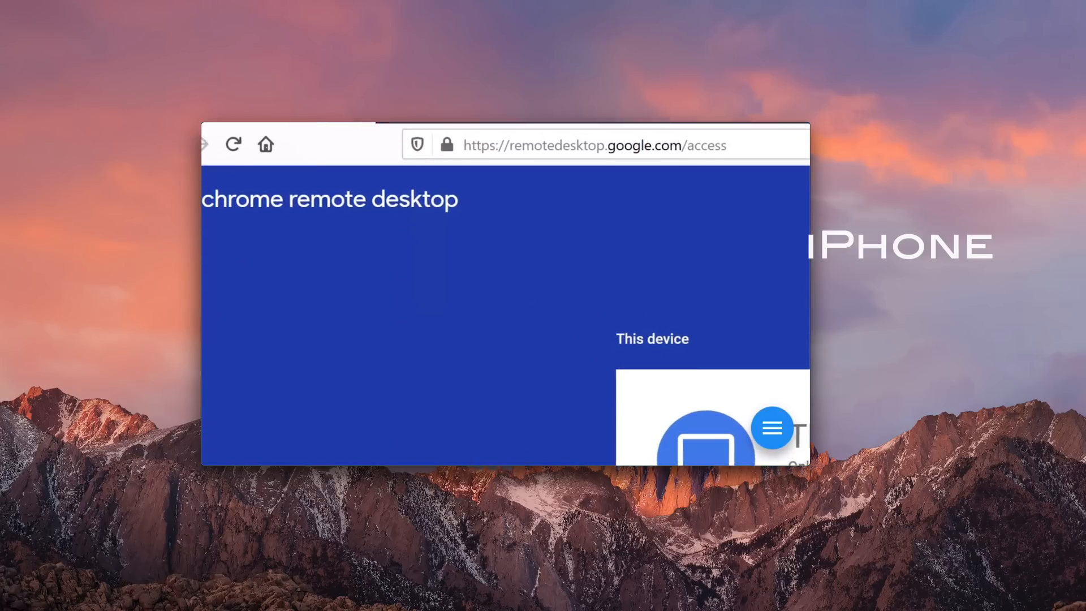
Step: Search the remote PC for 'paint' using the on-screen keyboard, then hide the keyboard again
left_click(678, 137)
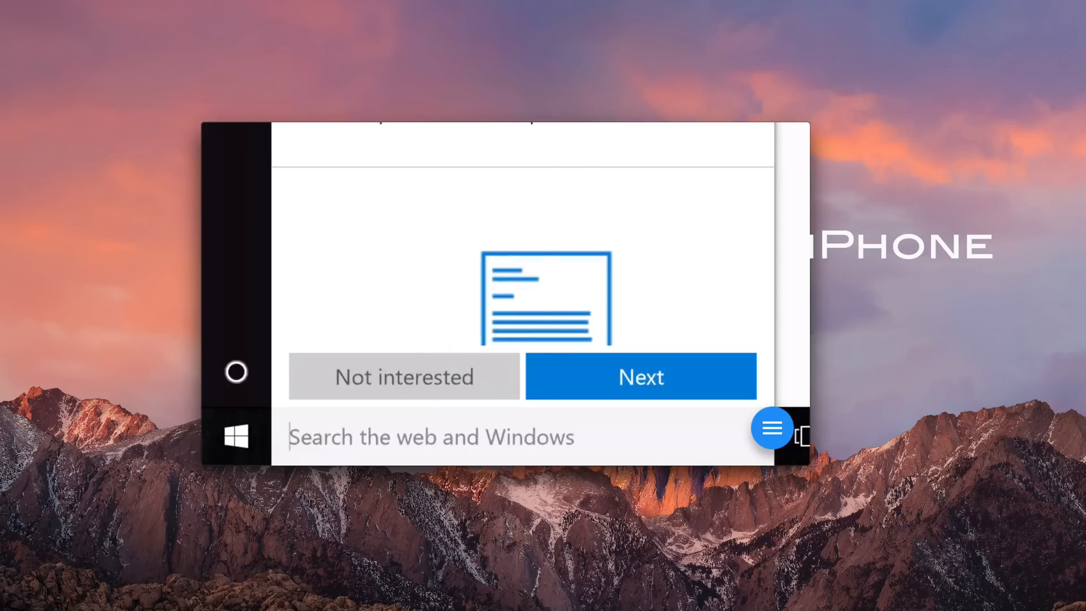
left_click(772, 428)
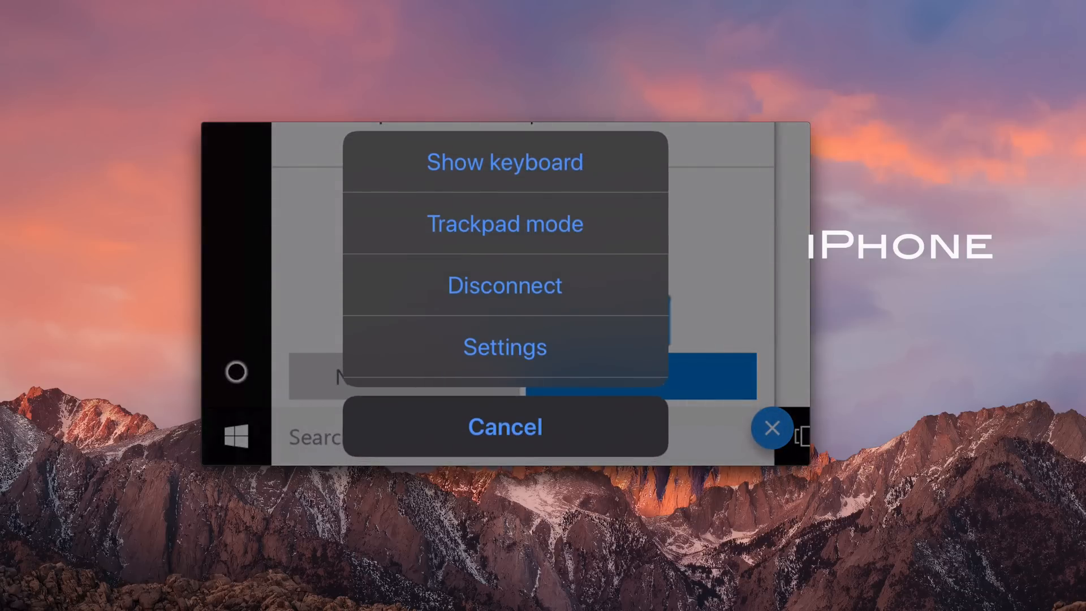
left_click(505, 162)
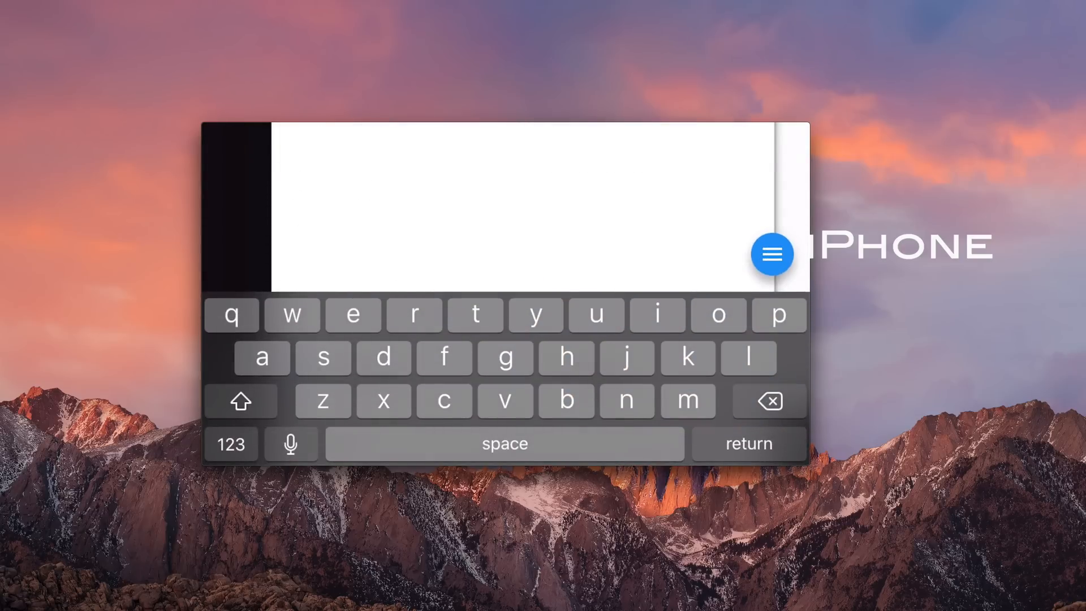
type("paint")
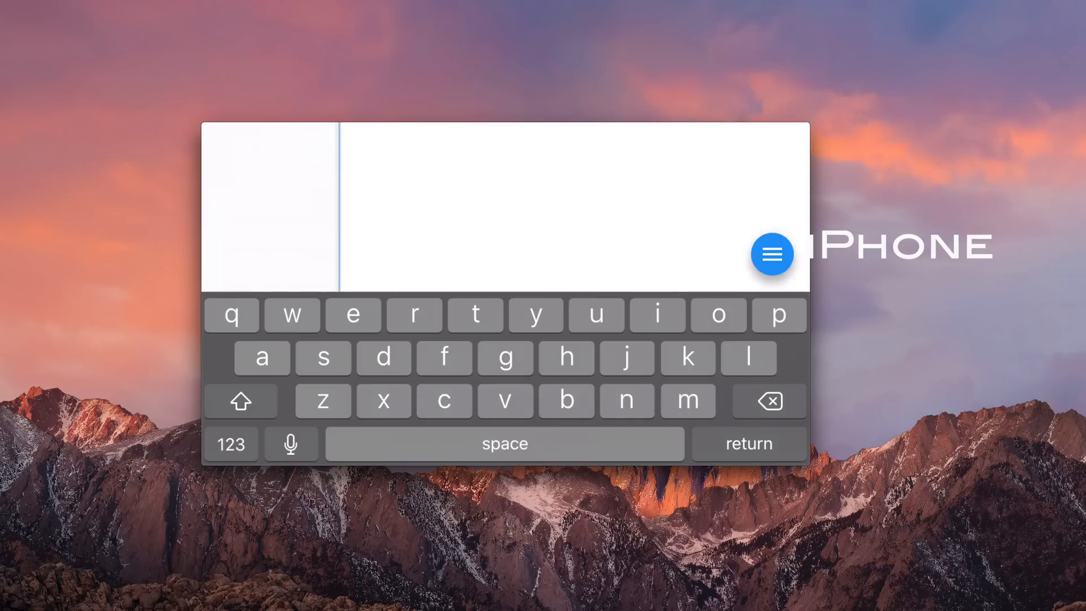
left_click(772, 253)
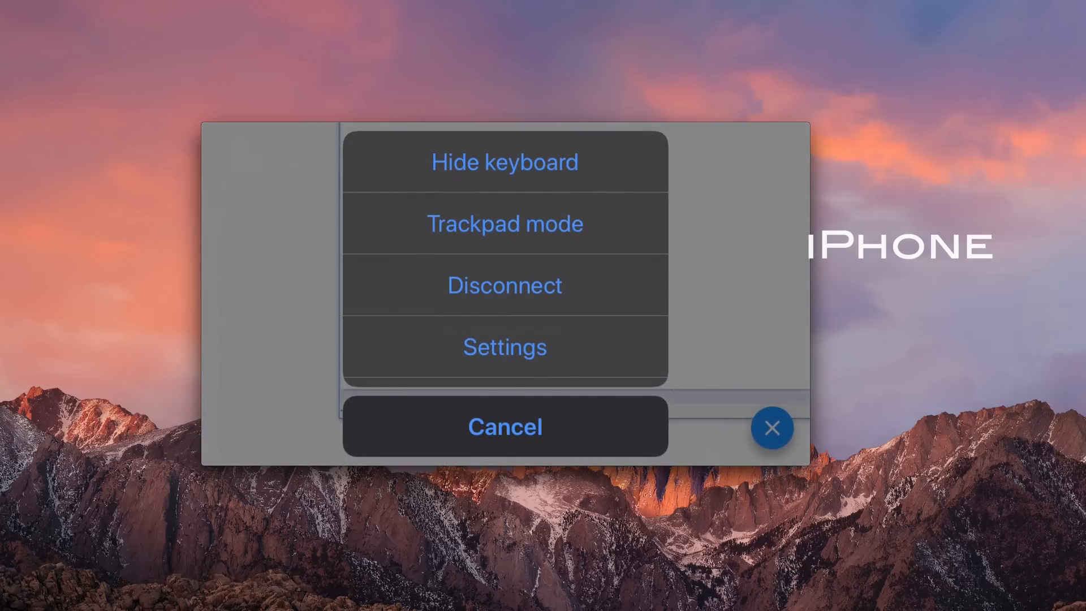
left_click(505, 427)
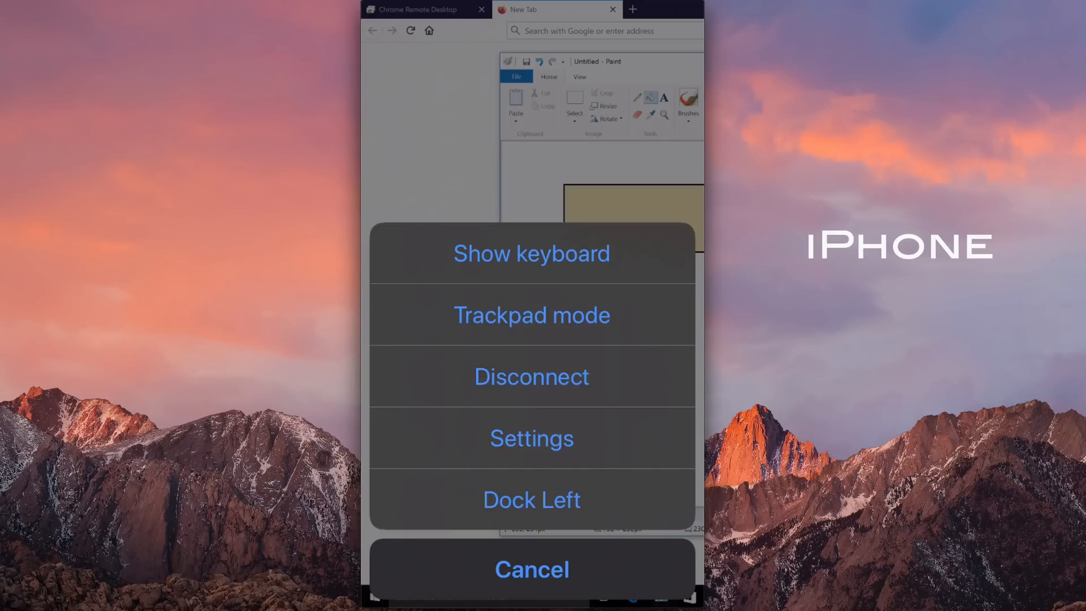
Step: Disconnect the iPhone's session from the remote PC
left_click(532, 376)
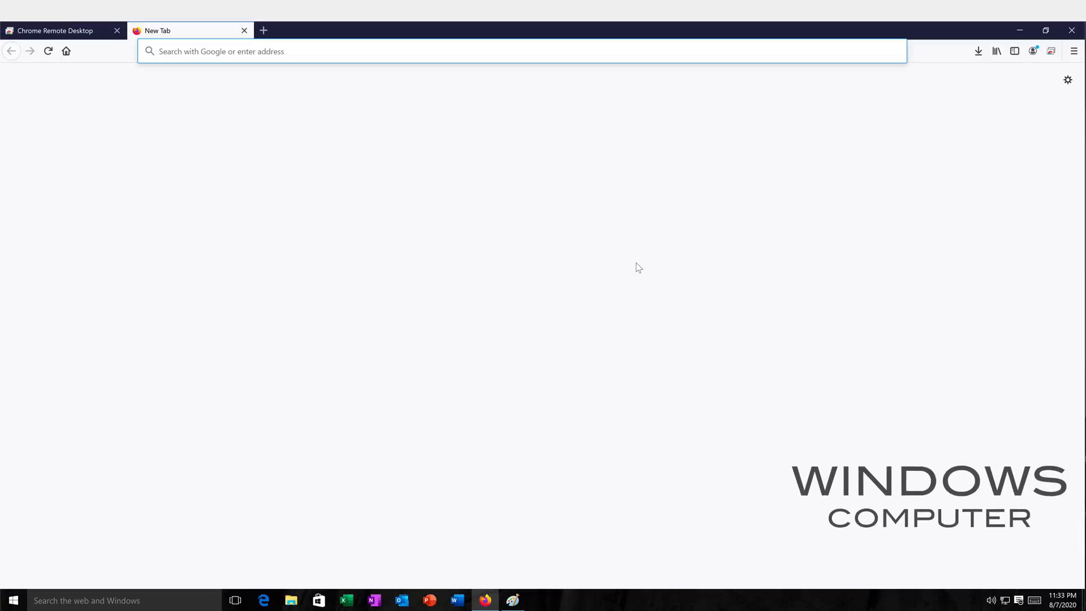
mouse_move(304, 182)
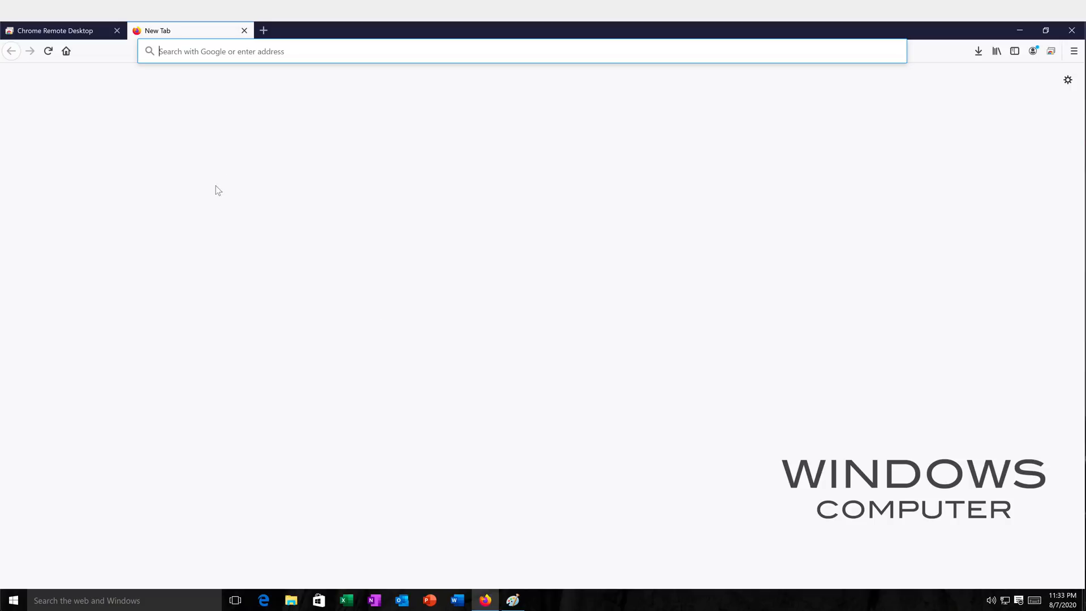
mouse_move(398, 320)
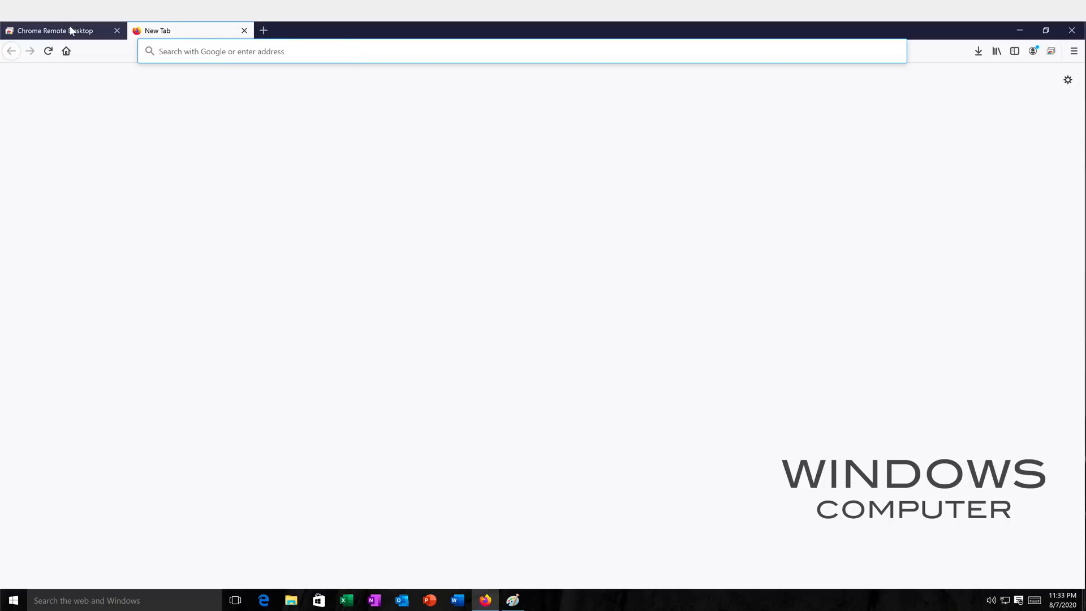
Step: Switch Firefox on the Windows PC to the Chrome Remote Desktop tab showing The Class Computer online
left_click(52, 30)
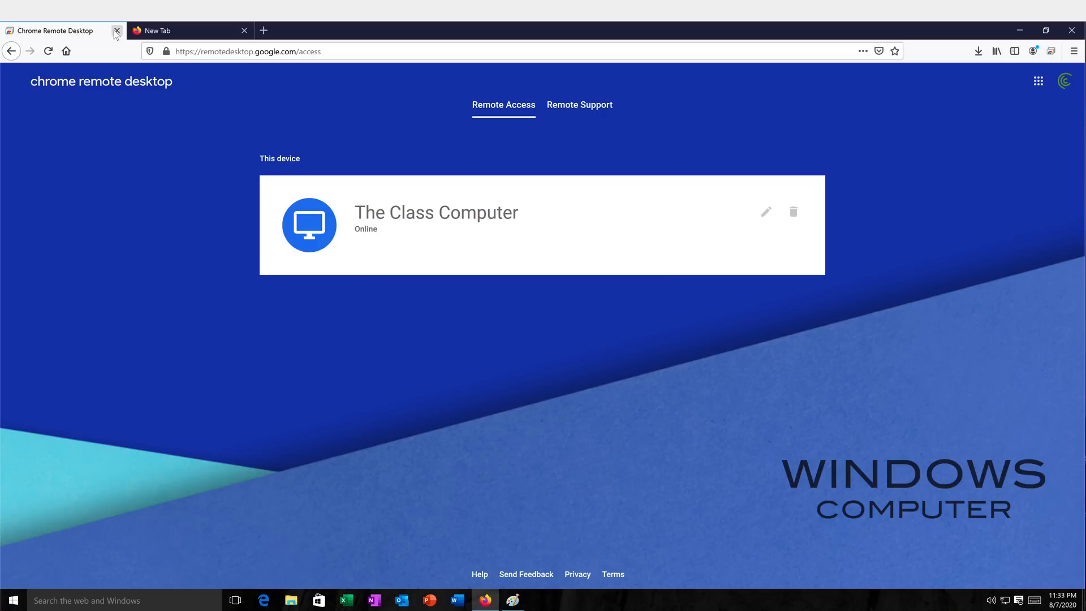
mouse_move(116, 32)
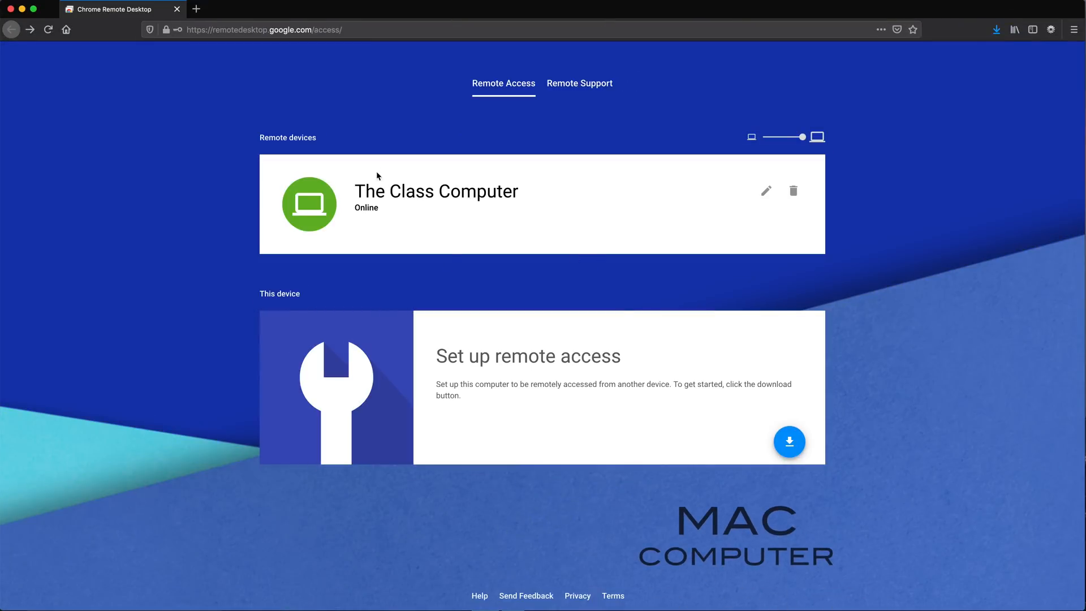
Step: Connect the Mac to The Class Computer, then disconnect from the side options panel
left_click(437, 204)
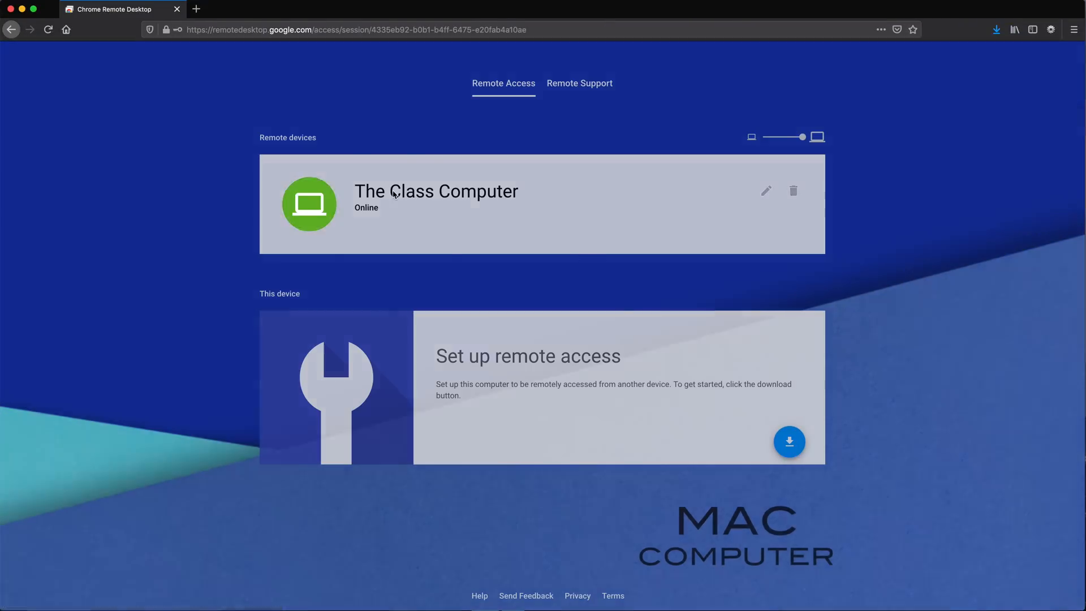
left_click(437, 201)
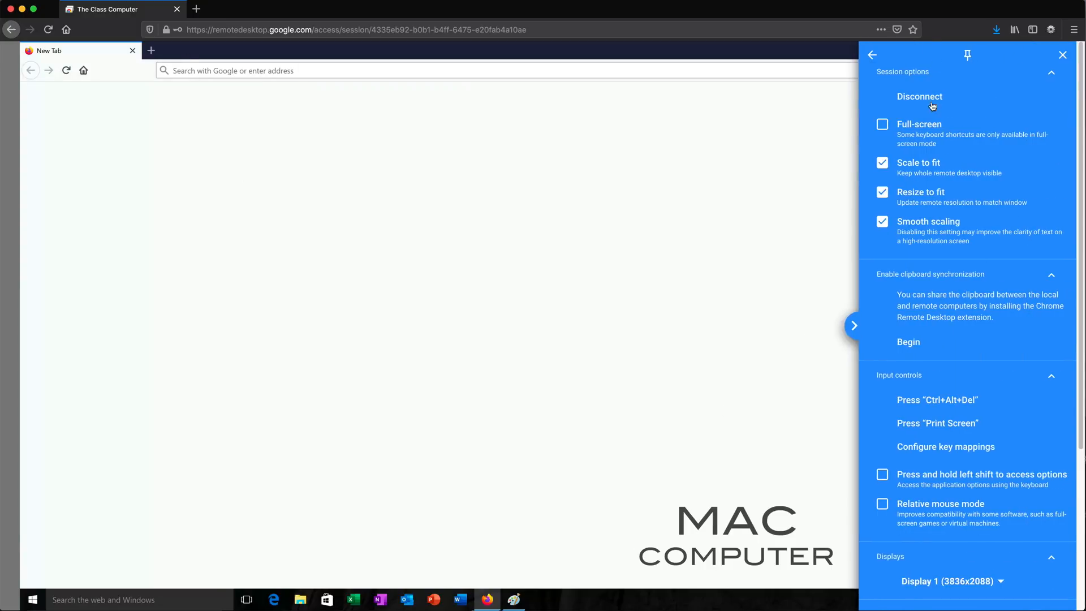
left_click(920, 96)
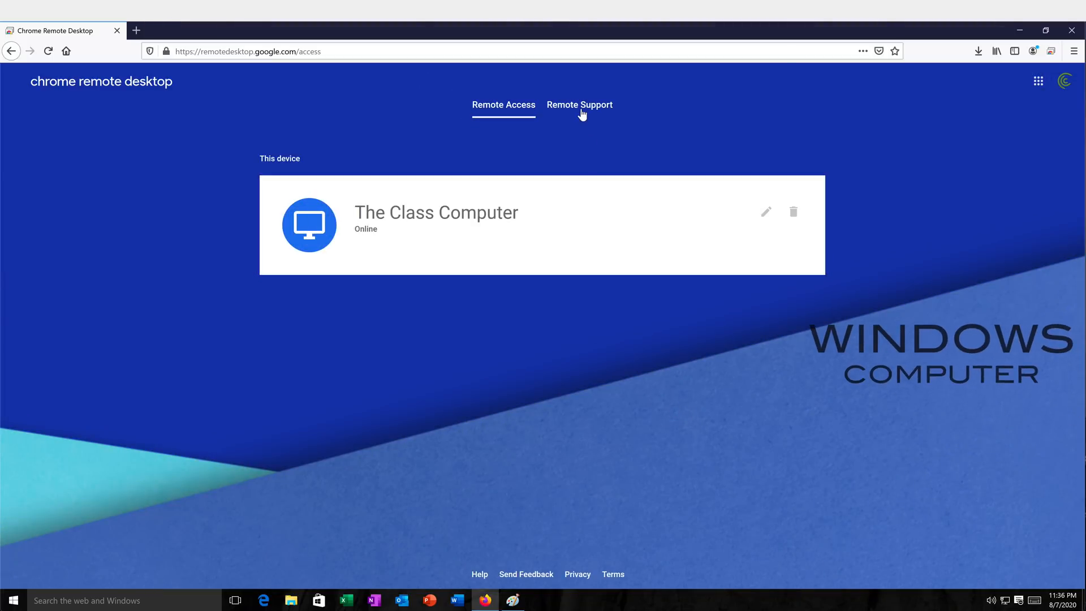
Step: On Remote Support, generate a one-time Get Support access code for the Windows PC
left_click(580, 104)
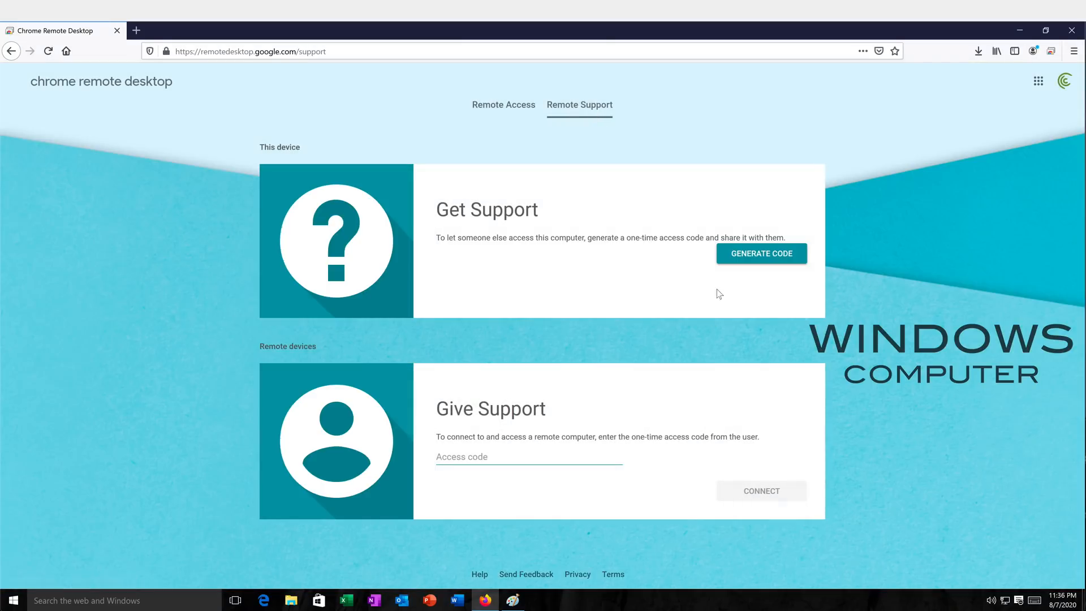
mouse_move(449, 200)
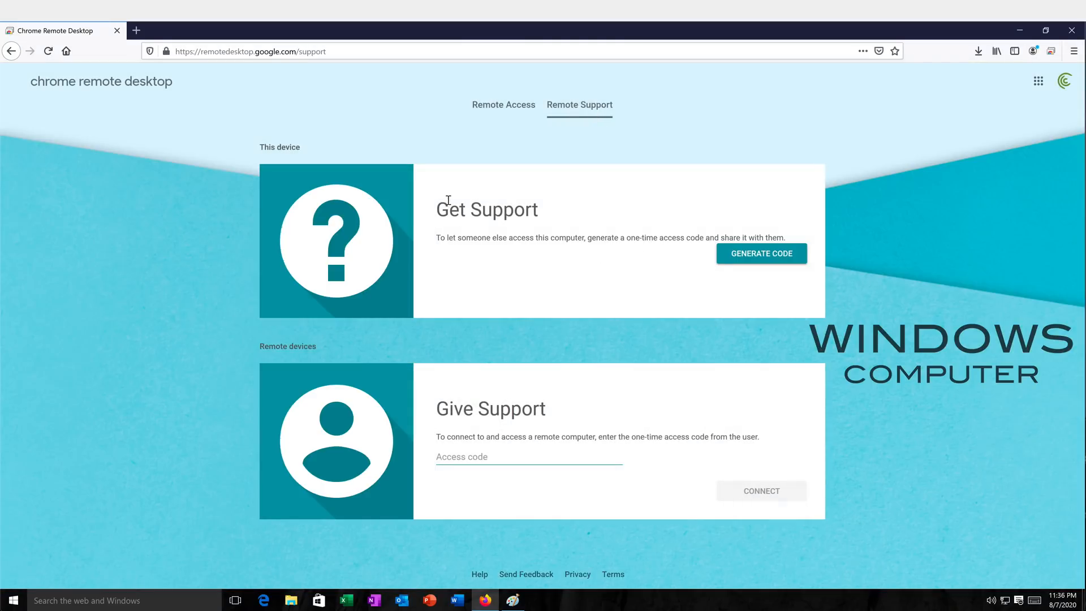
mouse_move(542, 215)
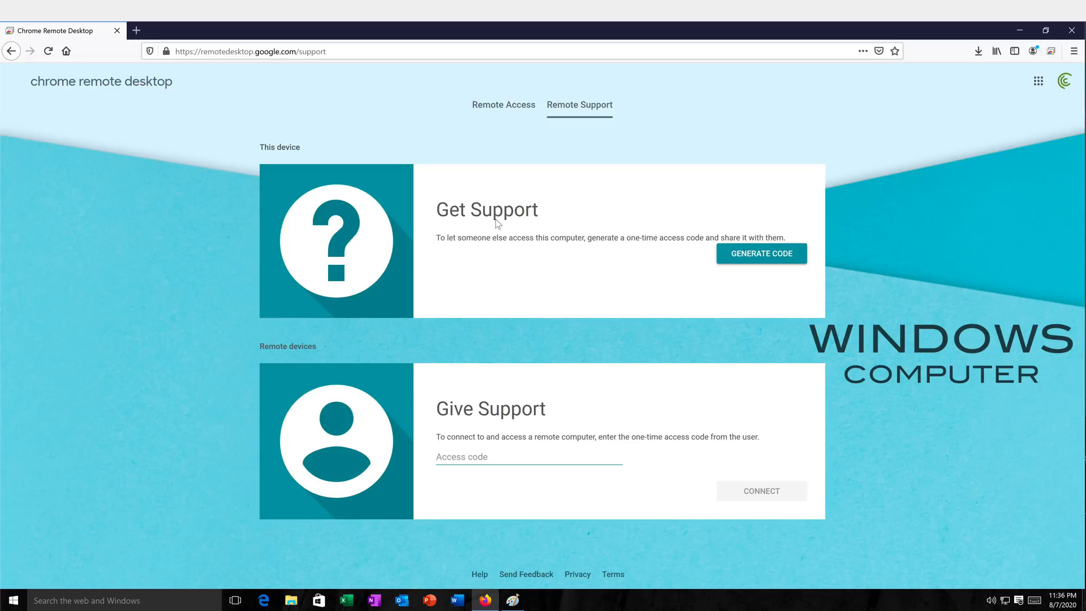
mouse_move(516, 144)
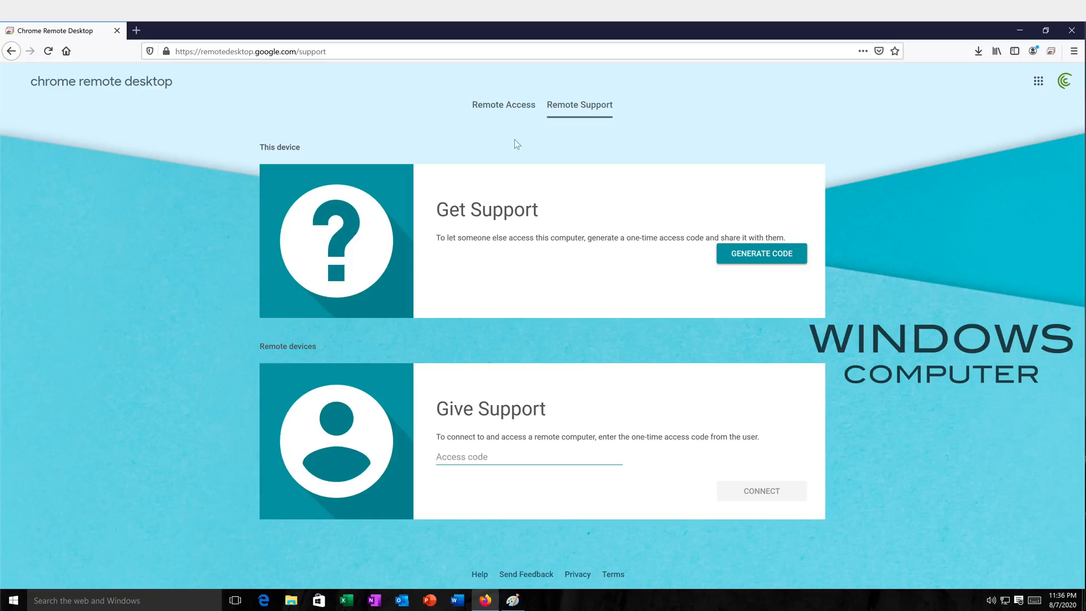
mouse_move(760, 267)
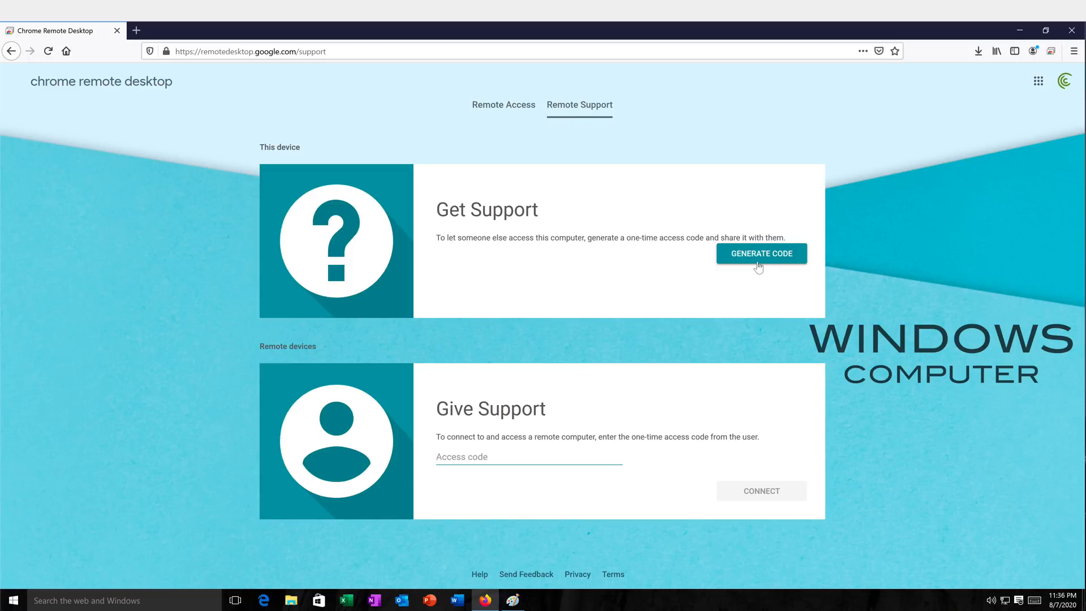
left_click(761, 252)
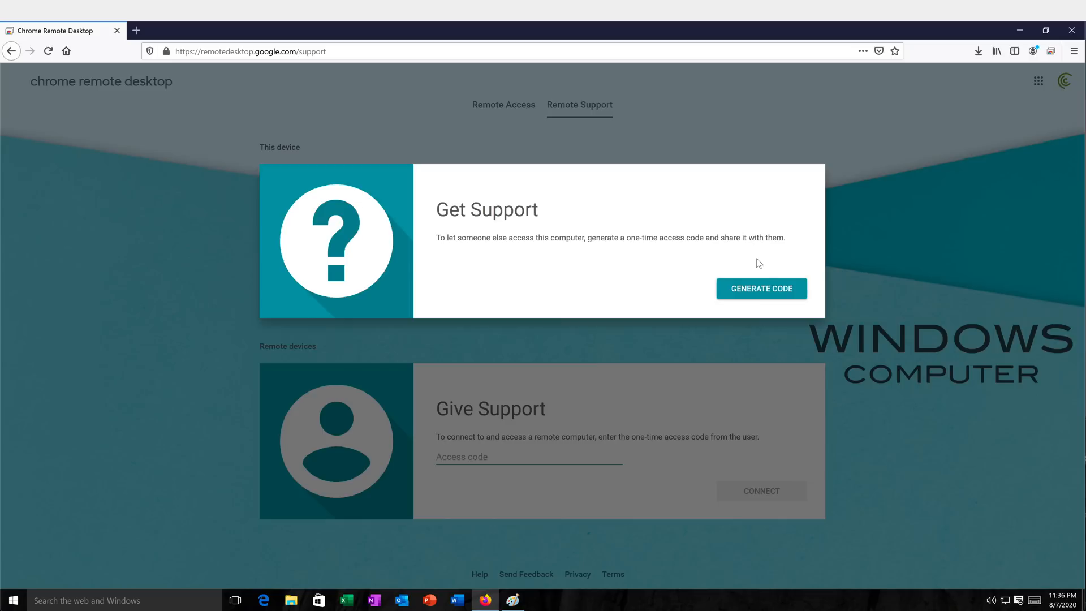
left_click(760, 289)
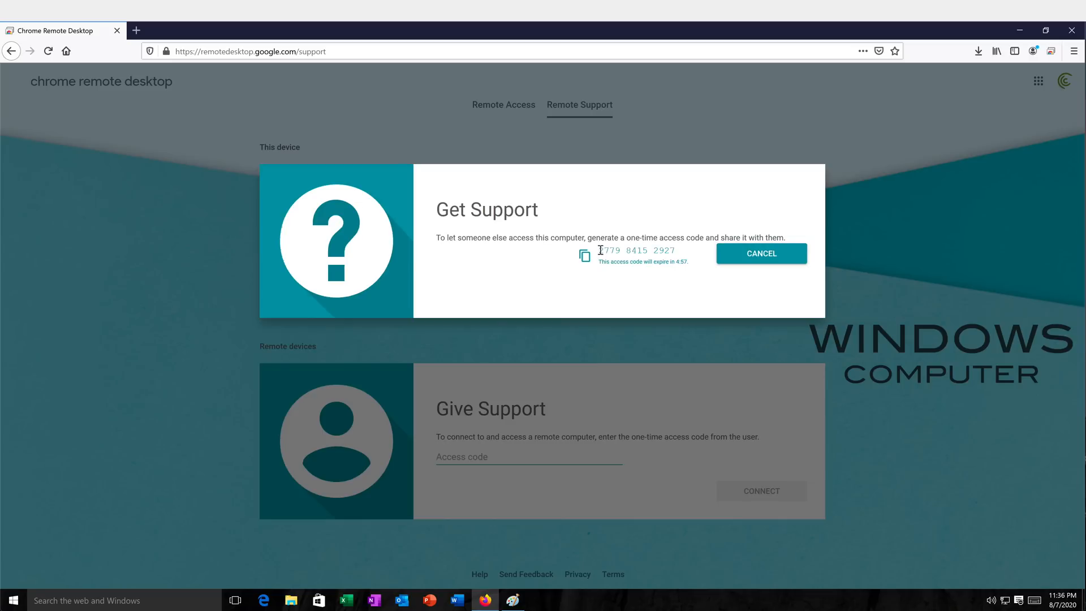
mouse_move(629, 326)
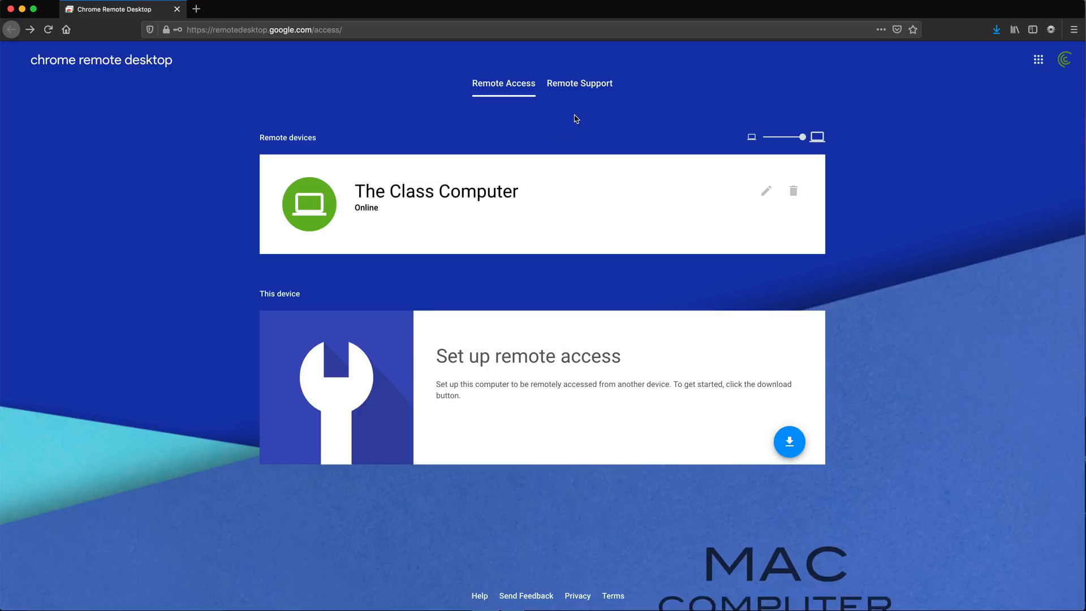
mouse_move(594, 82)
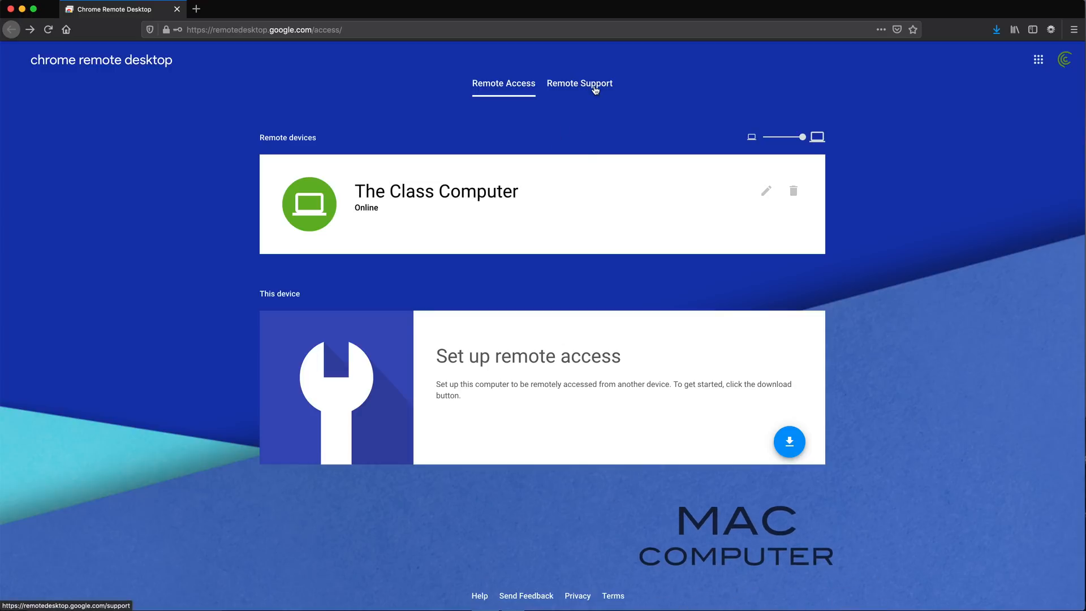
Step: On the Mac's Remote Support page, enter the one-time access code under Give Support
left_click(579, 83)
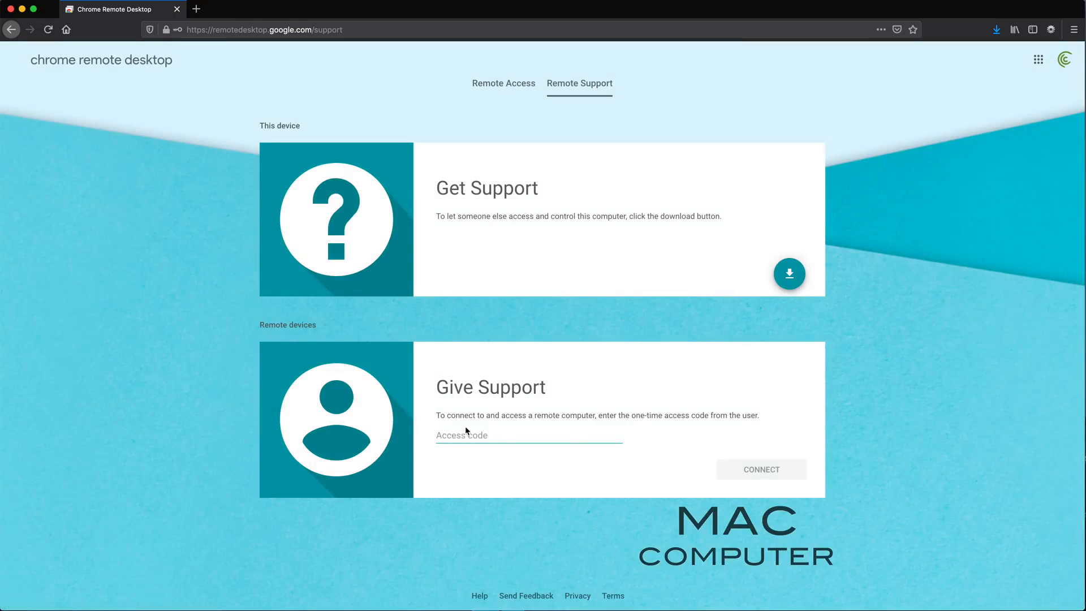
left_click(528, 435)
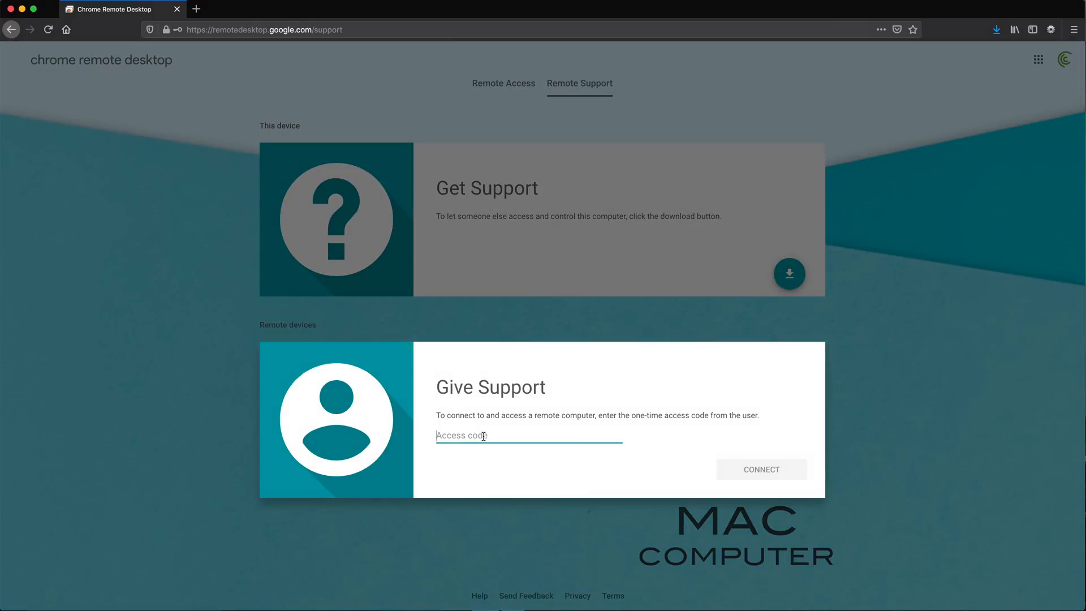
left_click(761, 468)
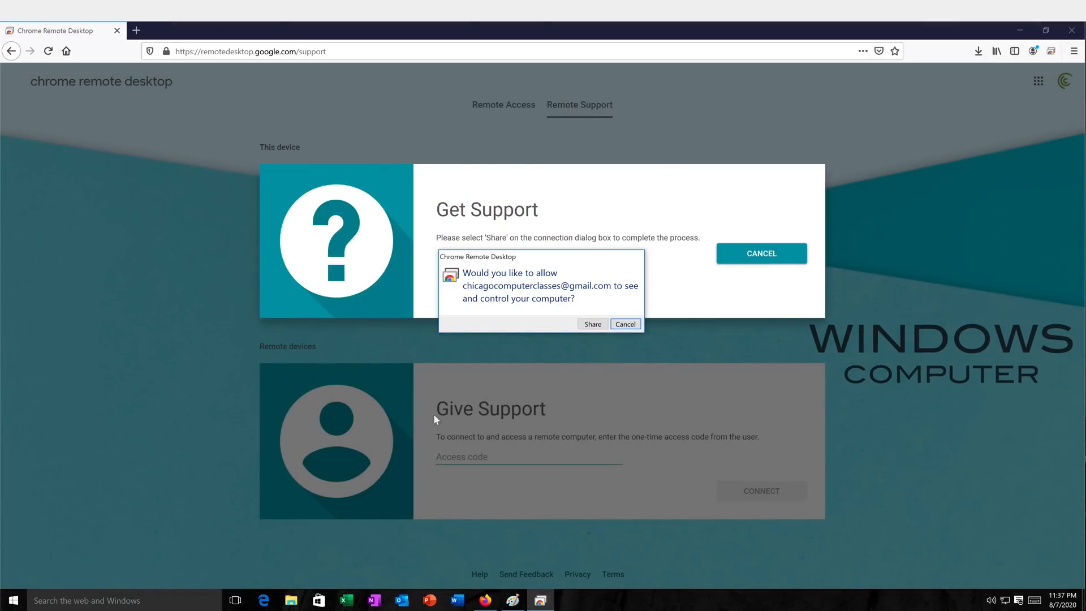
mouse_move(551, 310)
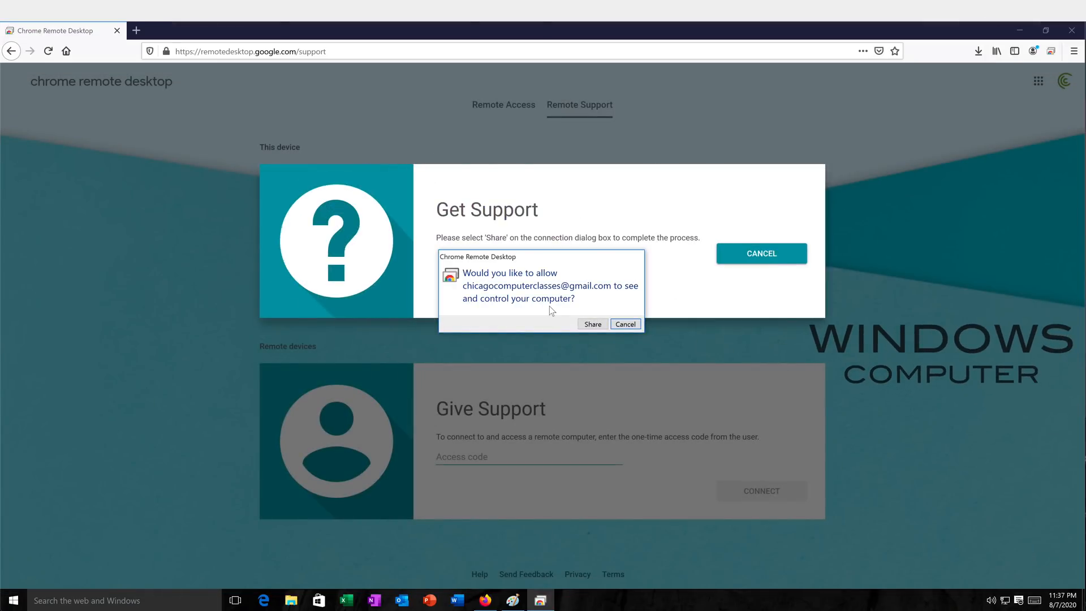
mouse_move(575, 324)
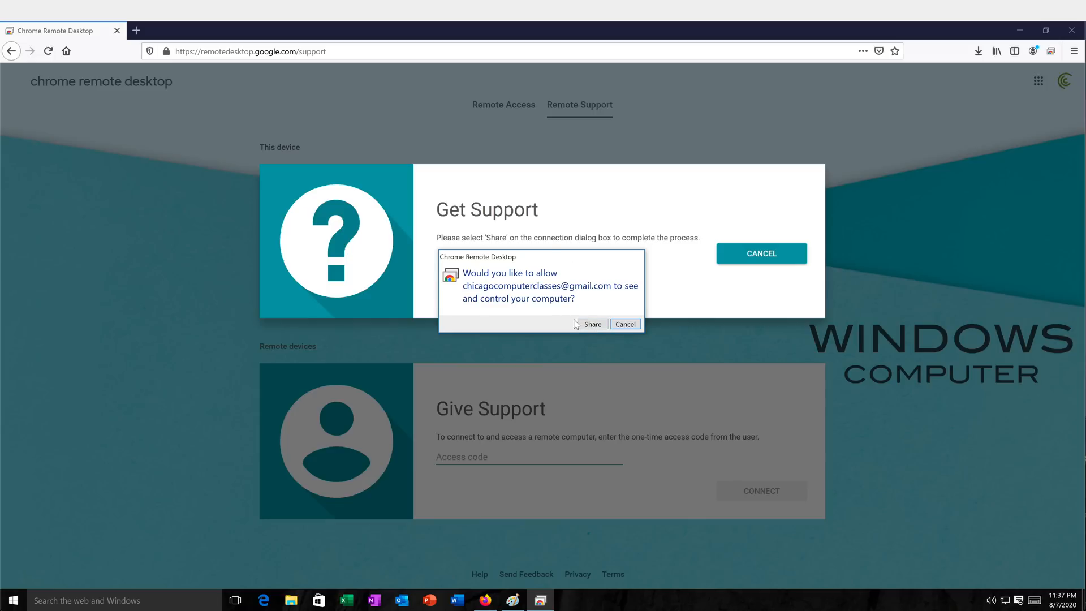
Step: Choose Share so the supporter can see and control the Windows computer
left_click(592, 325)
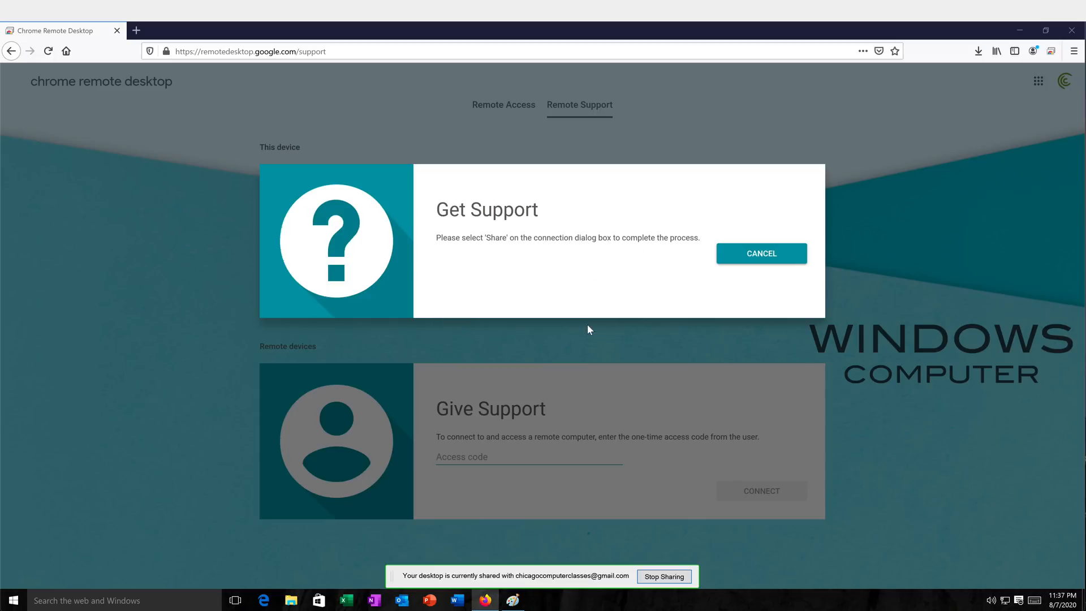
mouse_move(623, 335)
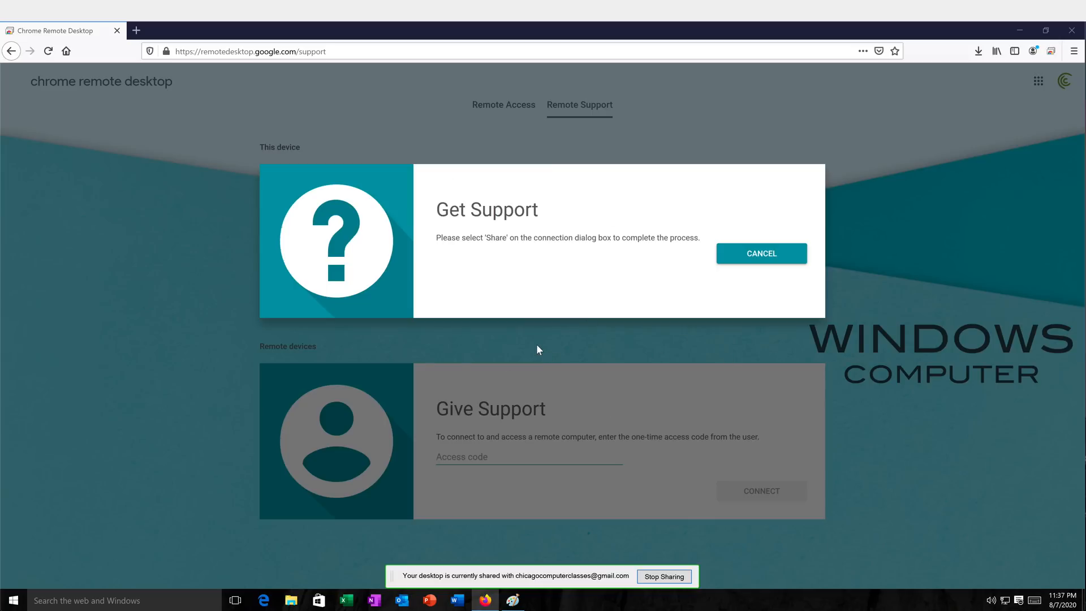
mouse_move(563, 359)
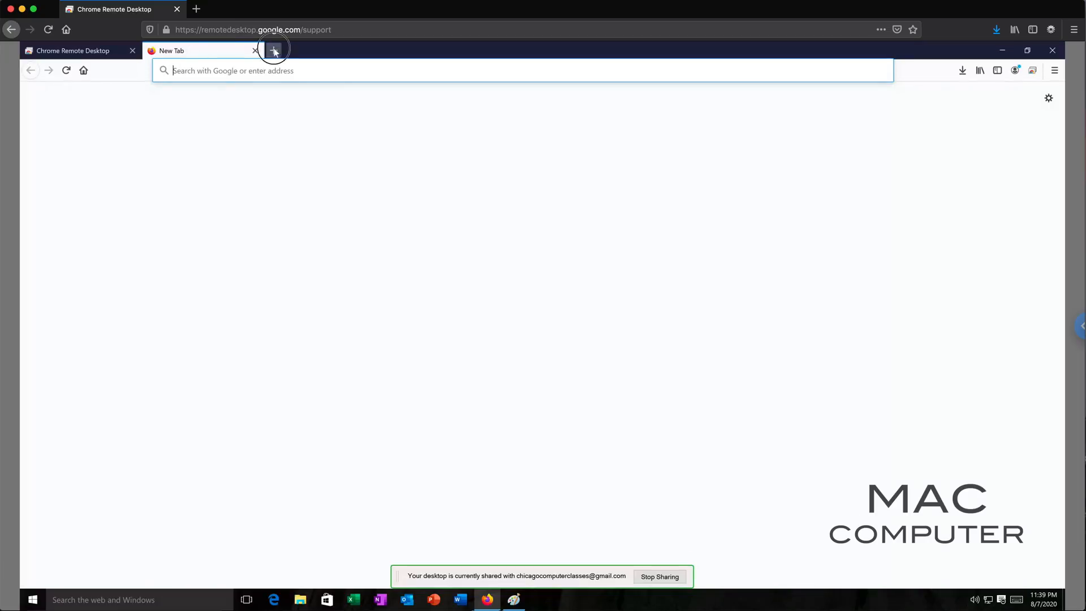
Step: From the Mac, add a browser tab on the shared PC and close the extra tabs
left_click(274, 50)
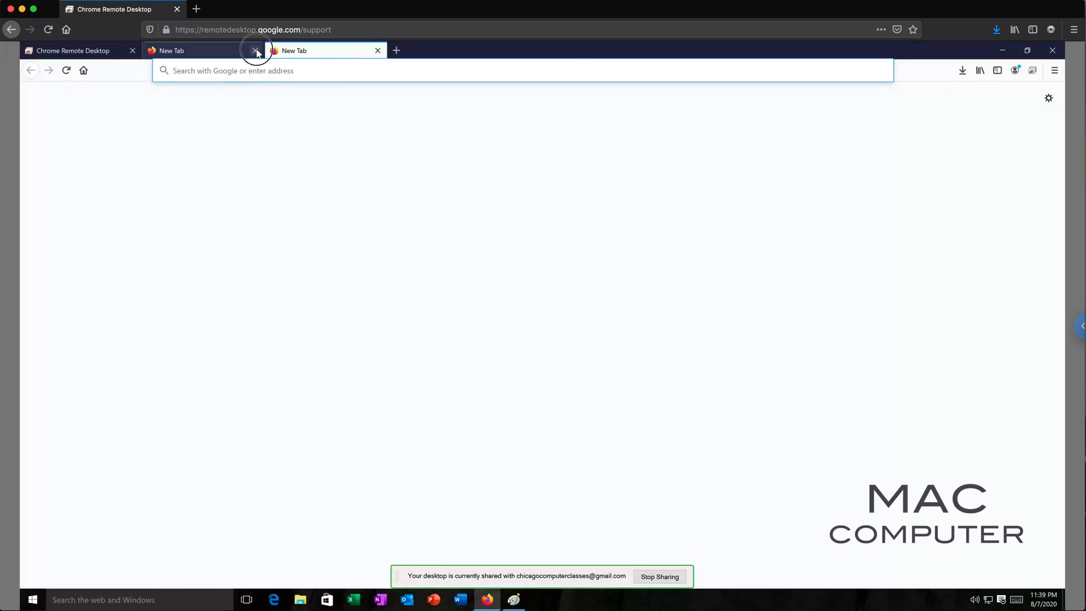
left_click(255, 50)
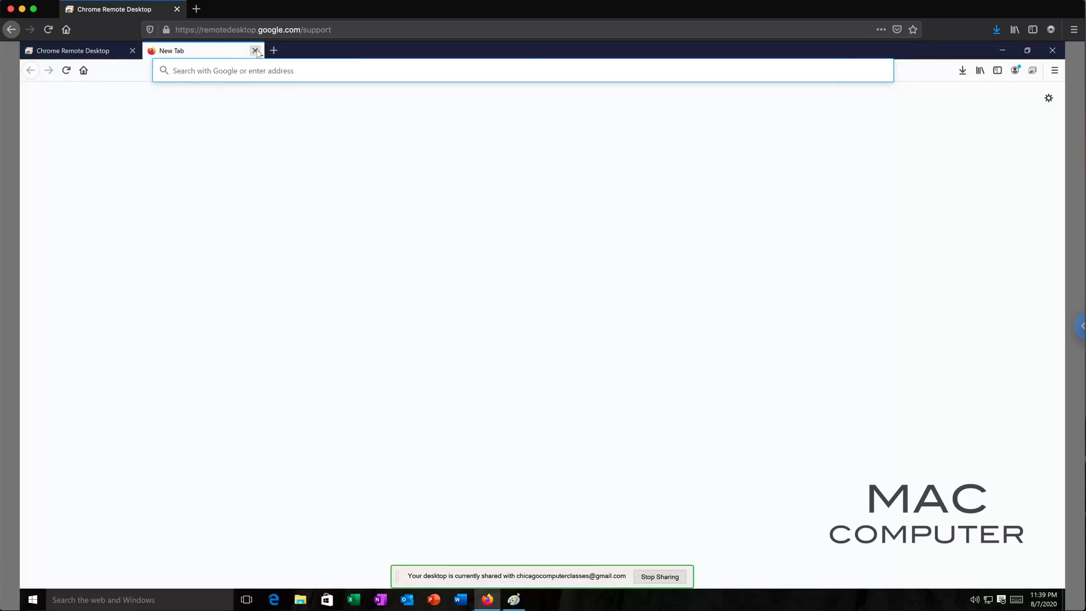
left_click(256, 49)
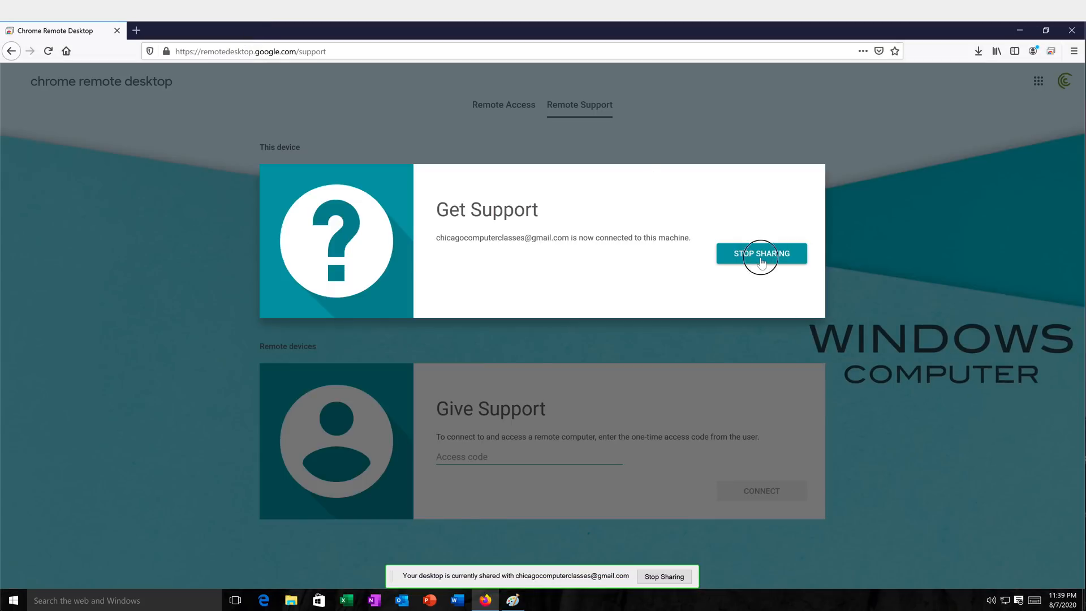
Step: Stop sharing, then view The Class Computer's name and PIN settings and cancel without changes
left_click(760, 252)
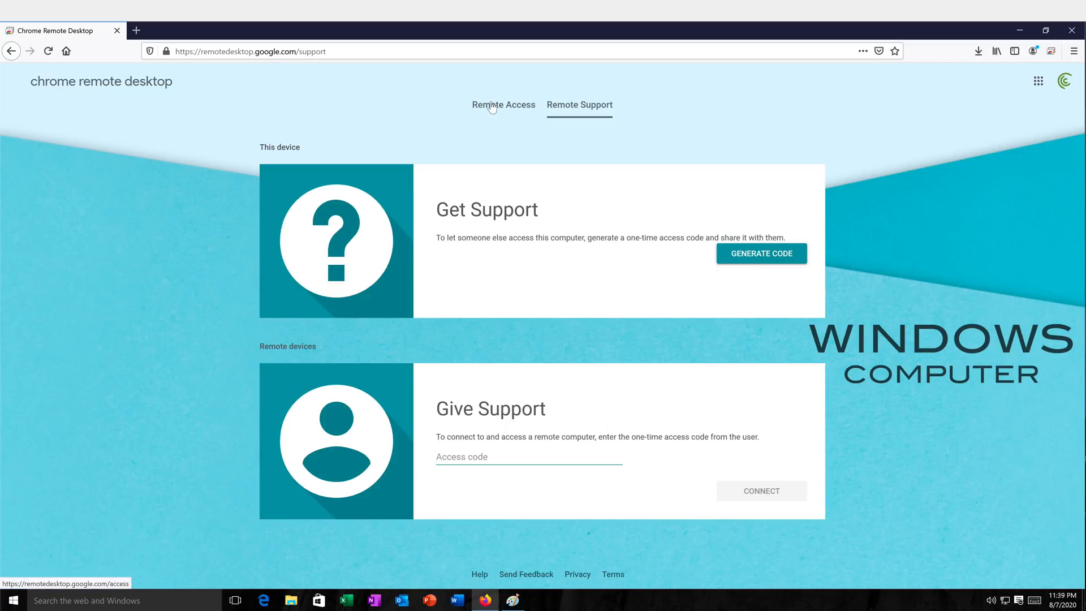
left_click(502, 104)
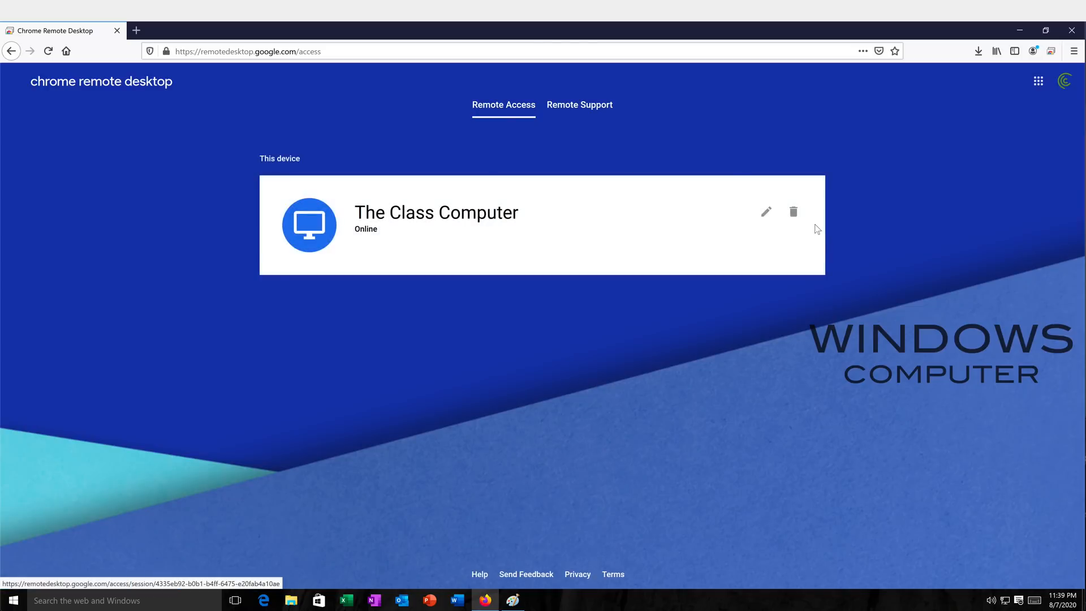
mouse_move(766, 211)
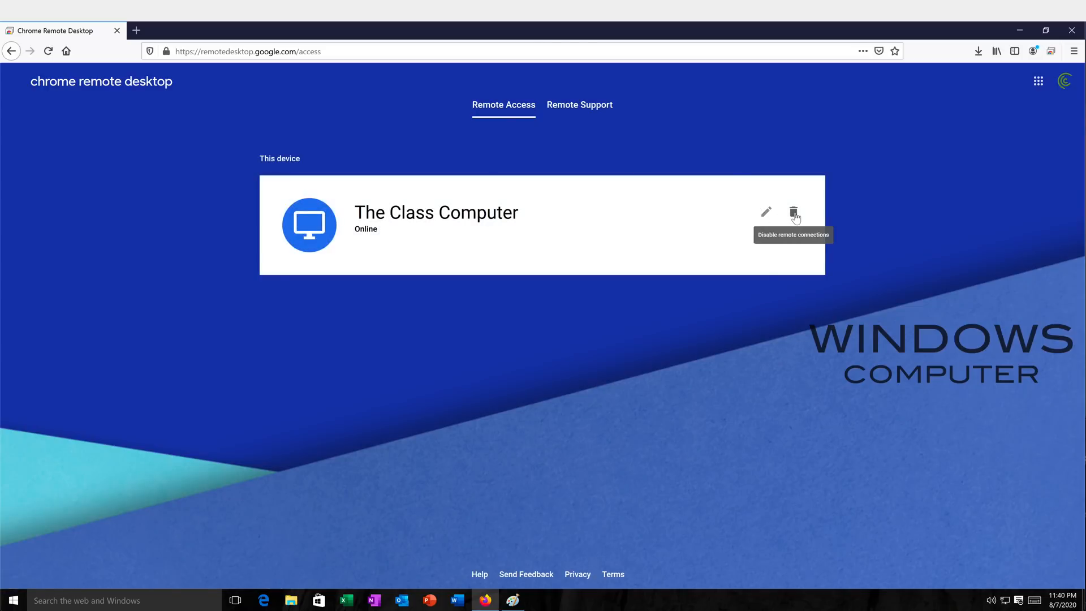
mouse_move(767, 212)
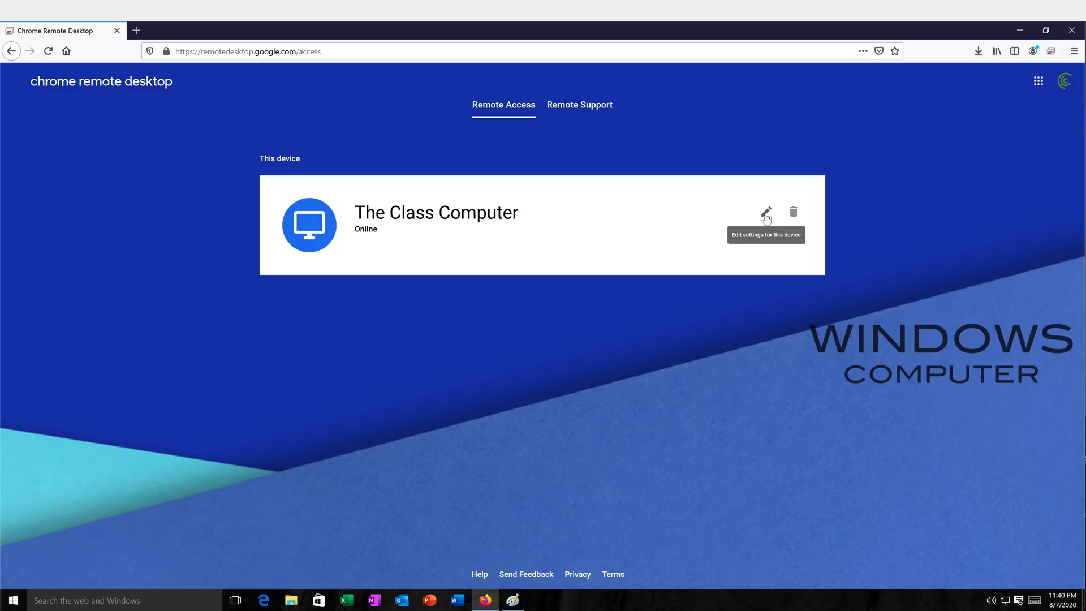
left_click(766, 212)
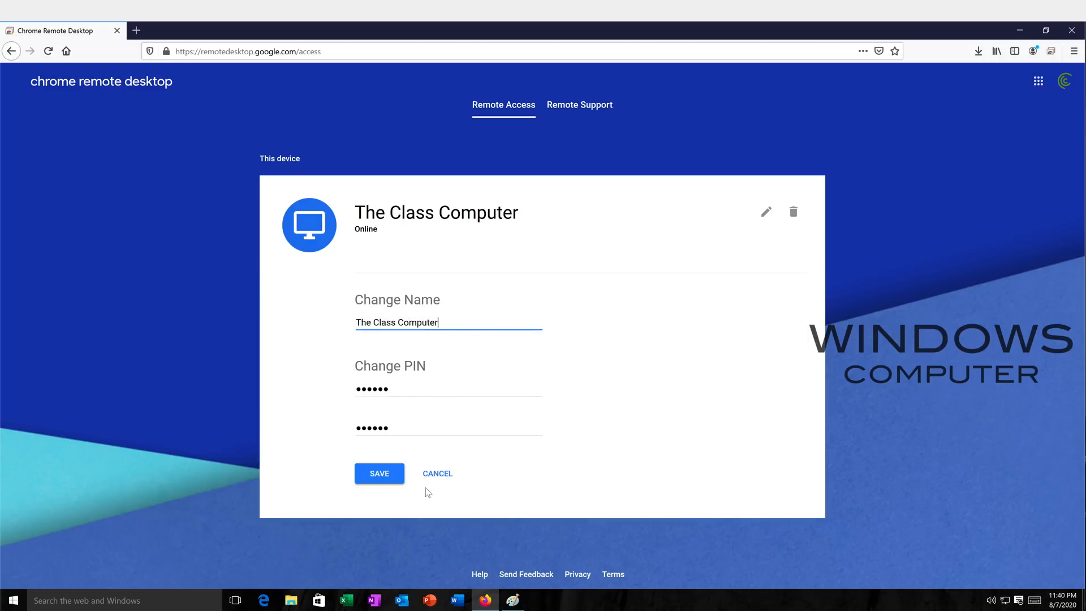
left_click(437, 473)
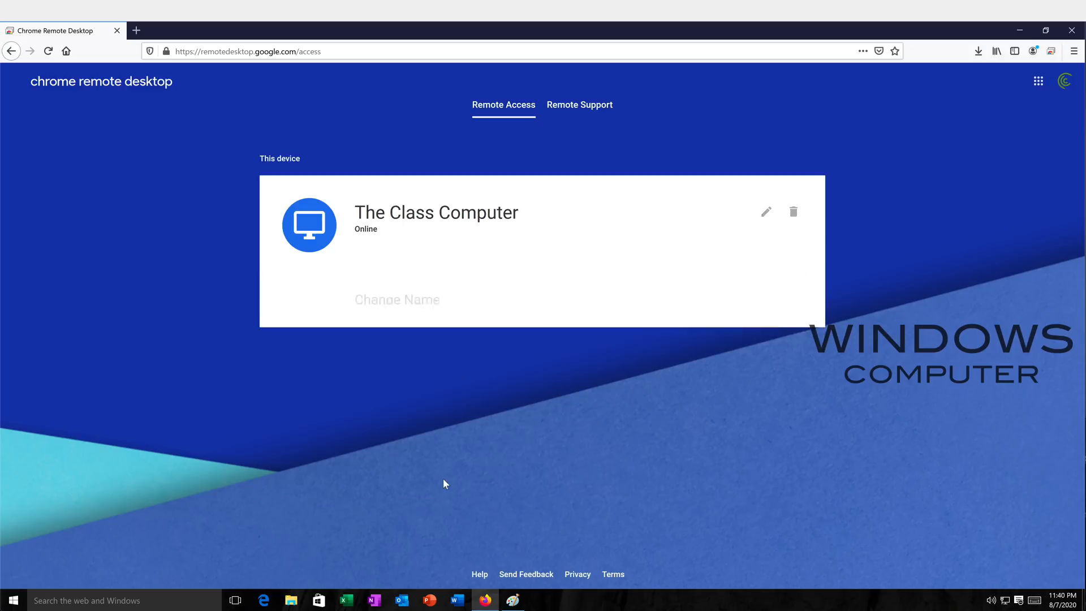